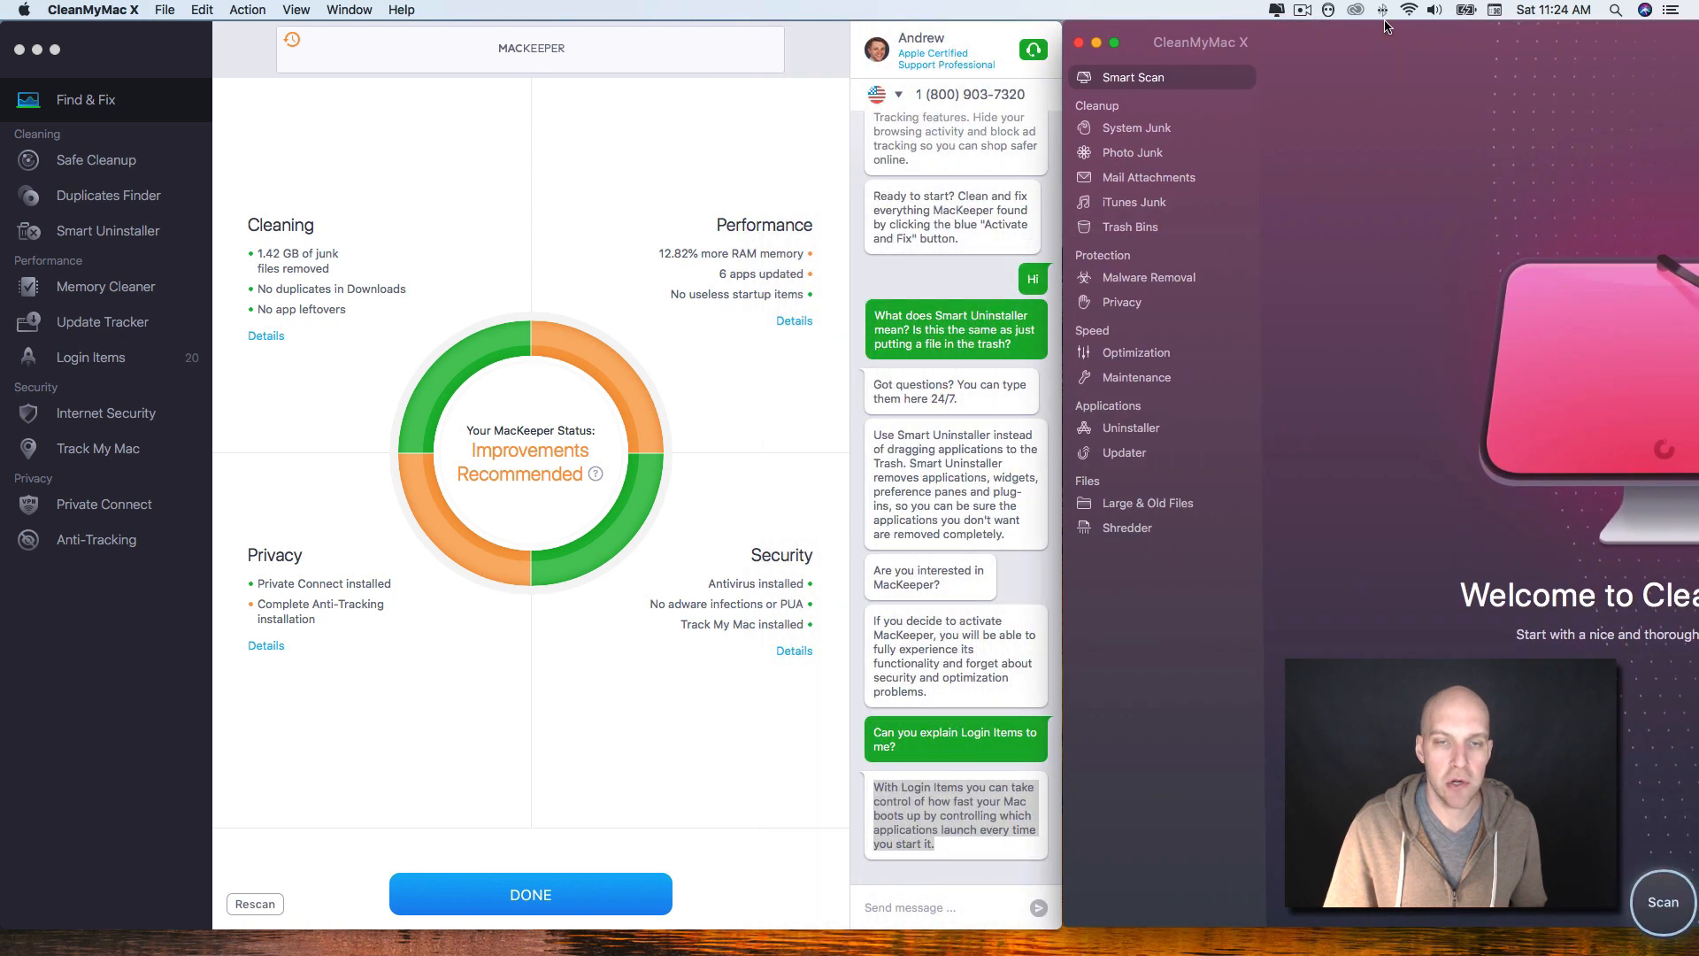
mouse_move(807, 214)
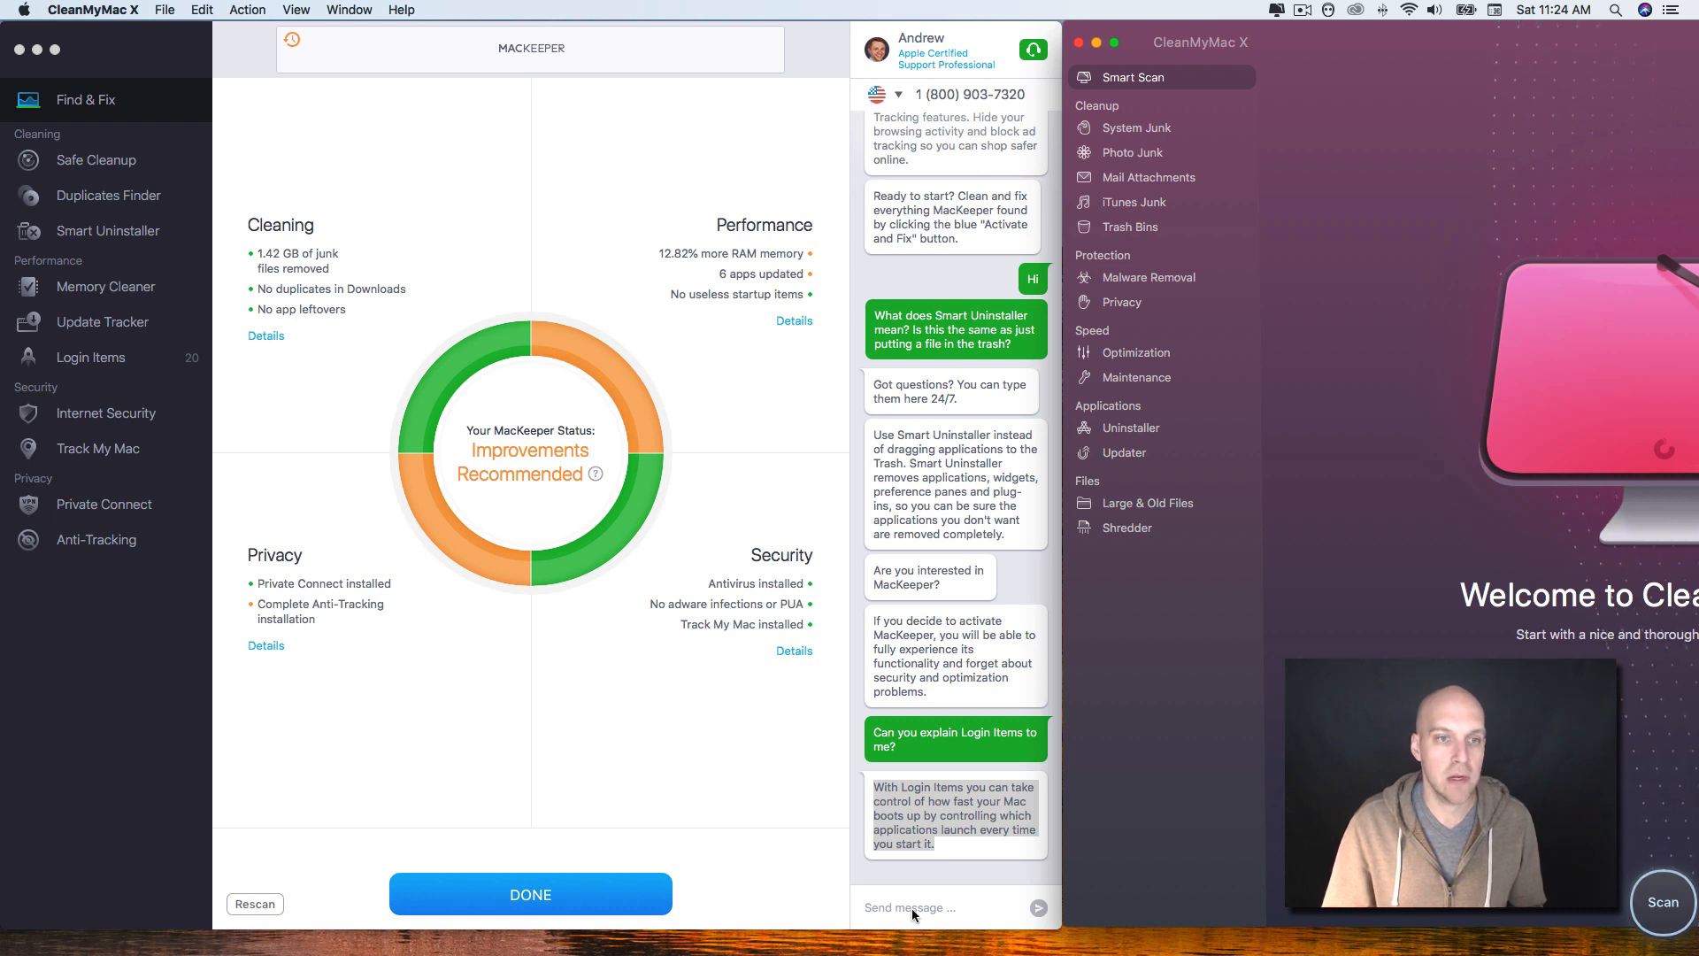
mouse_move(942, 103)
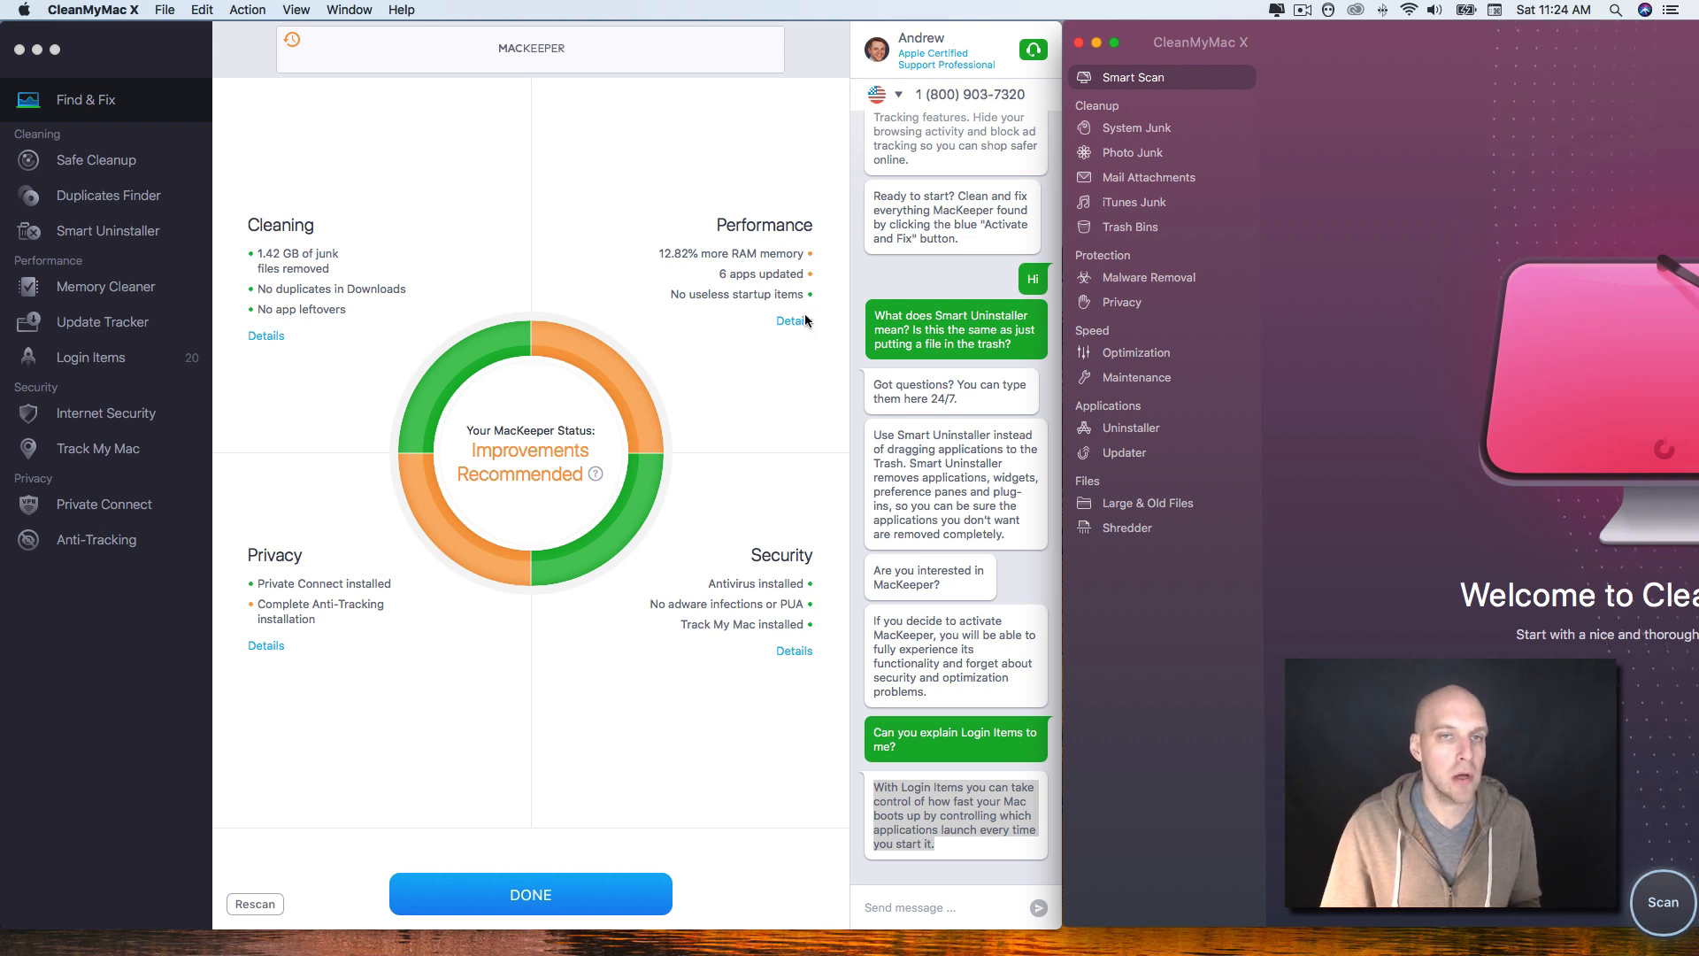
mouse_move(1060, 261)
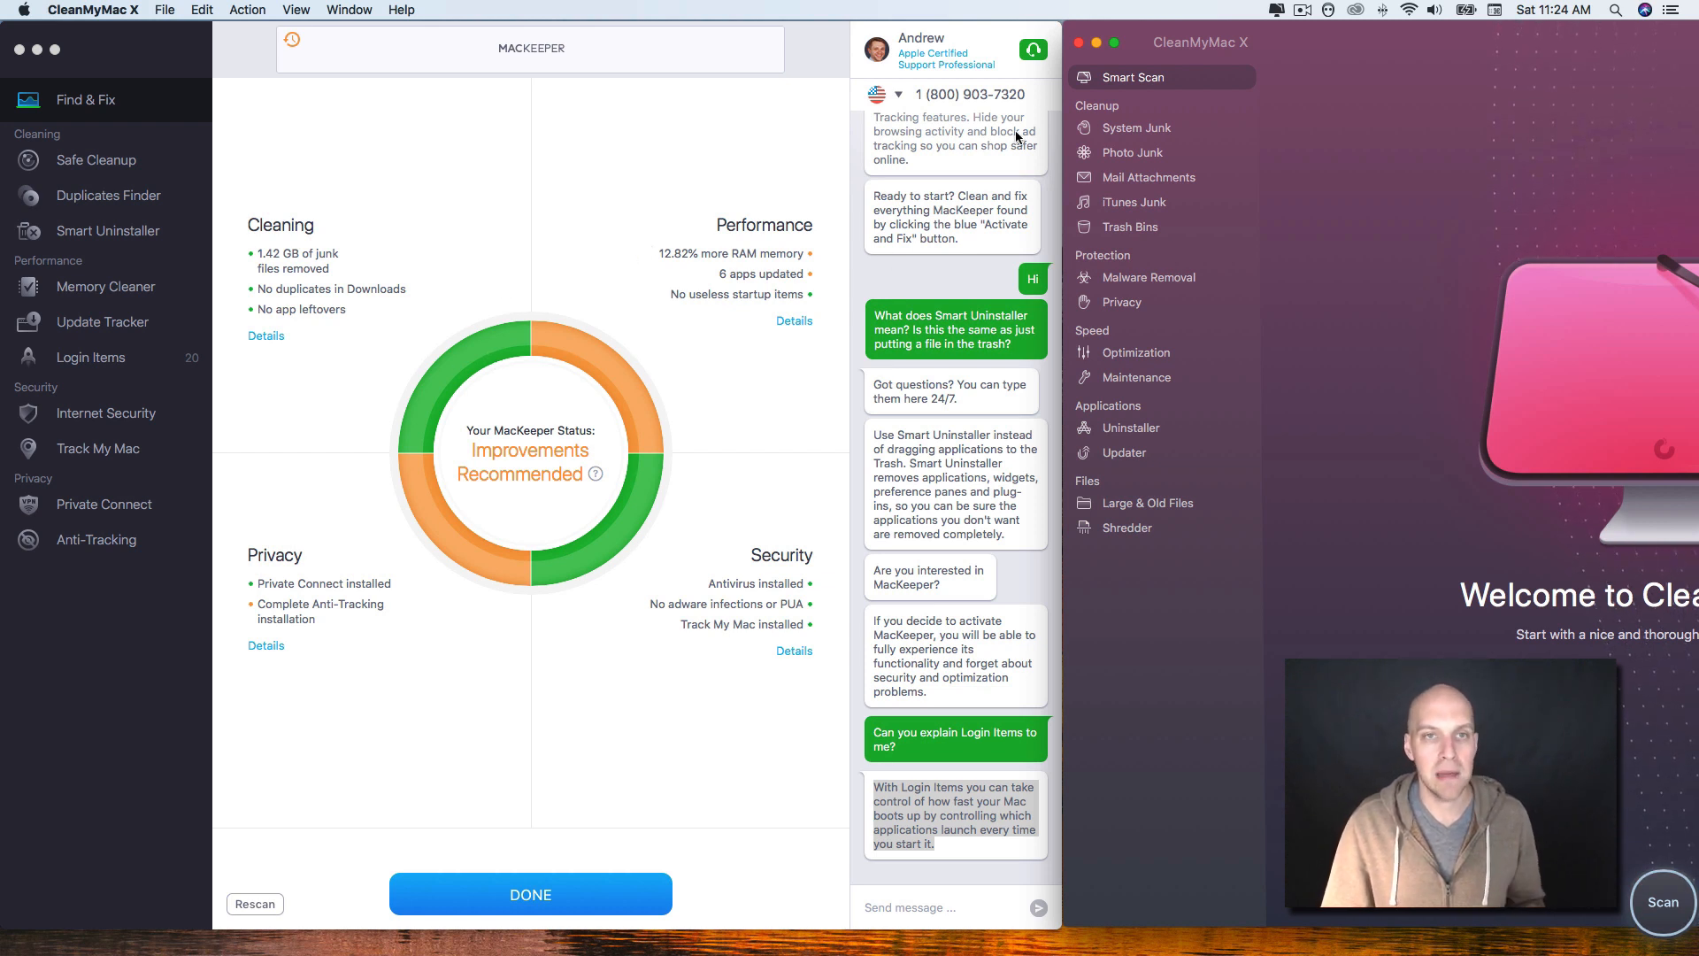
mouse_move(275, 366)
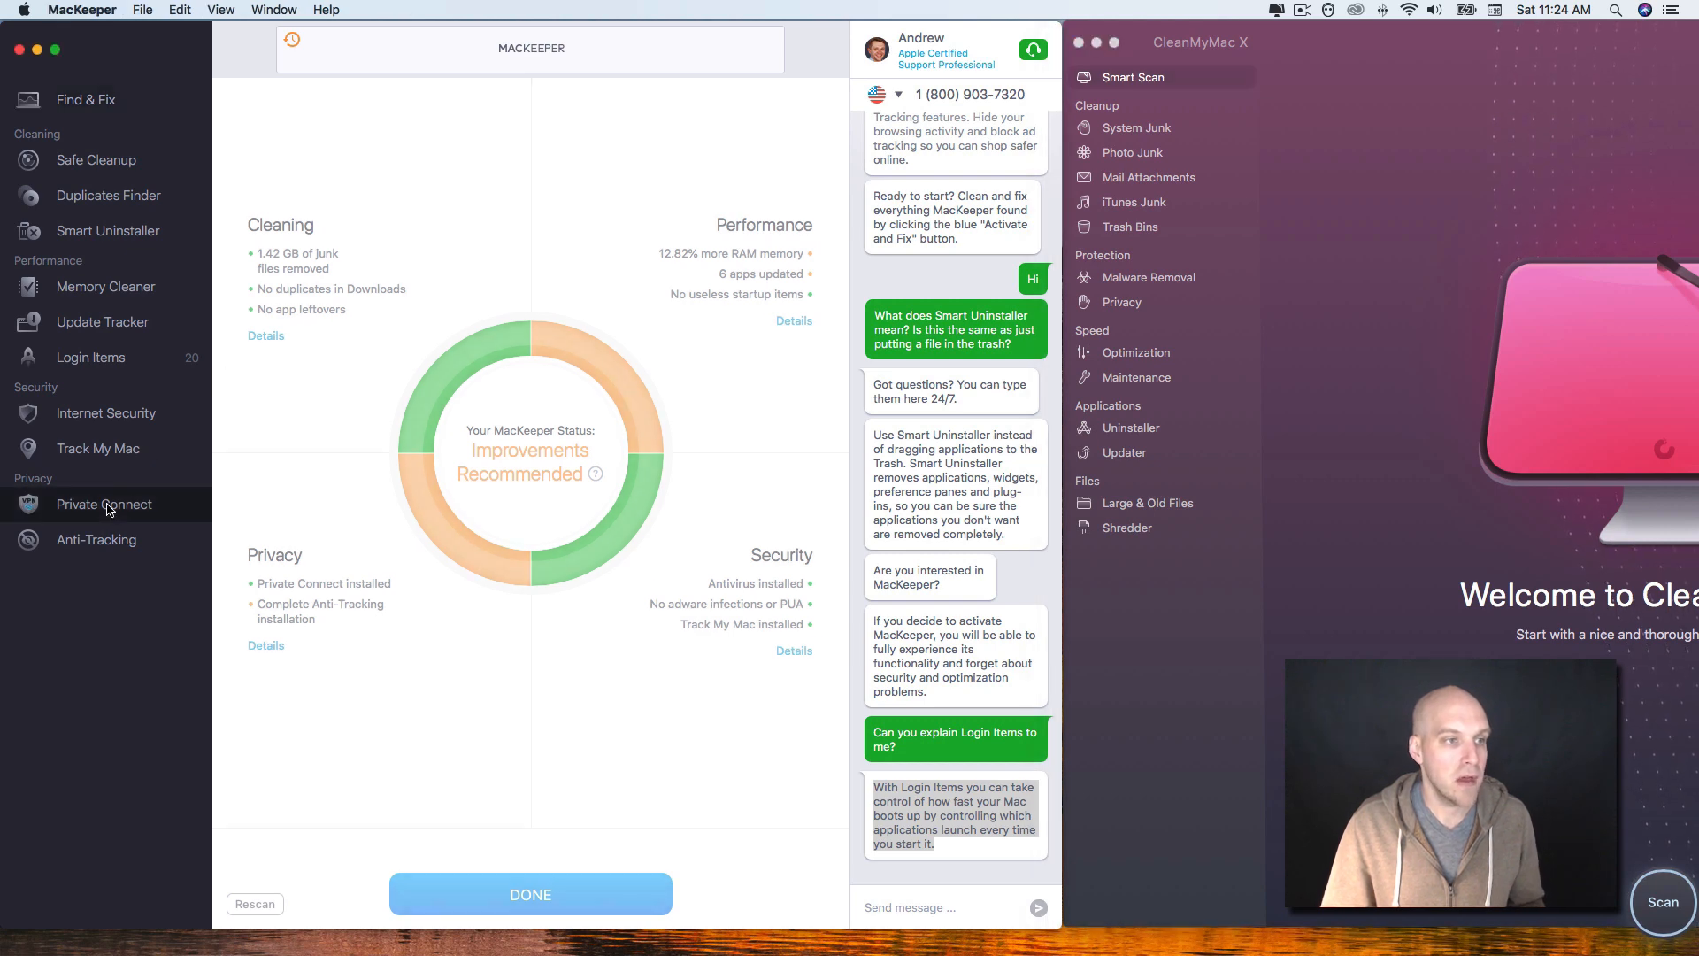
View MacKeeper's Private Connect VPN page, then Track My Mac showing one covered device
click(103, 504)
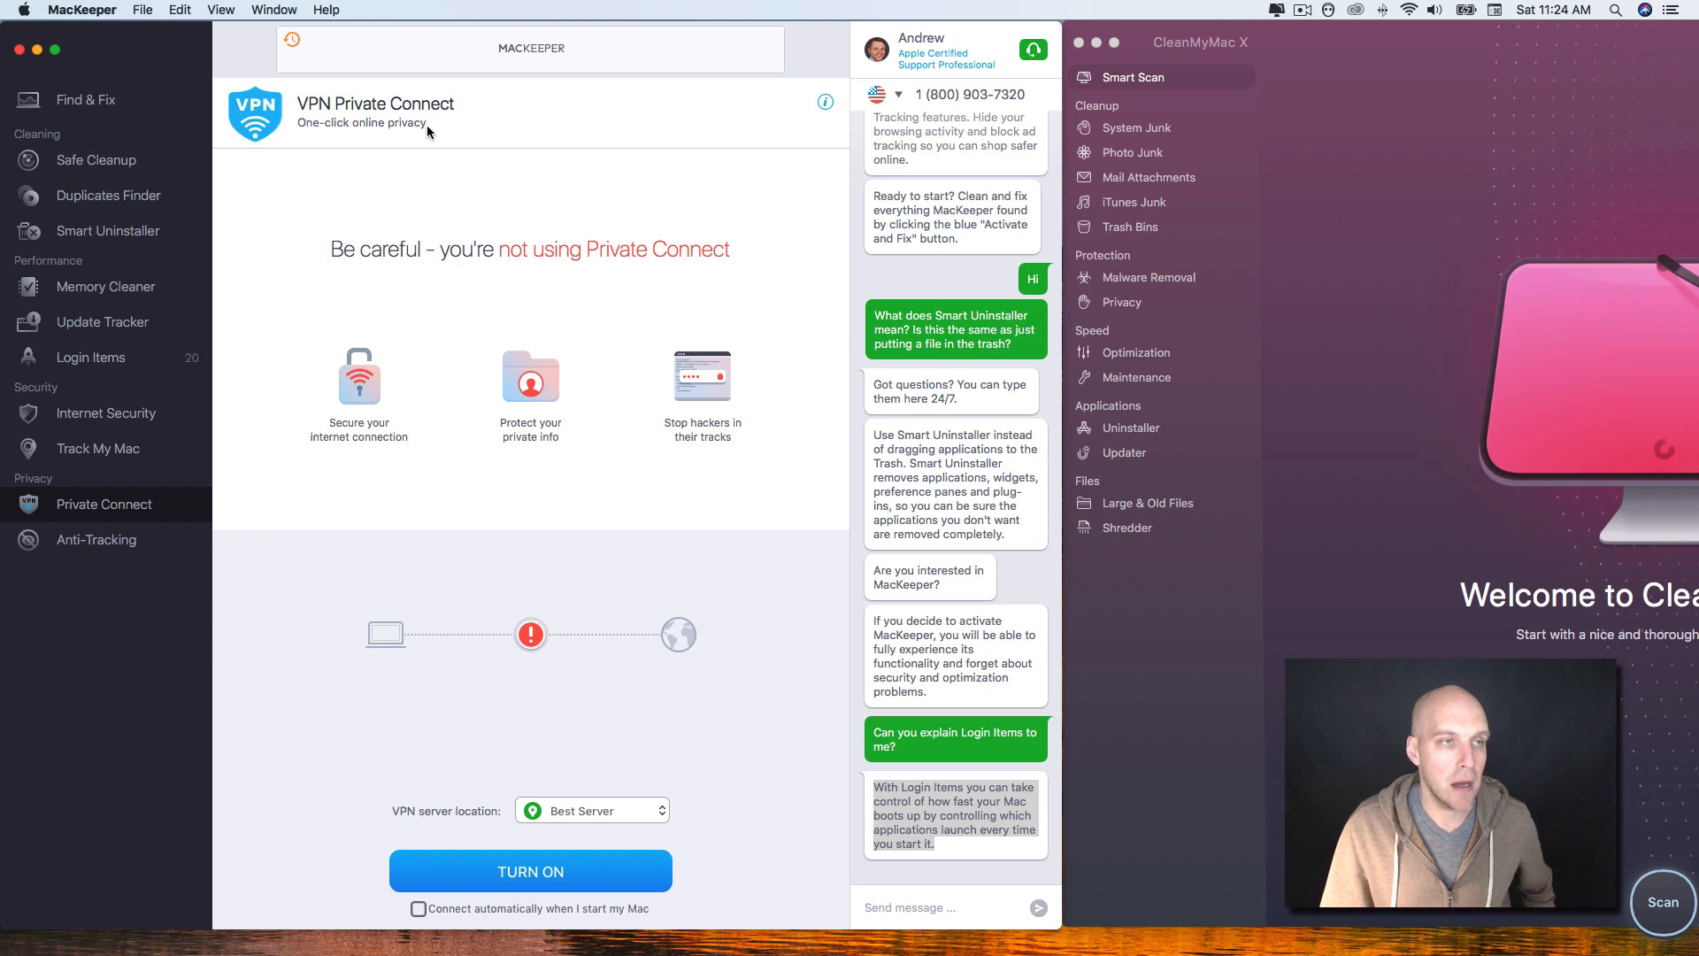
mouse_move(442, 184)
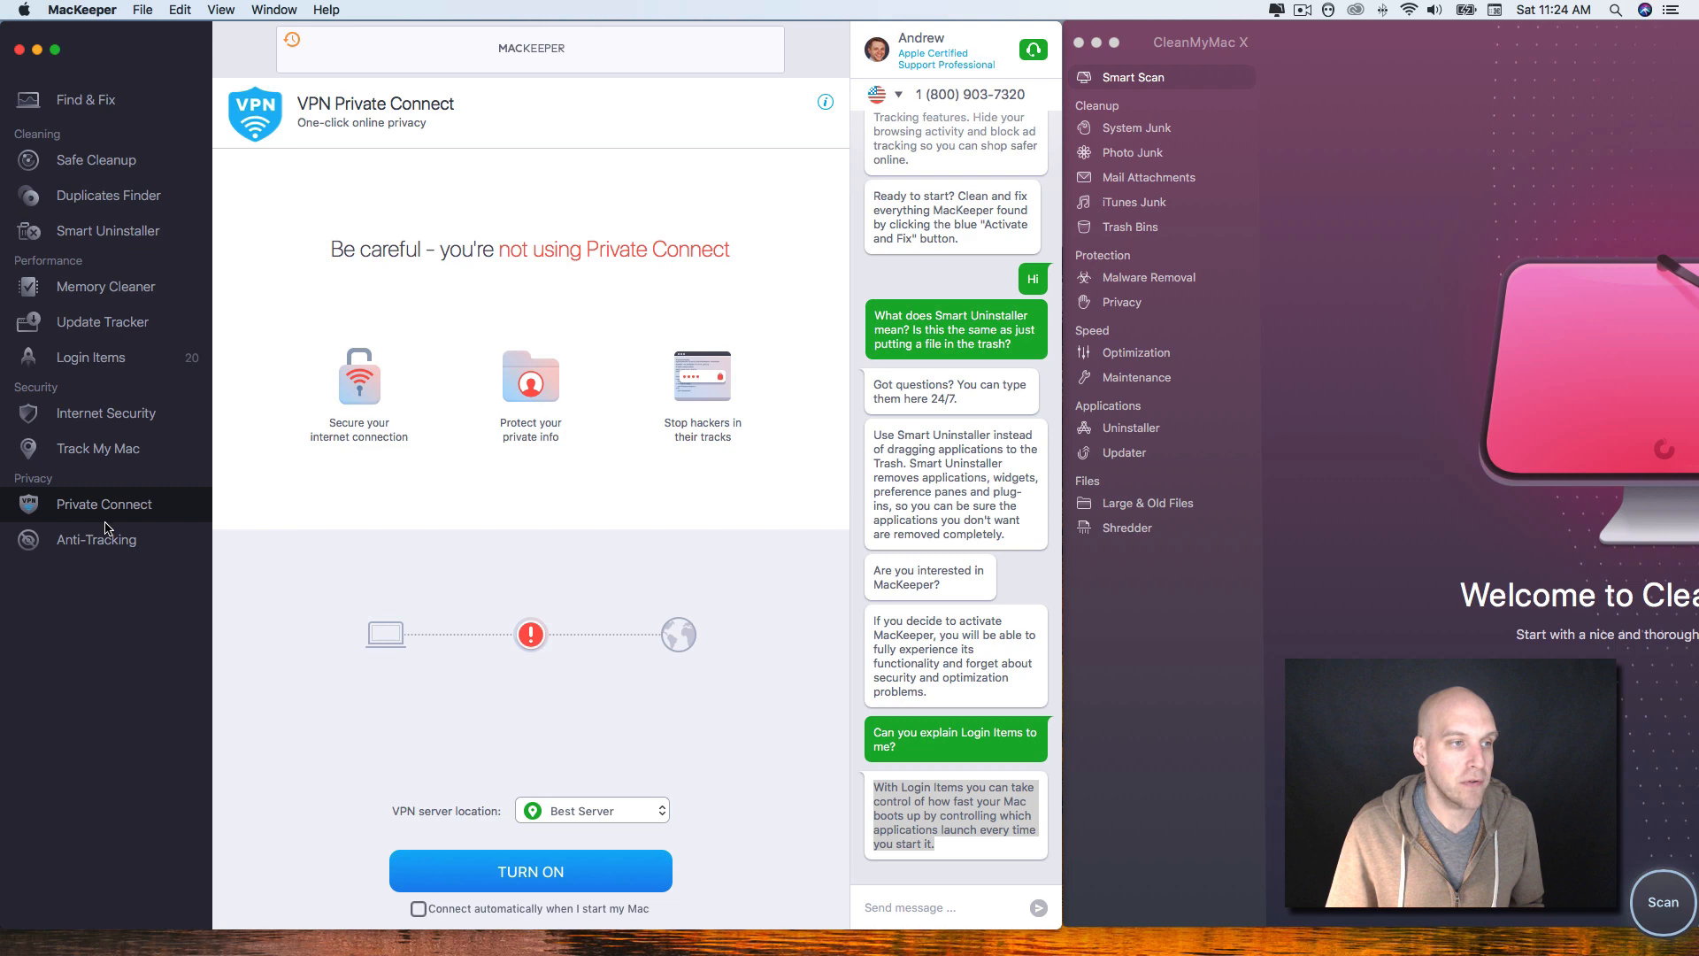
click(98, 448)
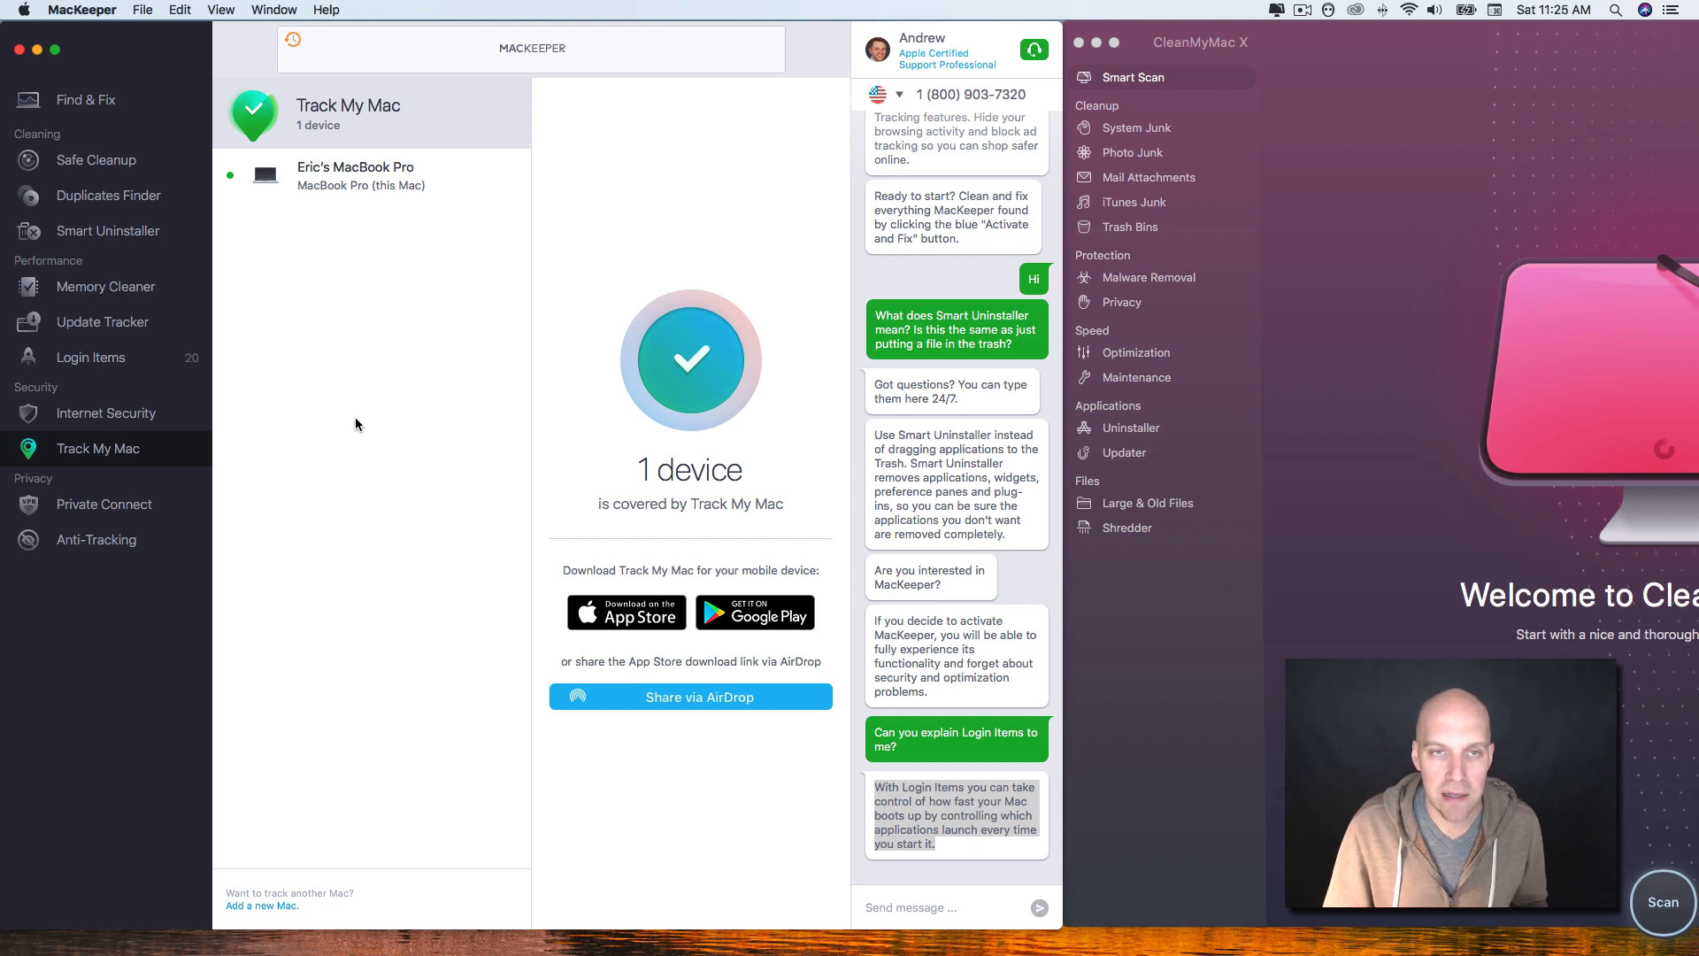
mouse_move(213, 414)
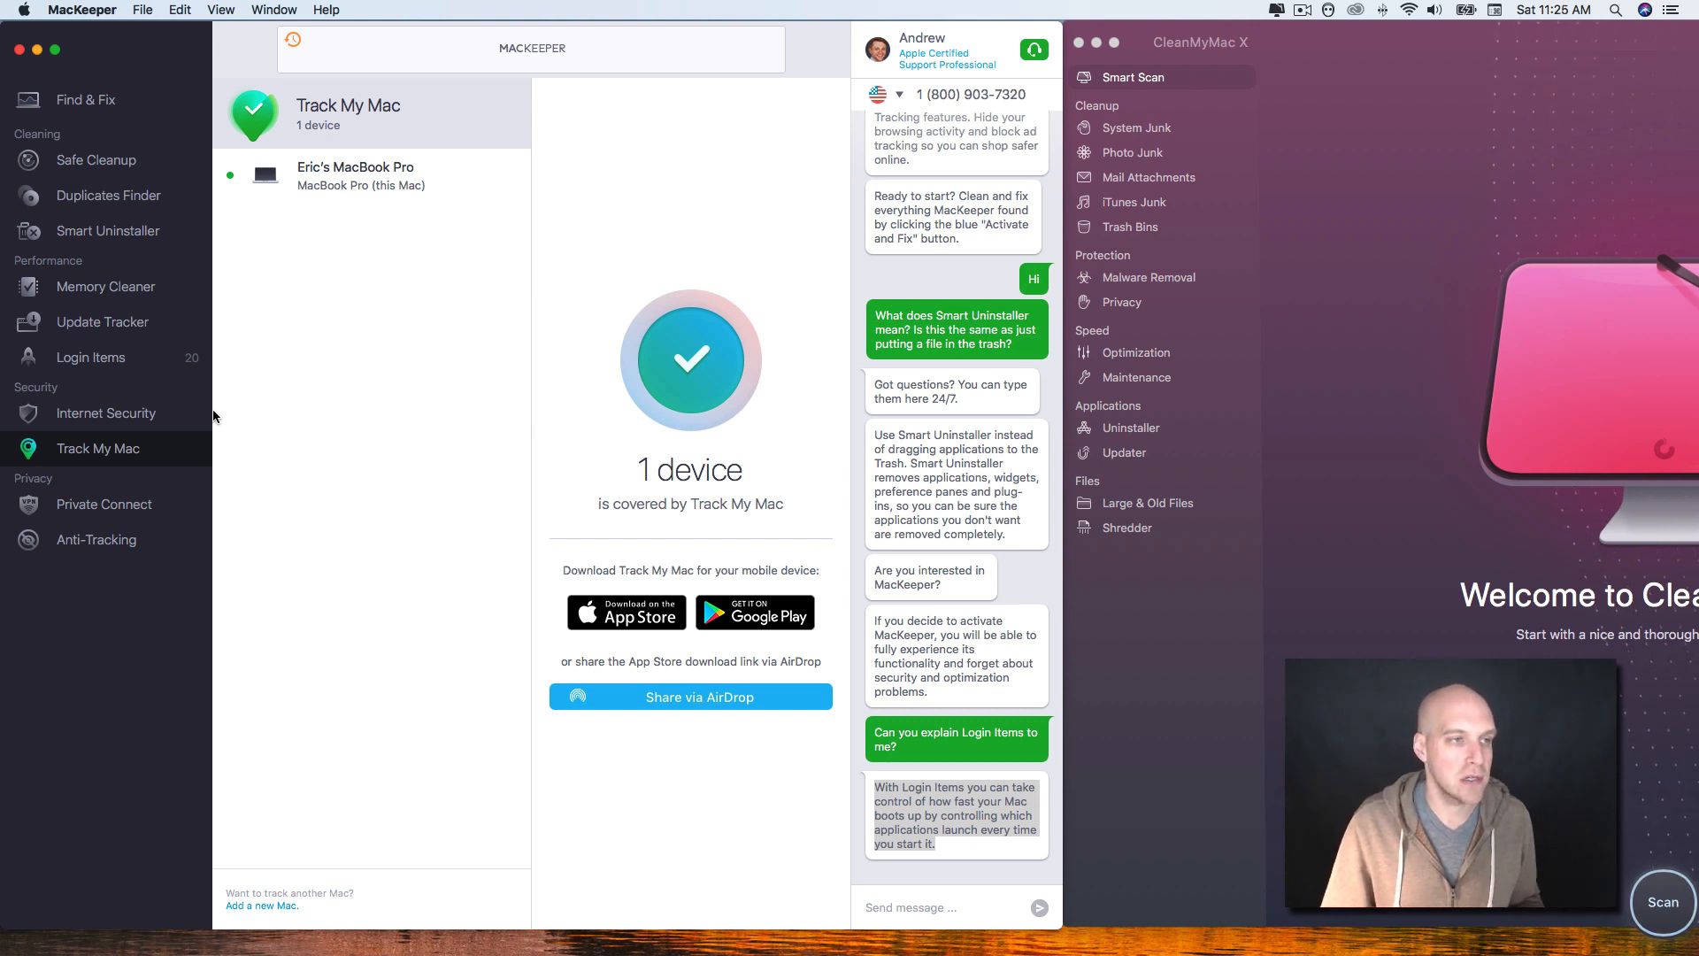
View Internet Security's Adware Cleaner results, then the 20-item Login Items list
click(105, 413)
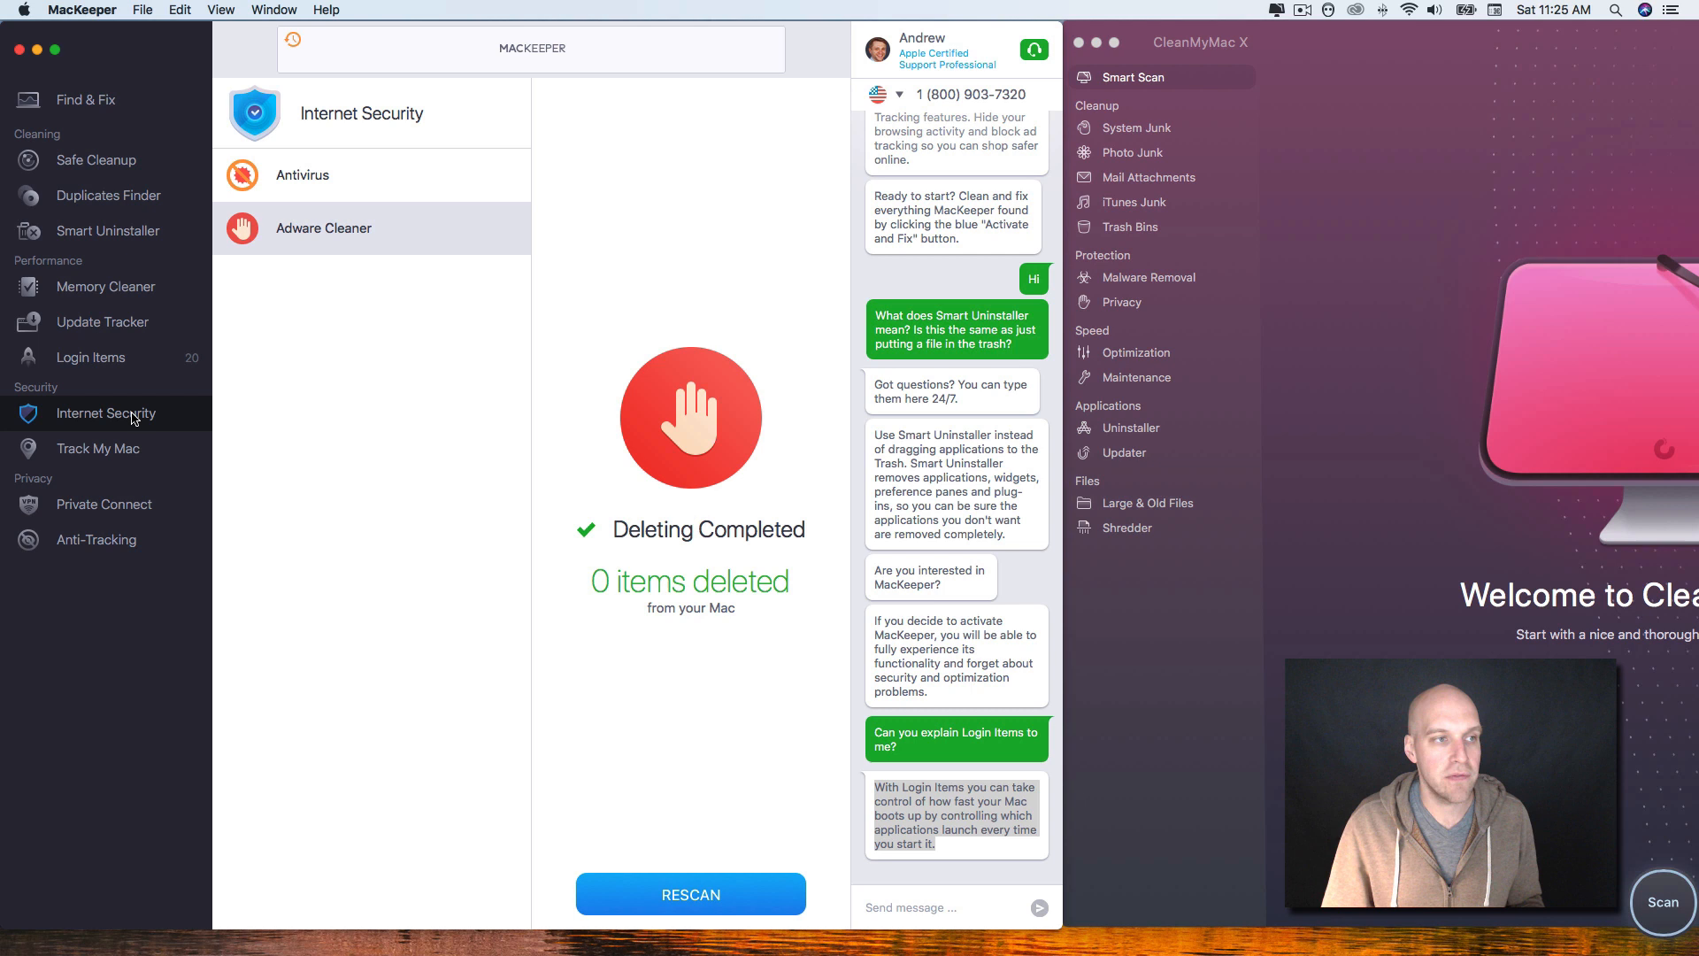
click(91, 356)
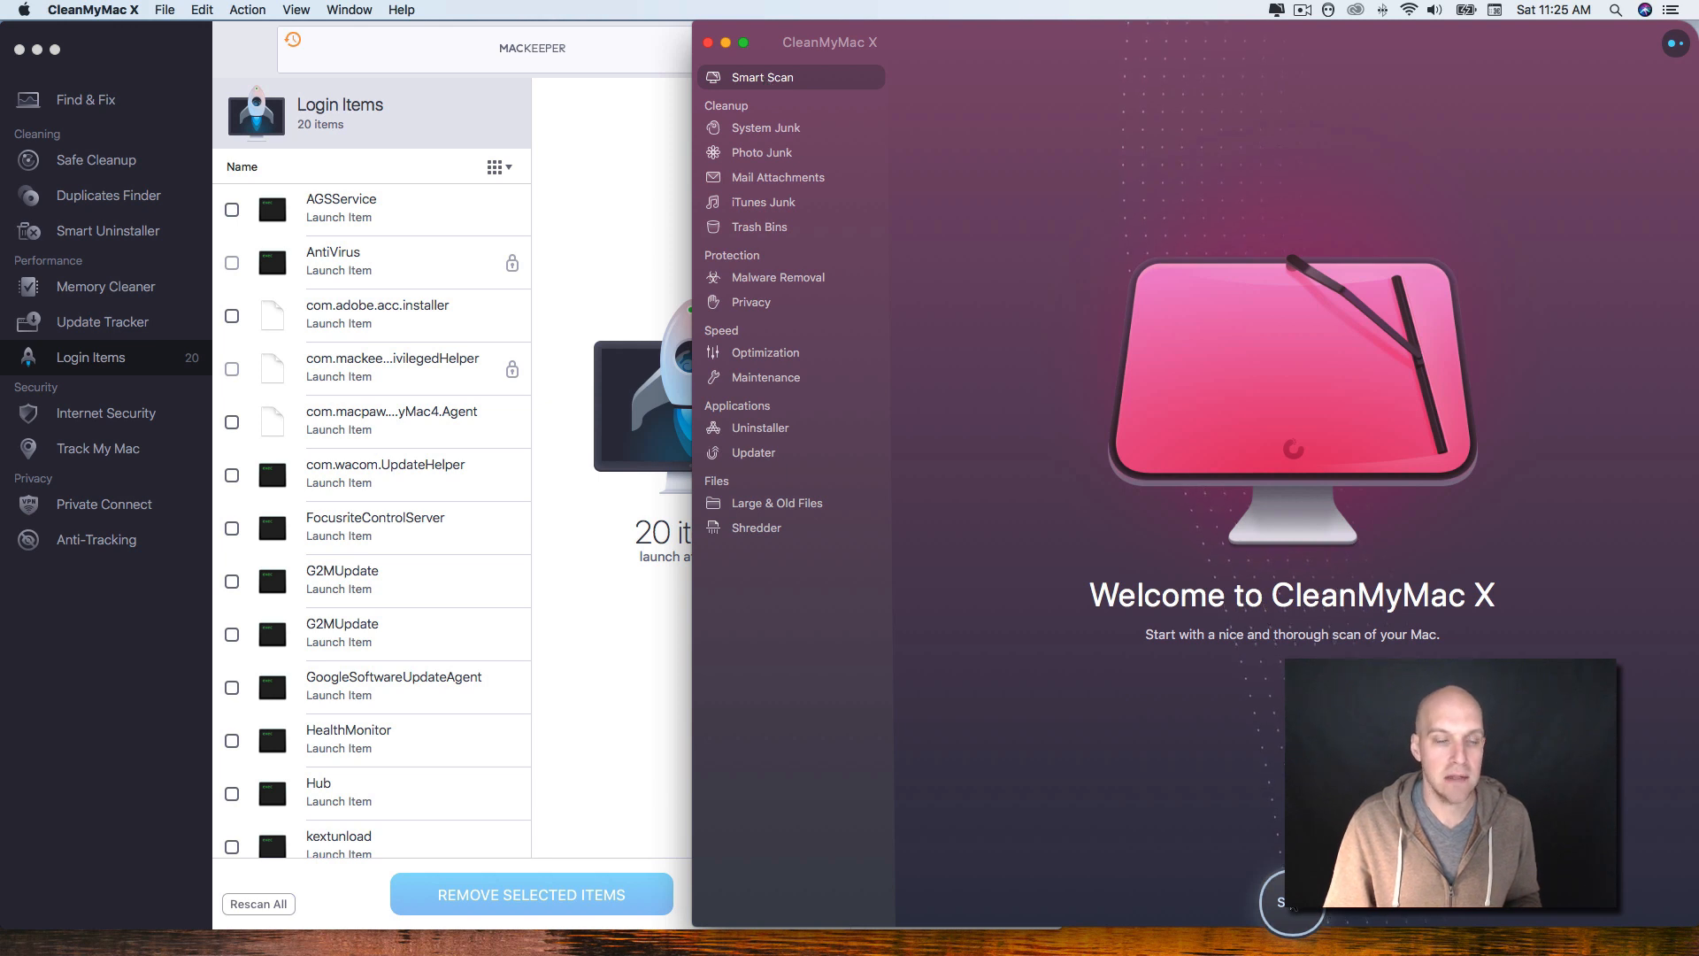
mouse_move(86, 120)
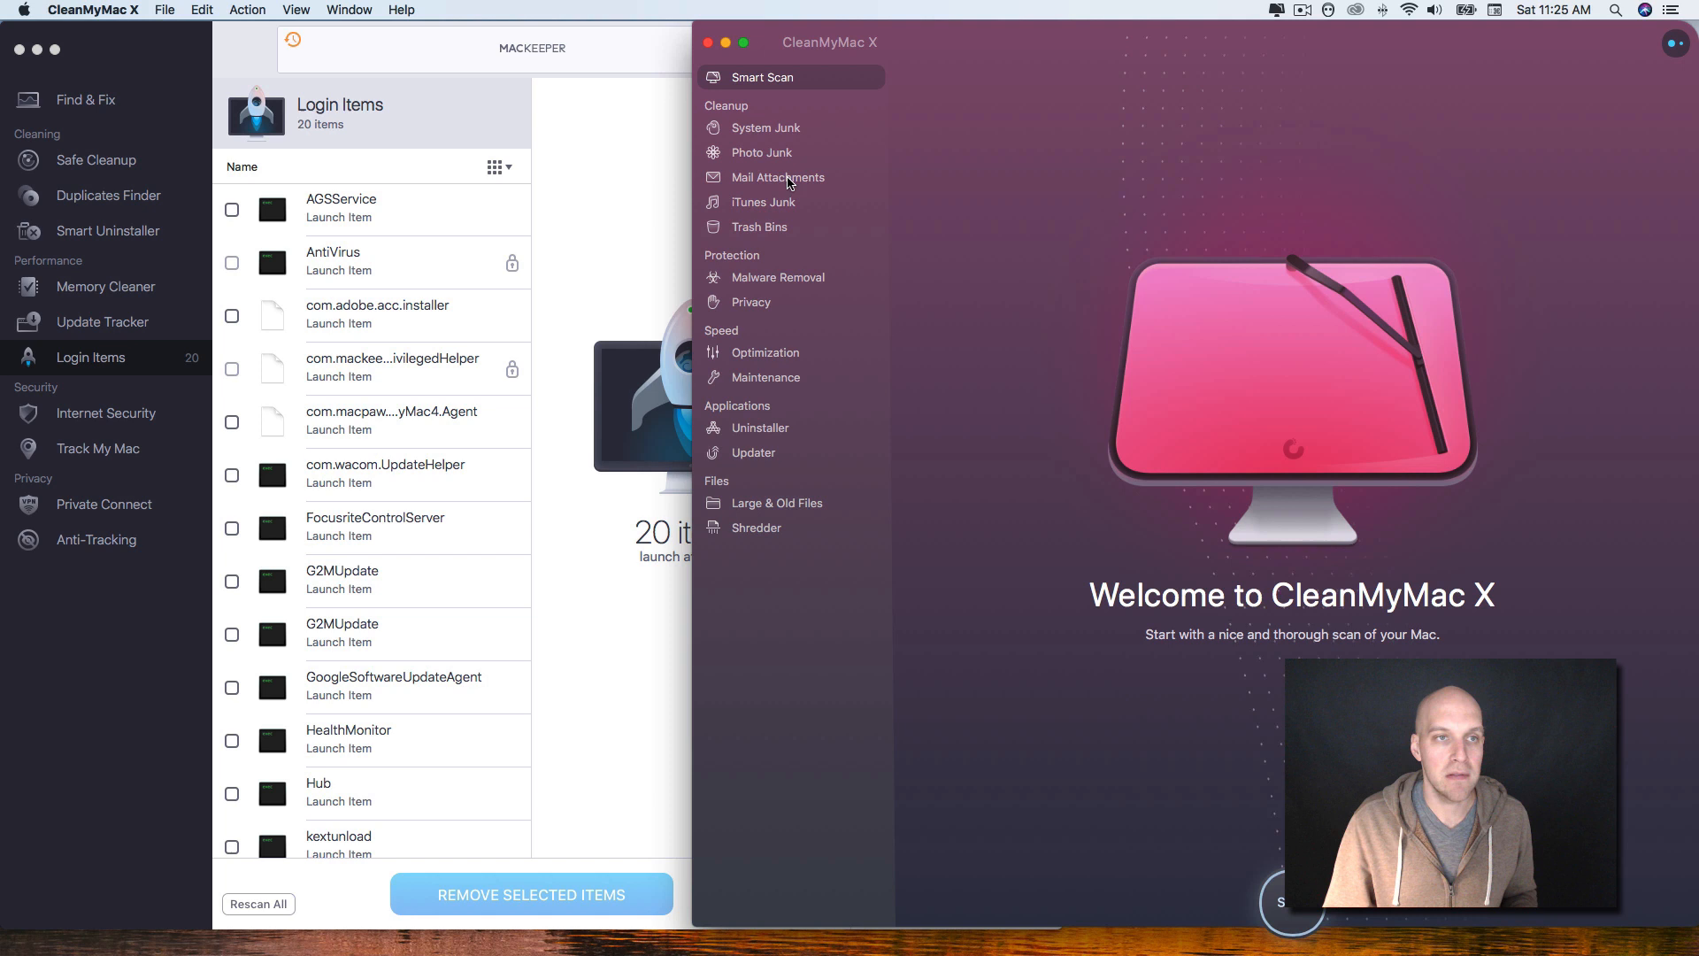
mouse_move(762, 192)
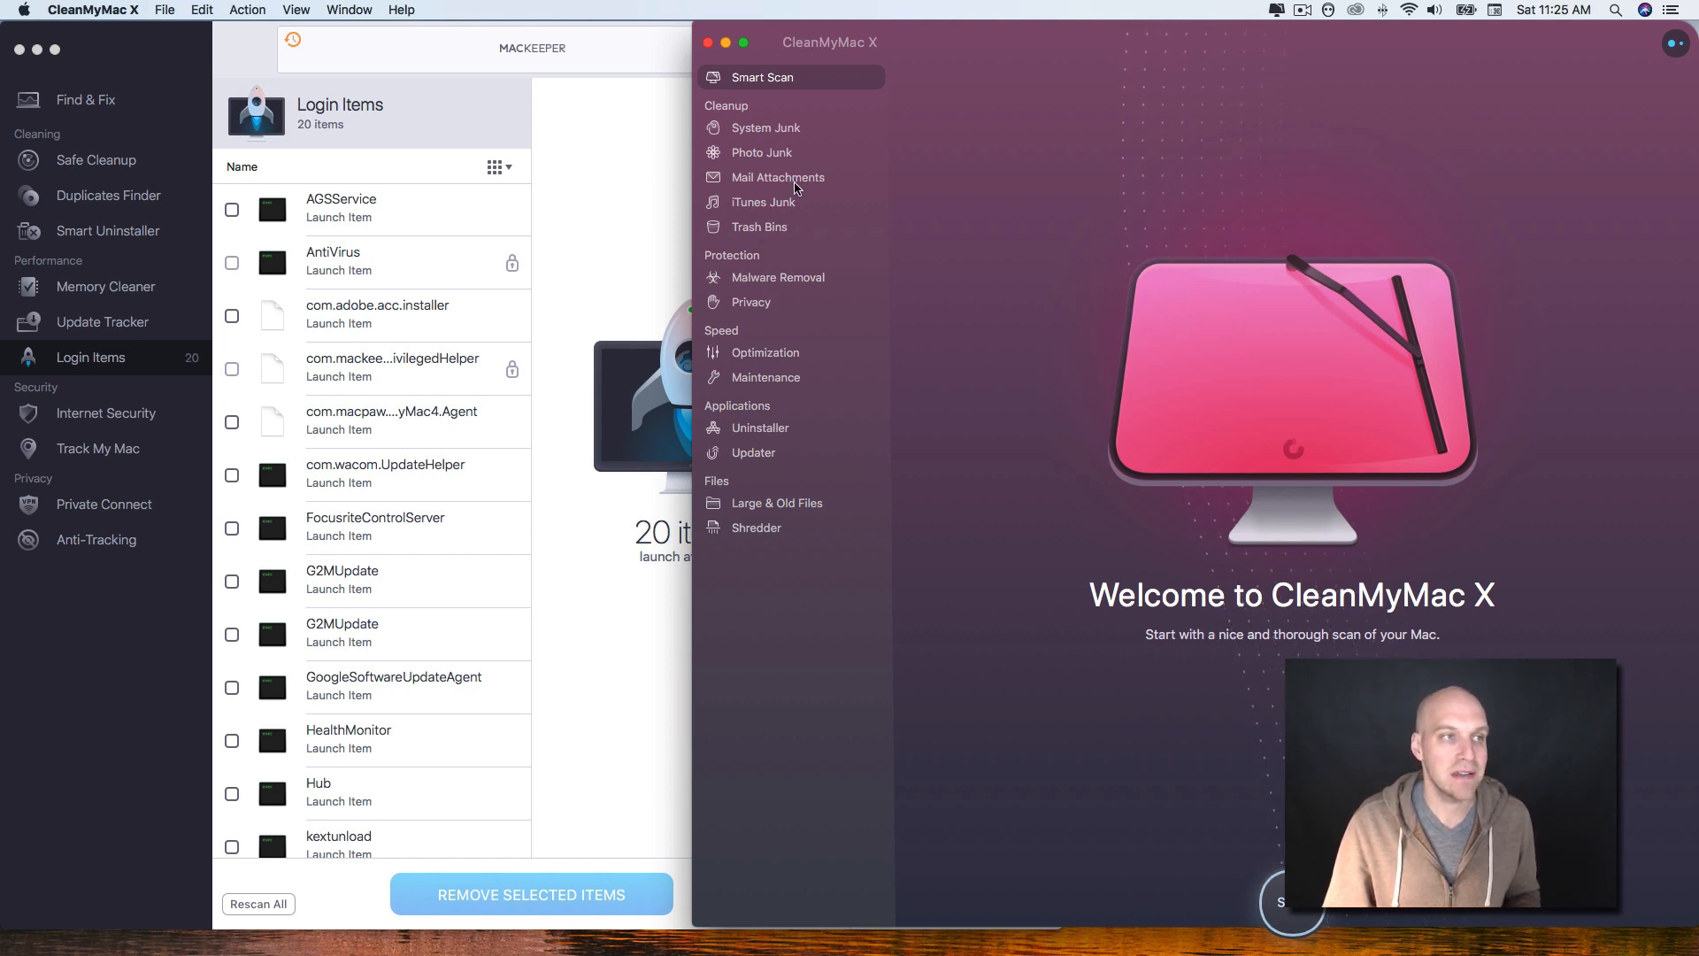
mouse_move(756, 210)
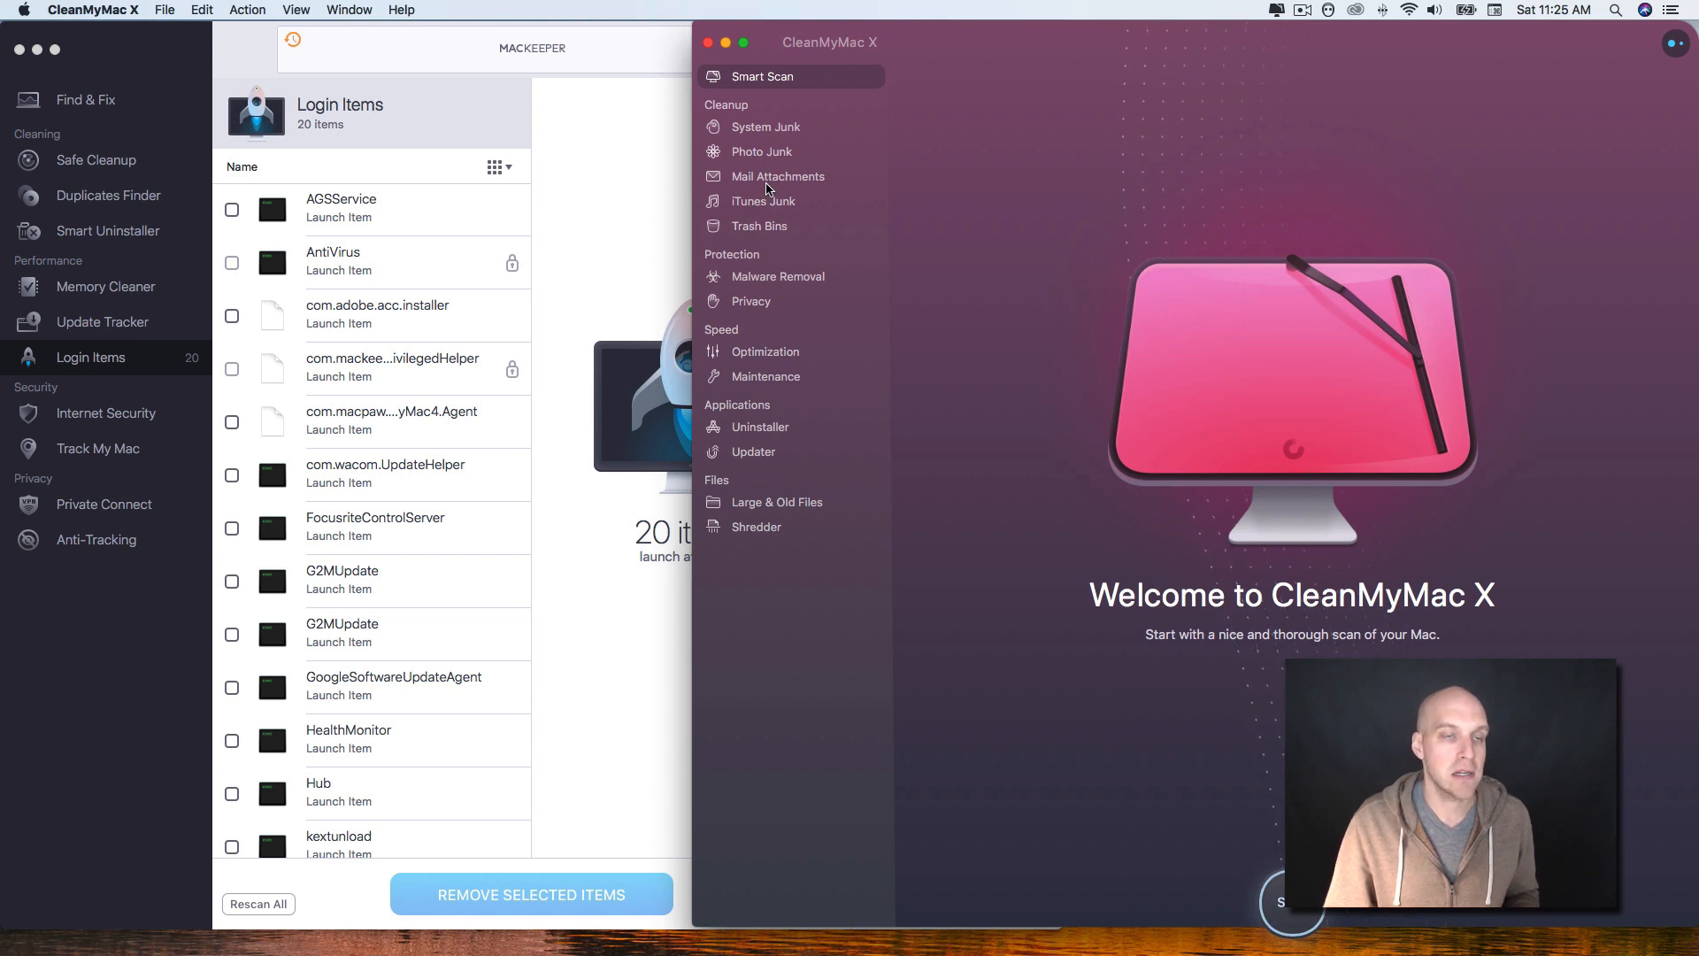
mouse_move(206, 320)
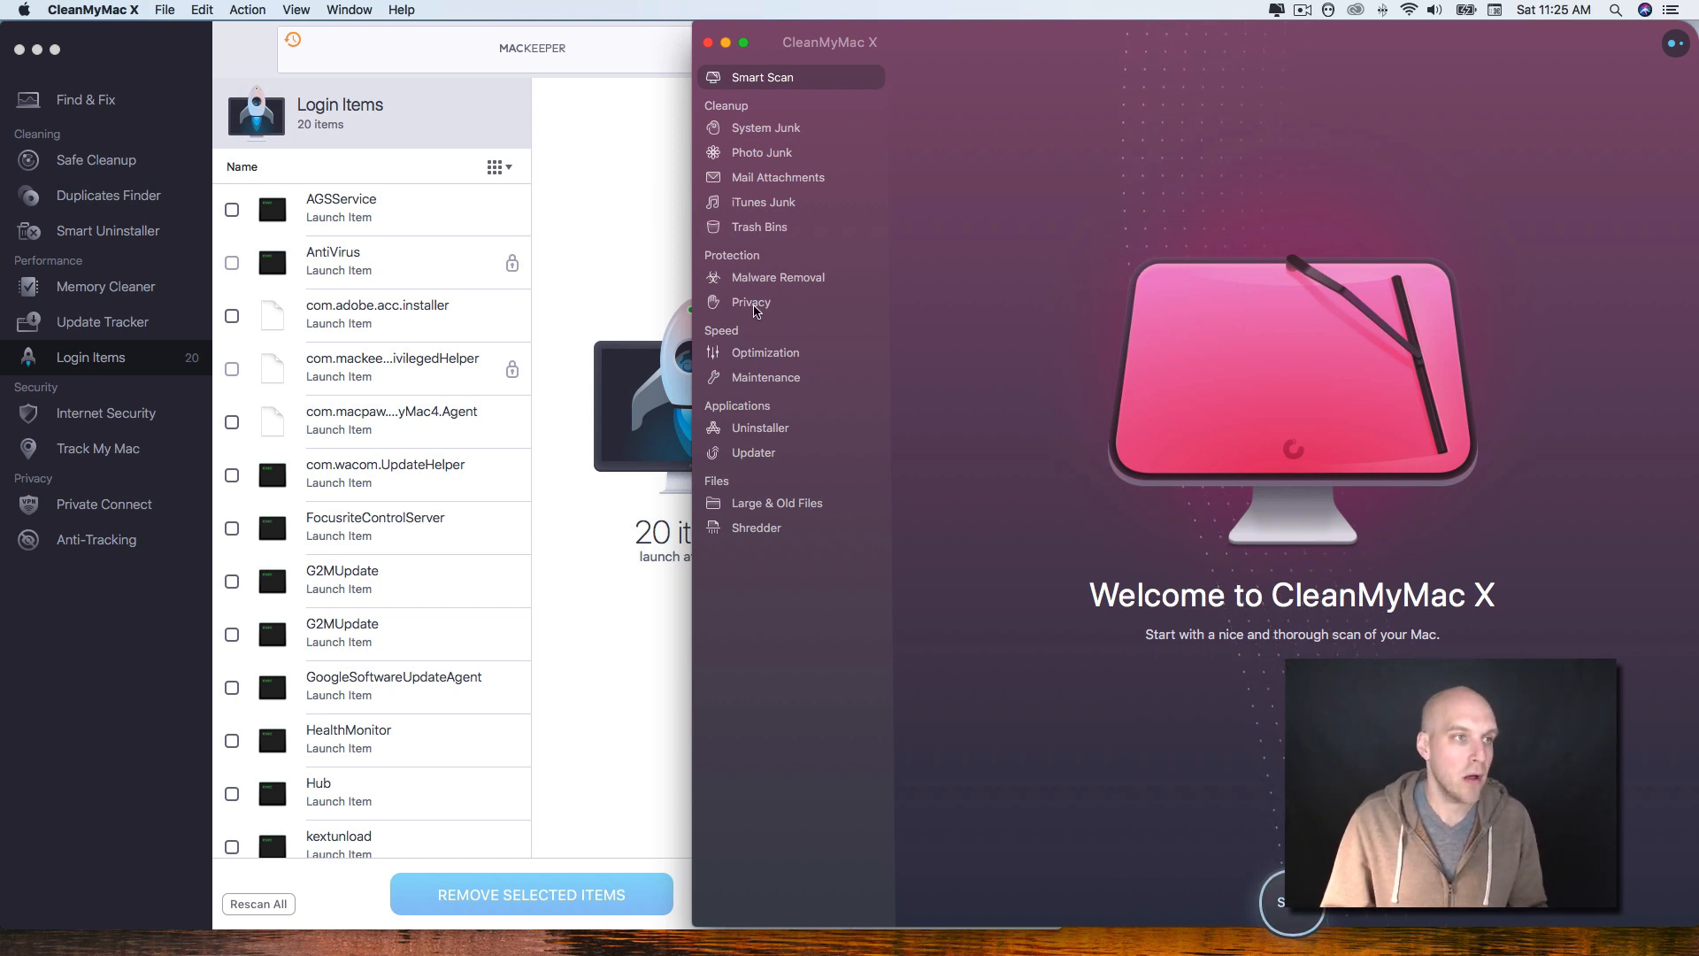
mouse_move(756, 306)
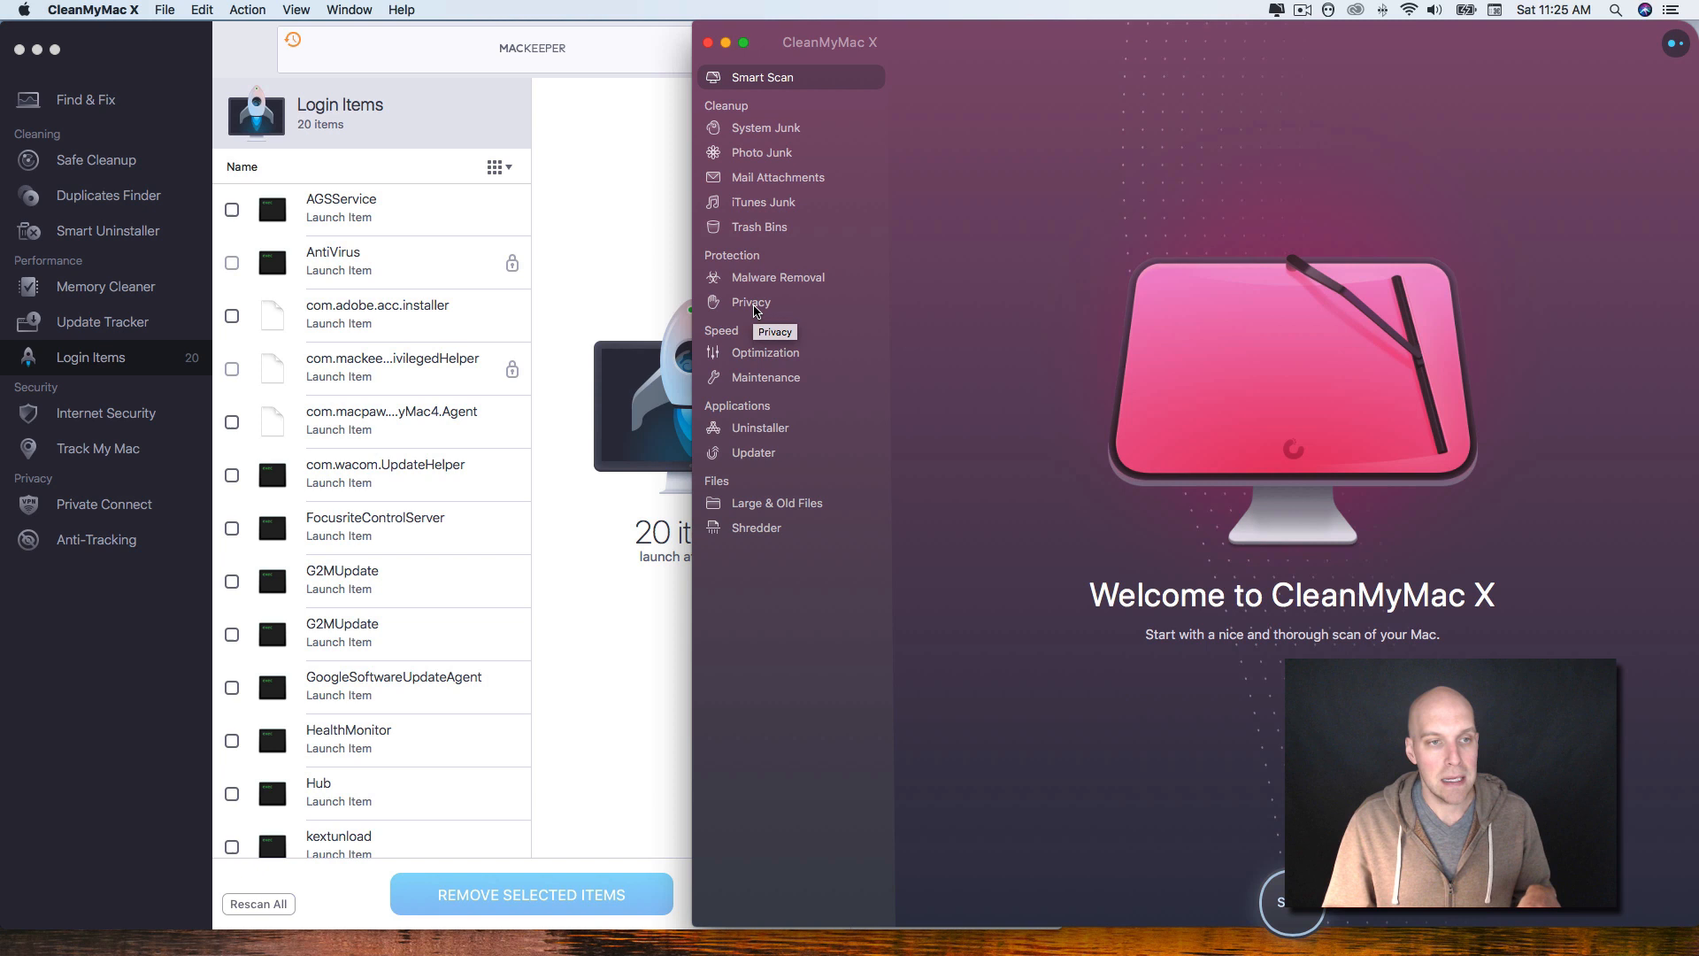
mouse_move(877, 398)
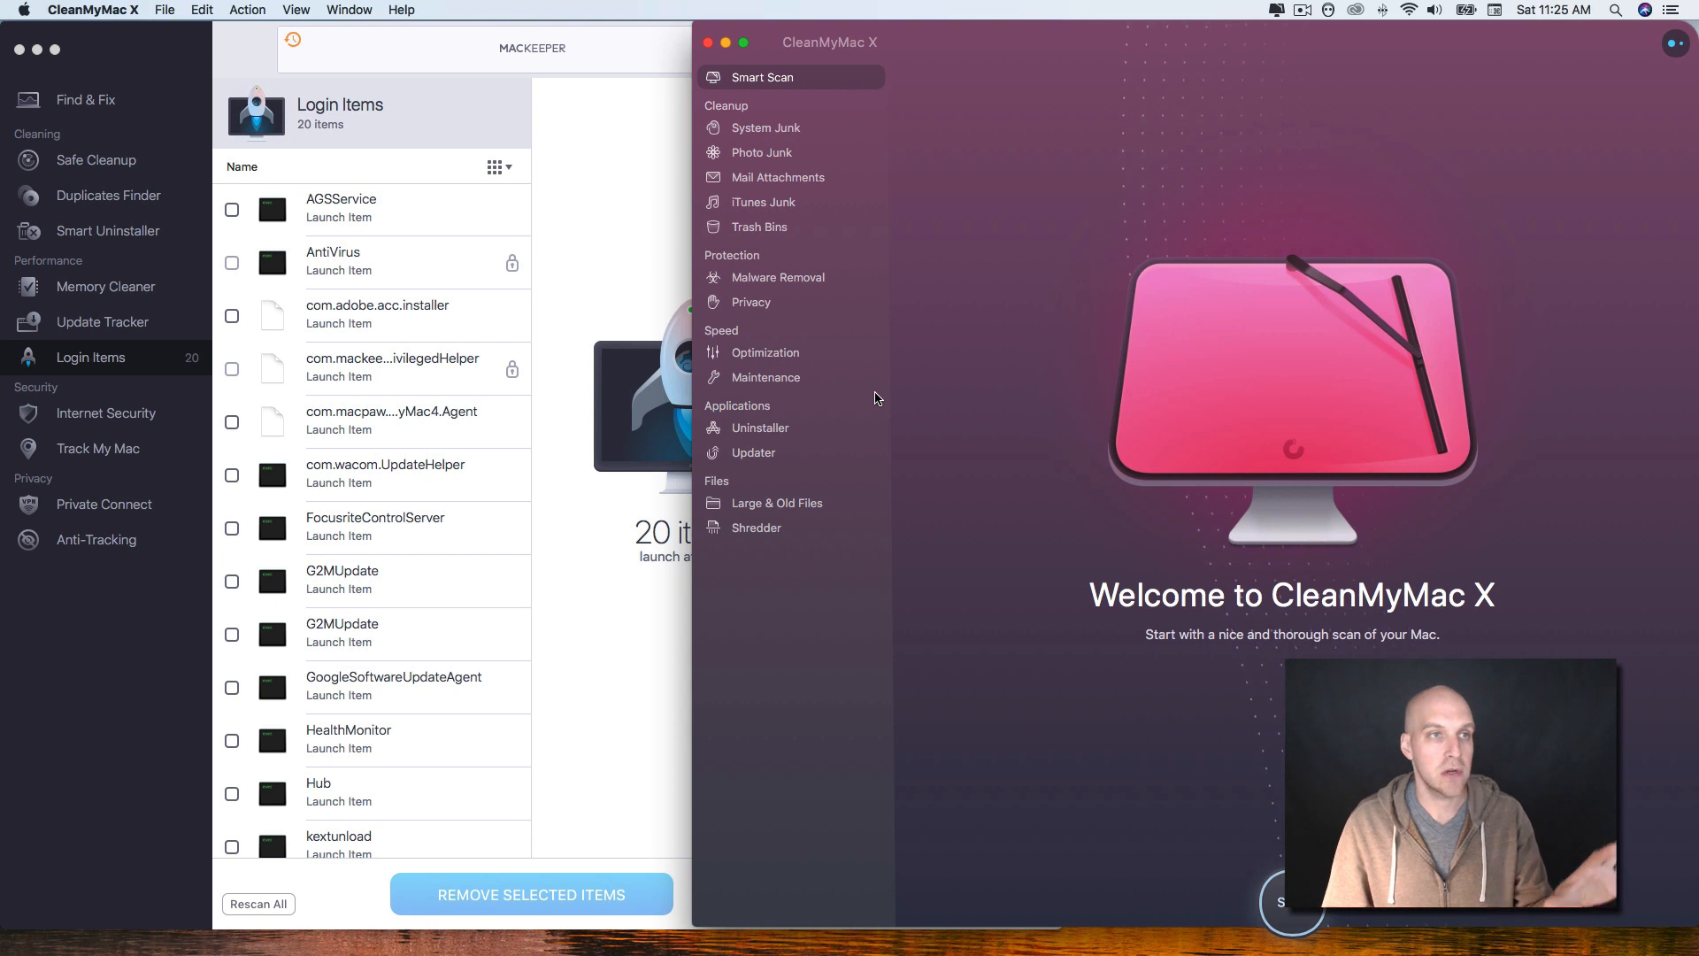
mouse_move(896, 398)
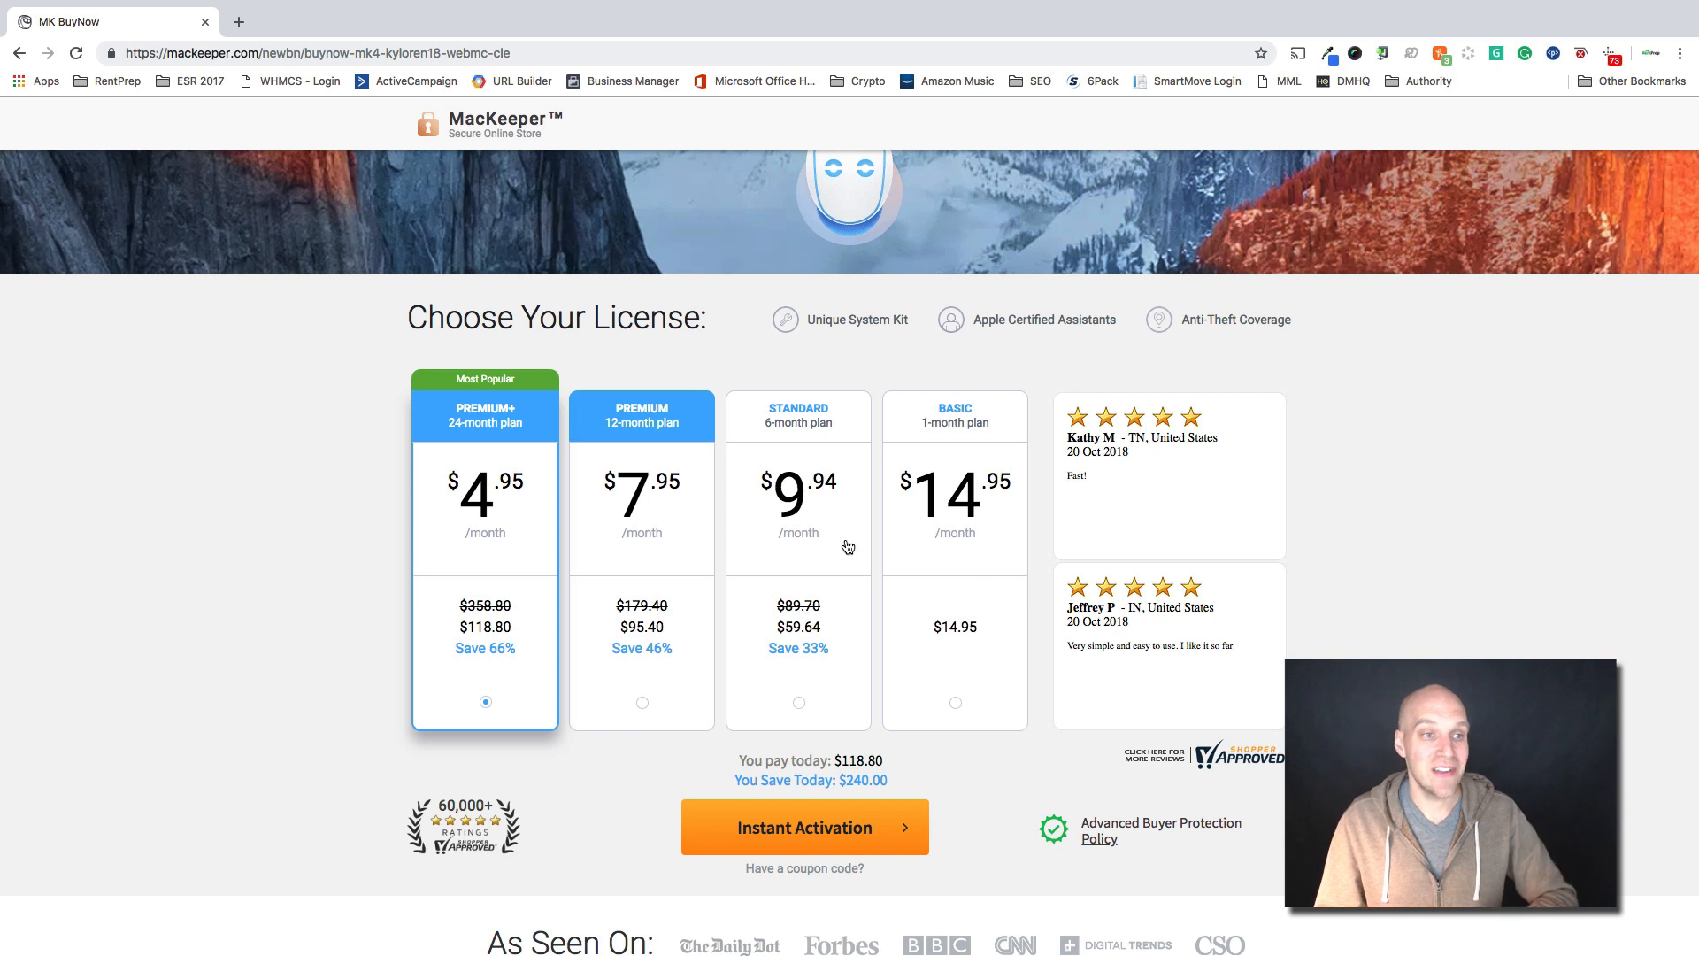
mouse_move(467, 533)
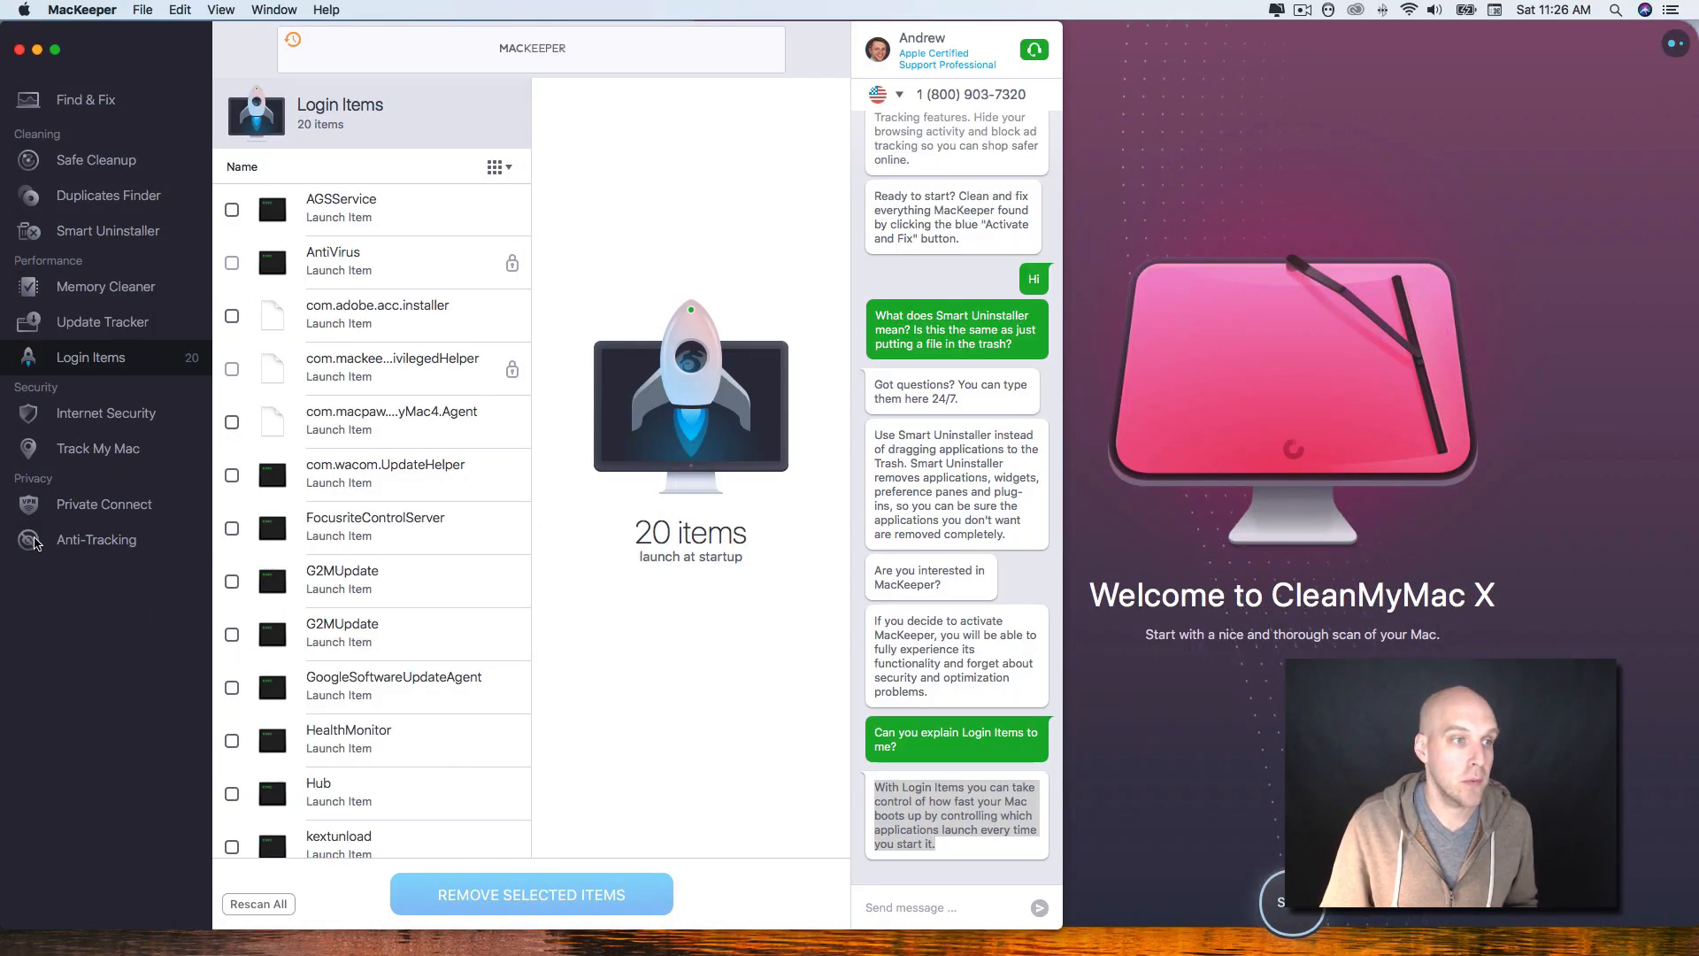
Bring CleanMyMac X's welcome screen forward to fill the screen over MacKeeper
click(103, 504)
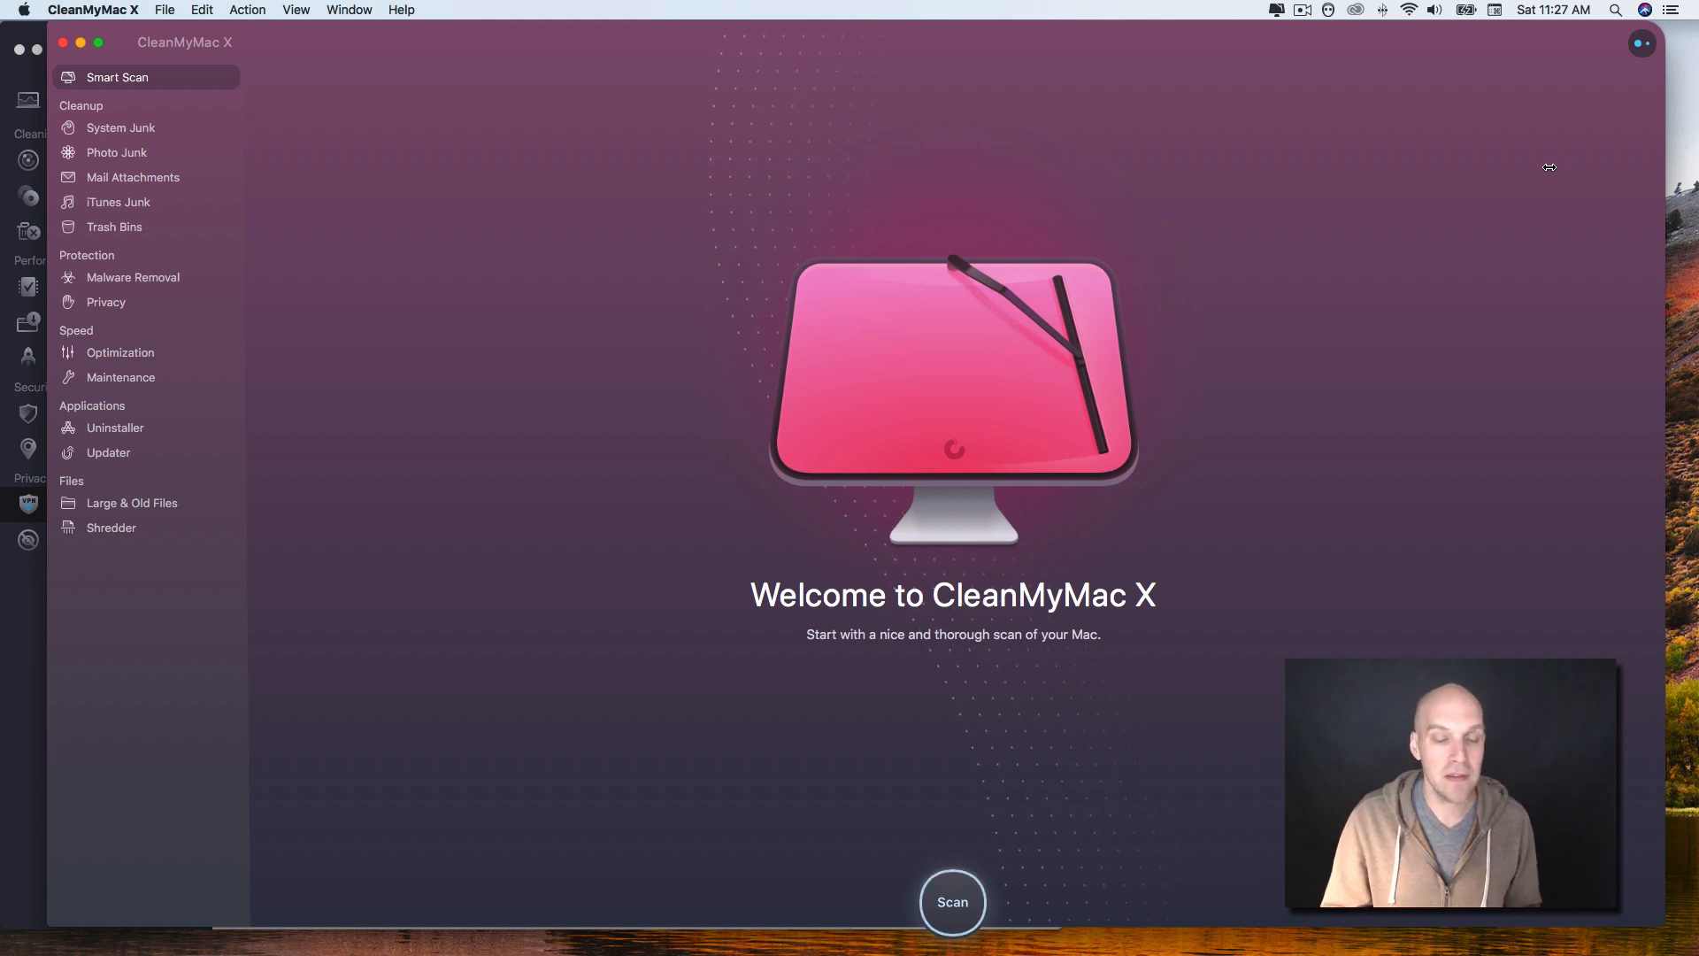
mouse_move(1537, 170)
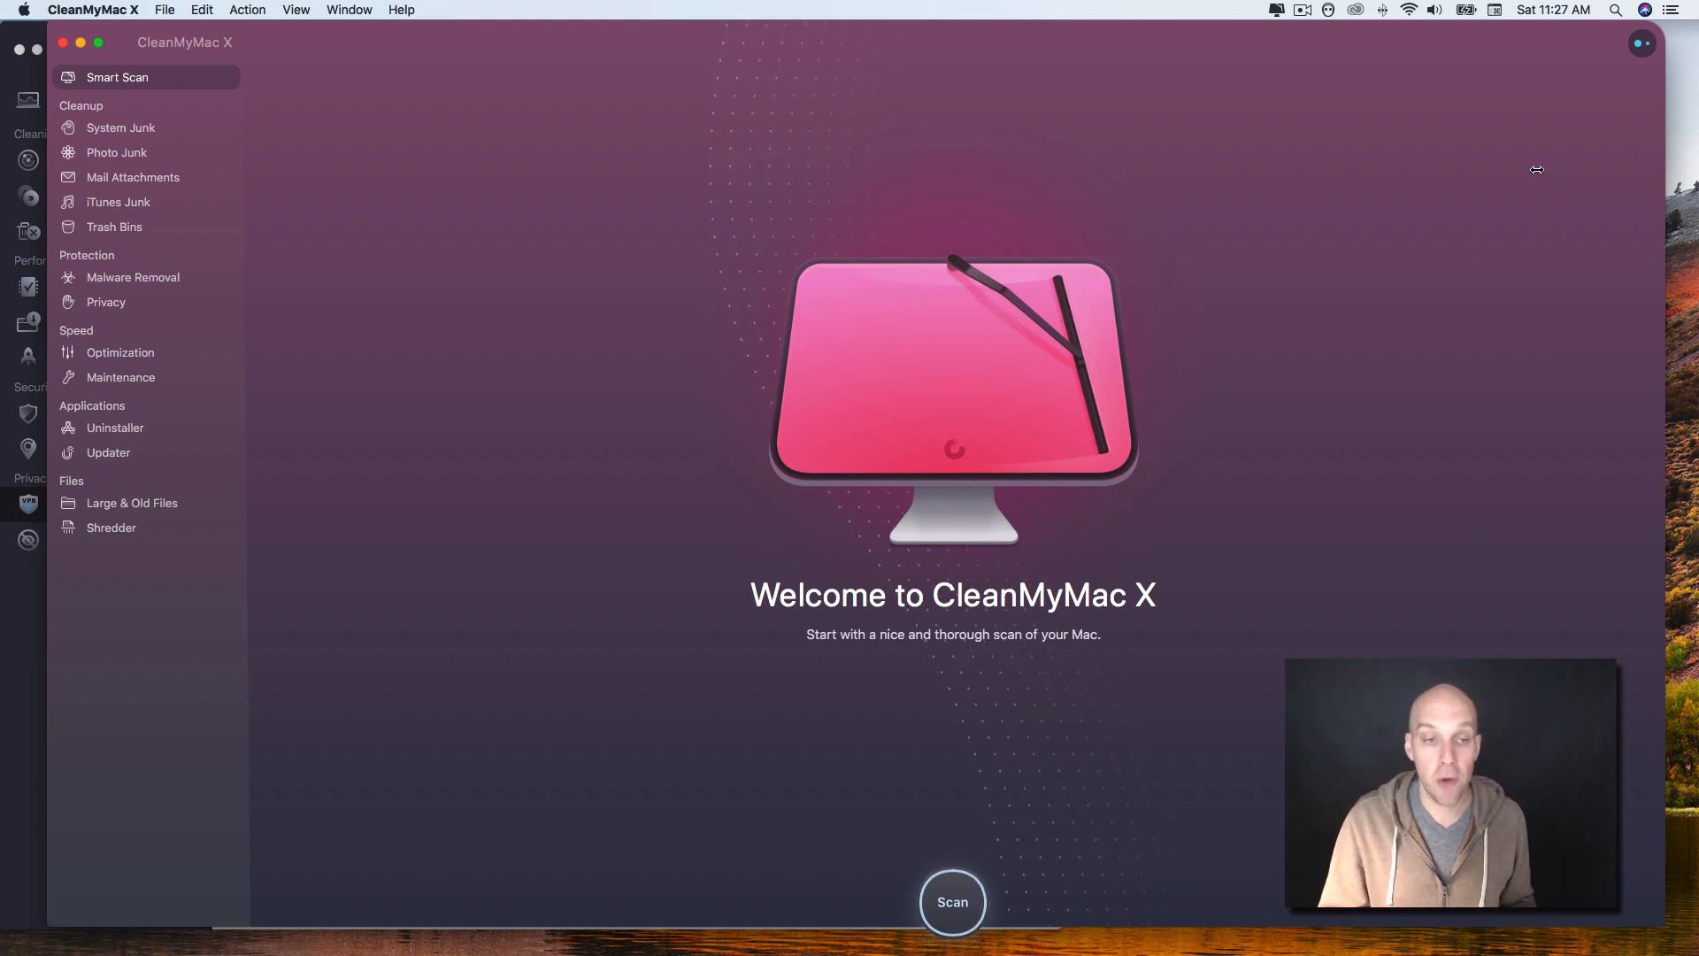
mouse_move(1467, 302)
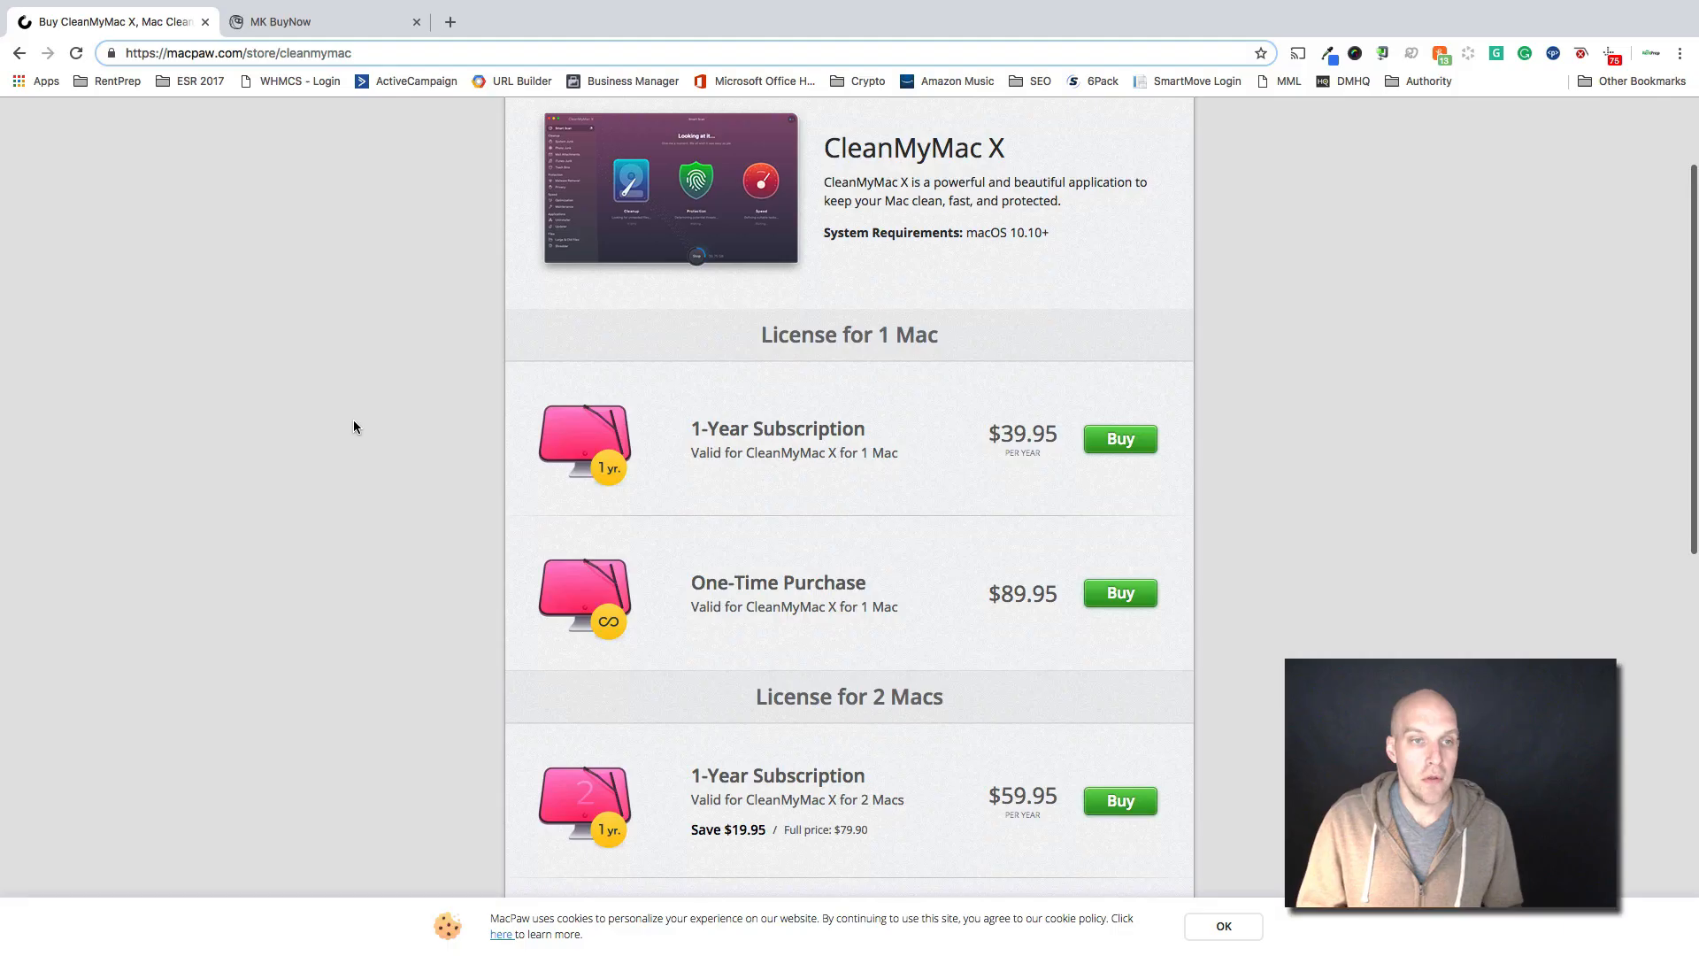
Switch to the MacPaw store tab showing $39.95 yearly and $89.95 one-time prices
scroll(up, 3)
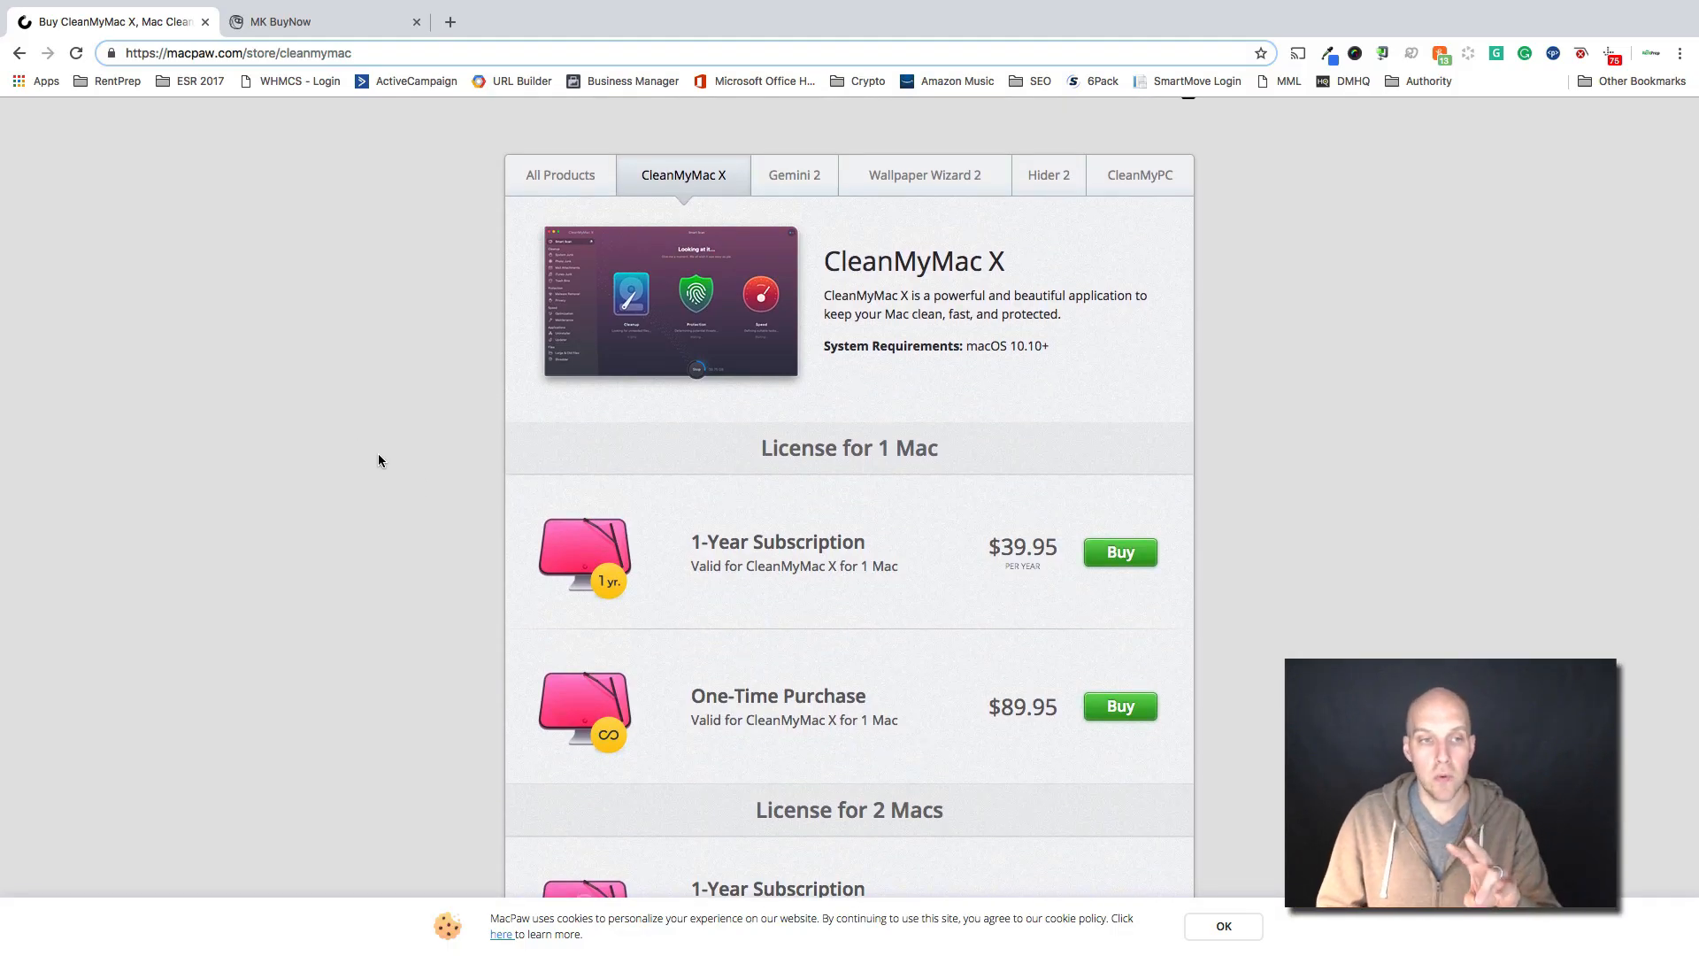
mouse_move(1033, 586)
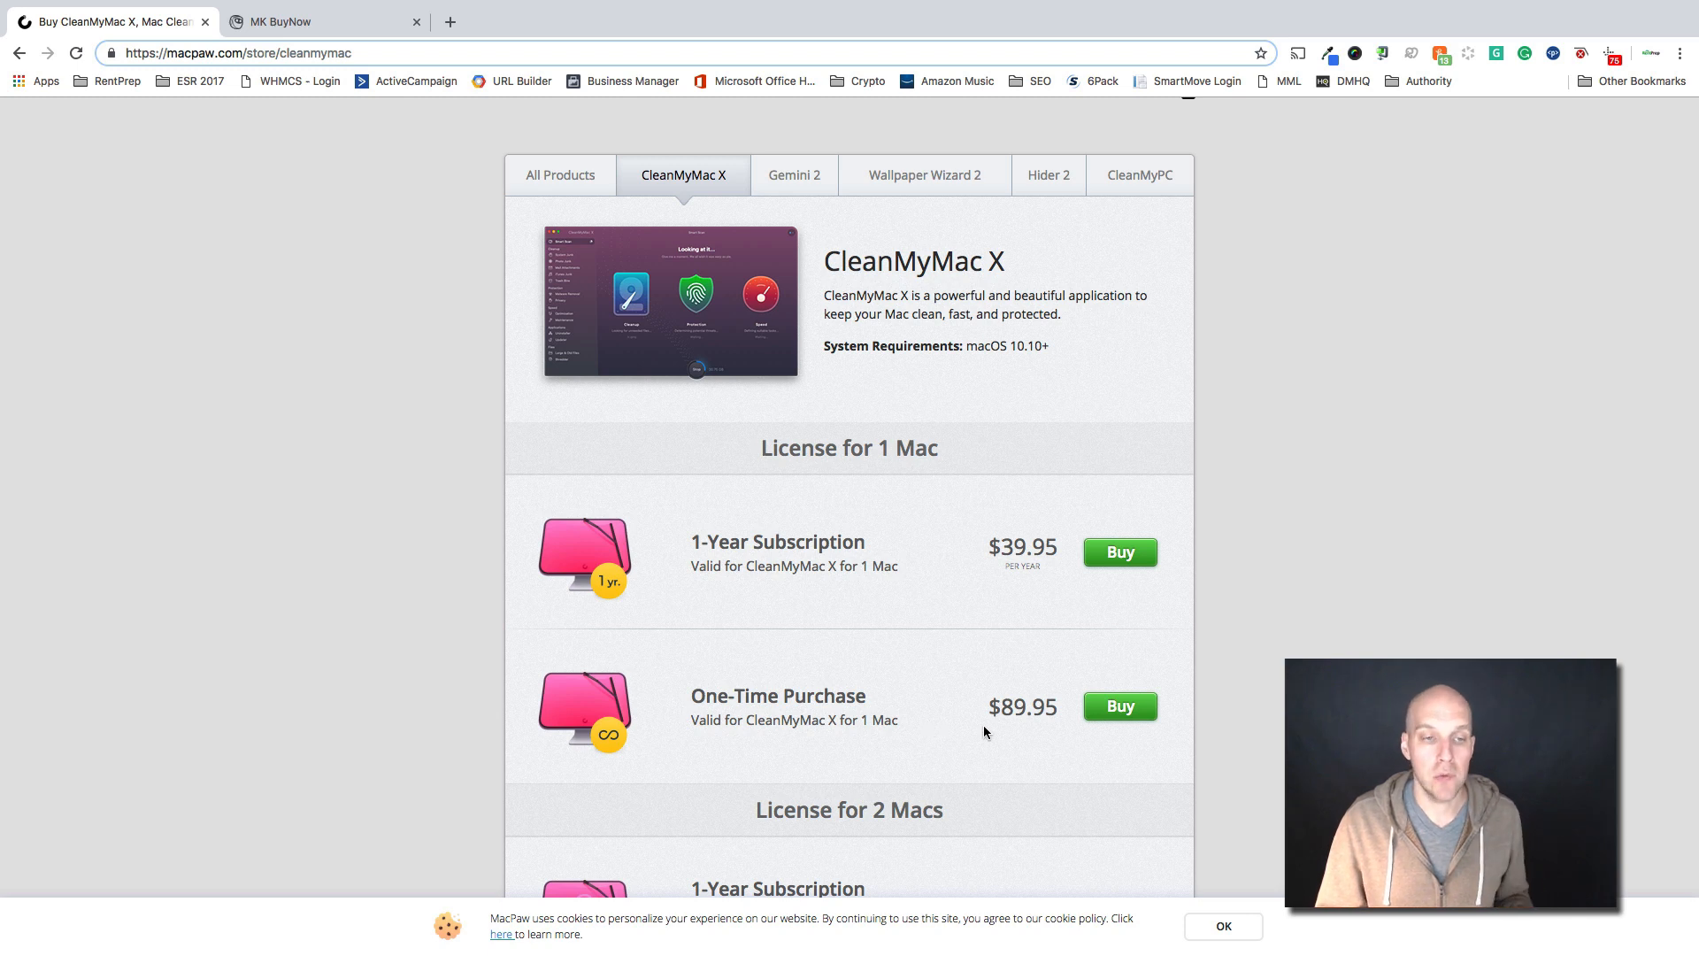
mouse_move(816, 637)
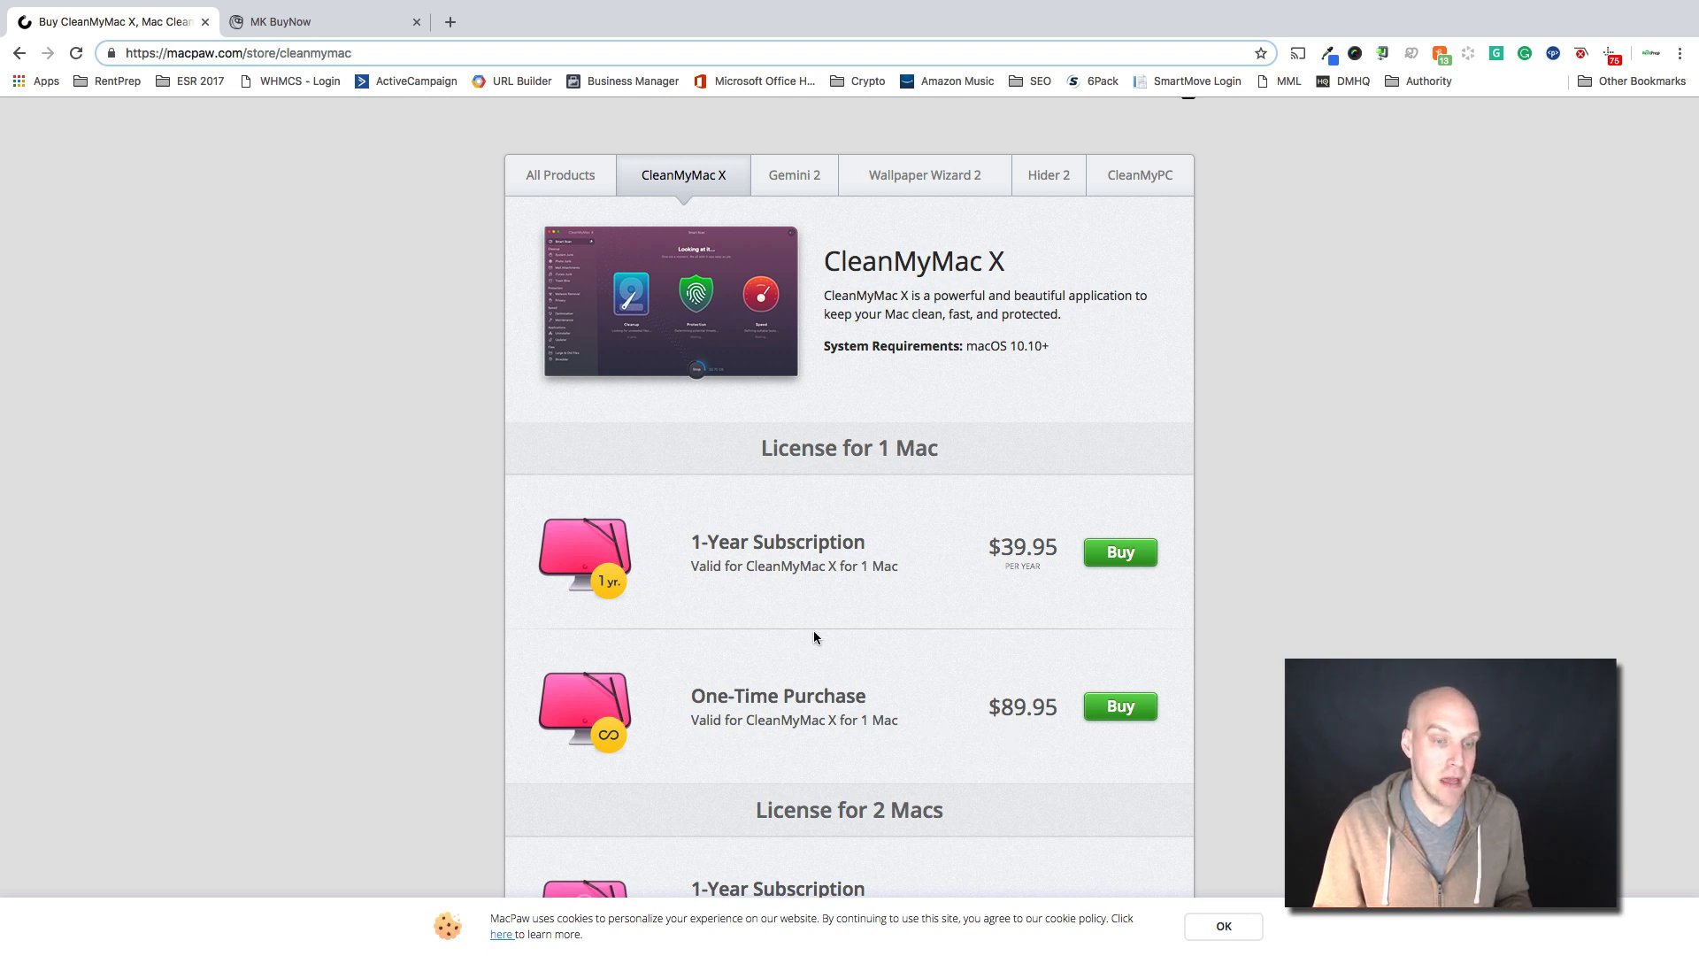
mouse_move(381, 186)
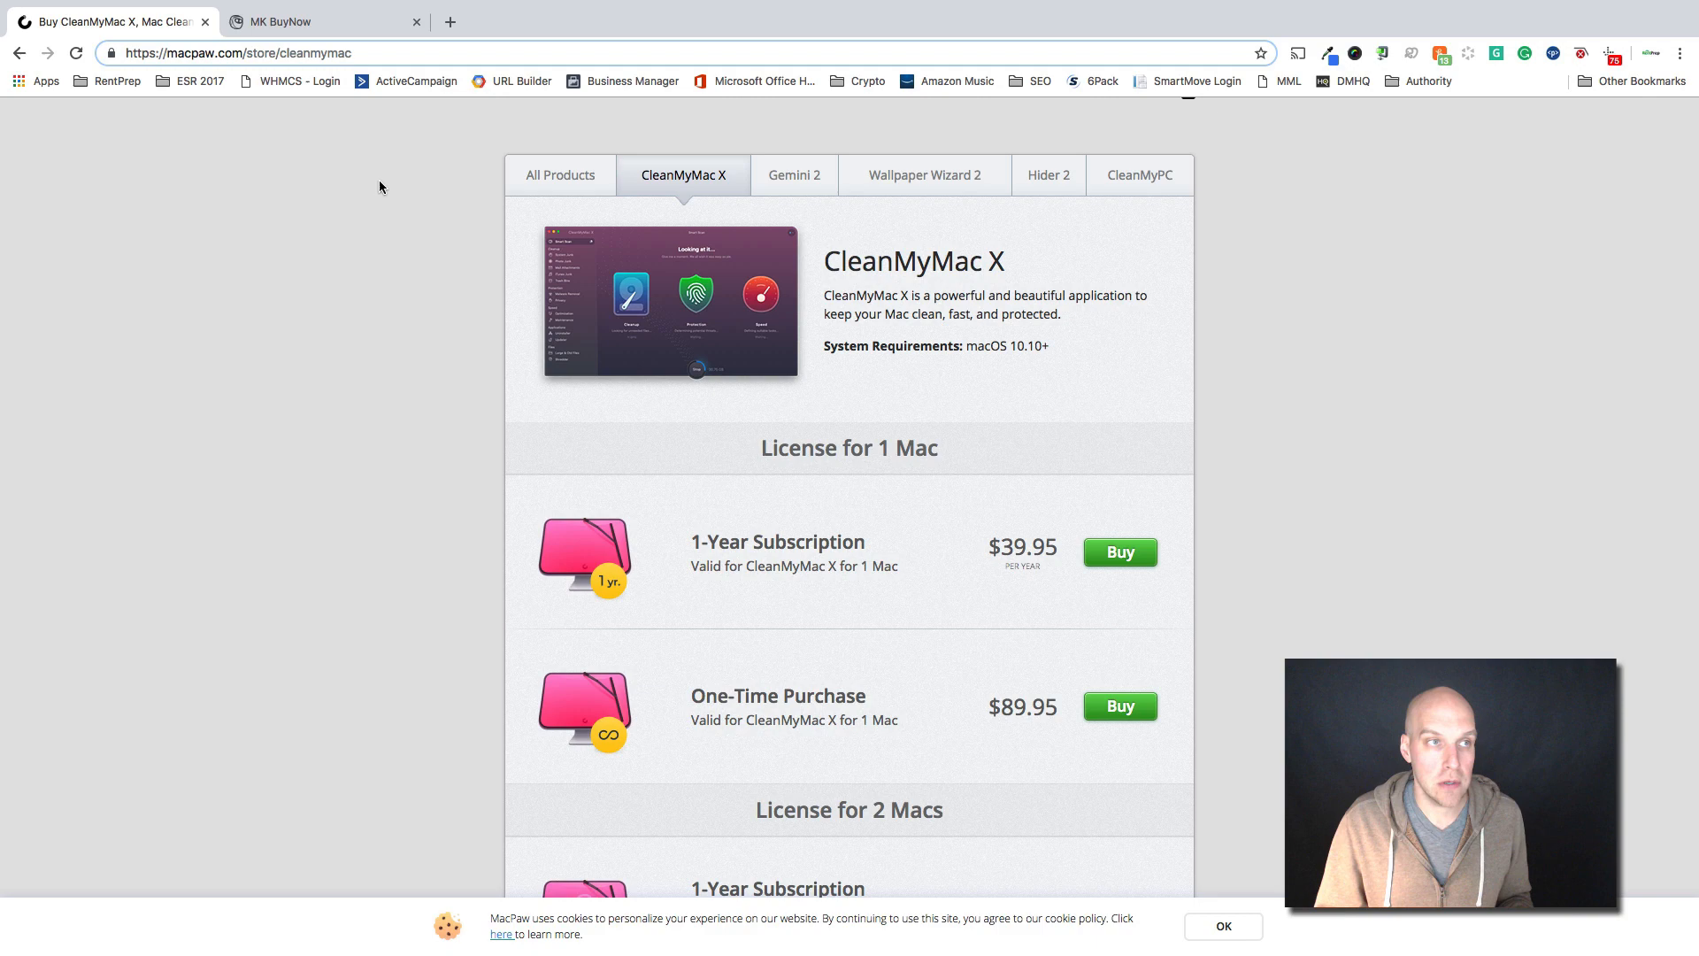
click(283, 22)
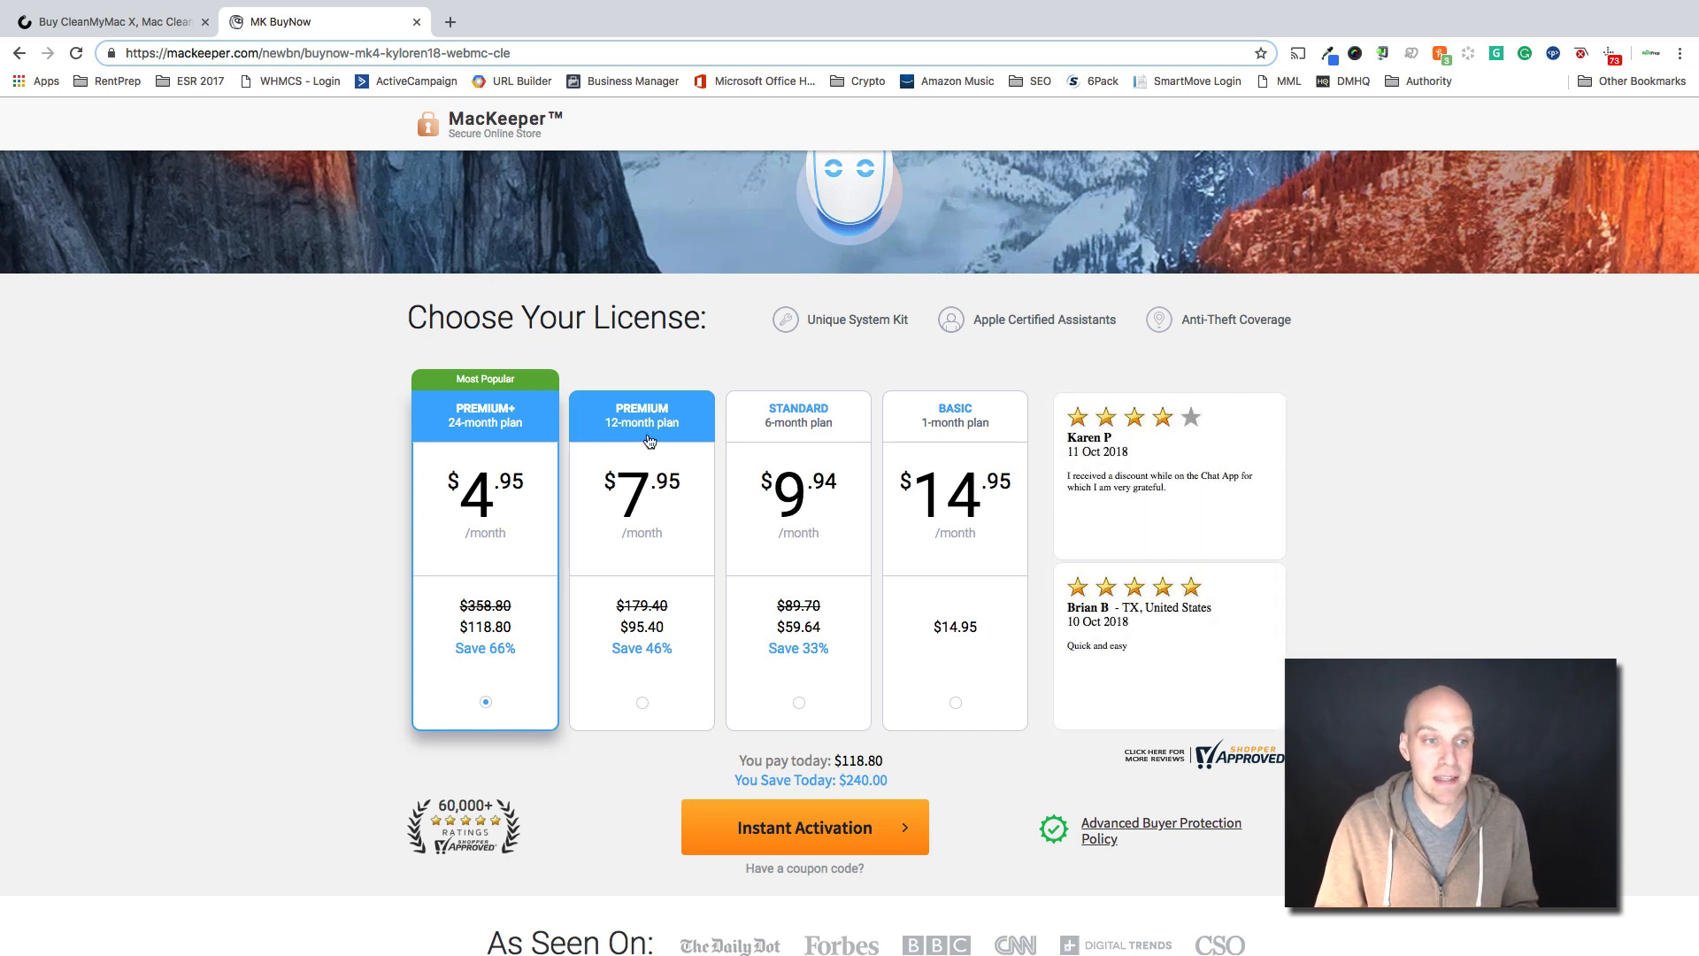
mouse_move(640, 643)
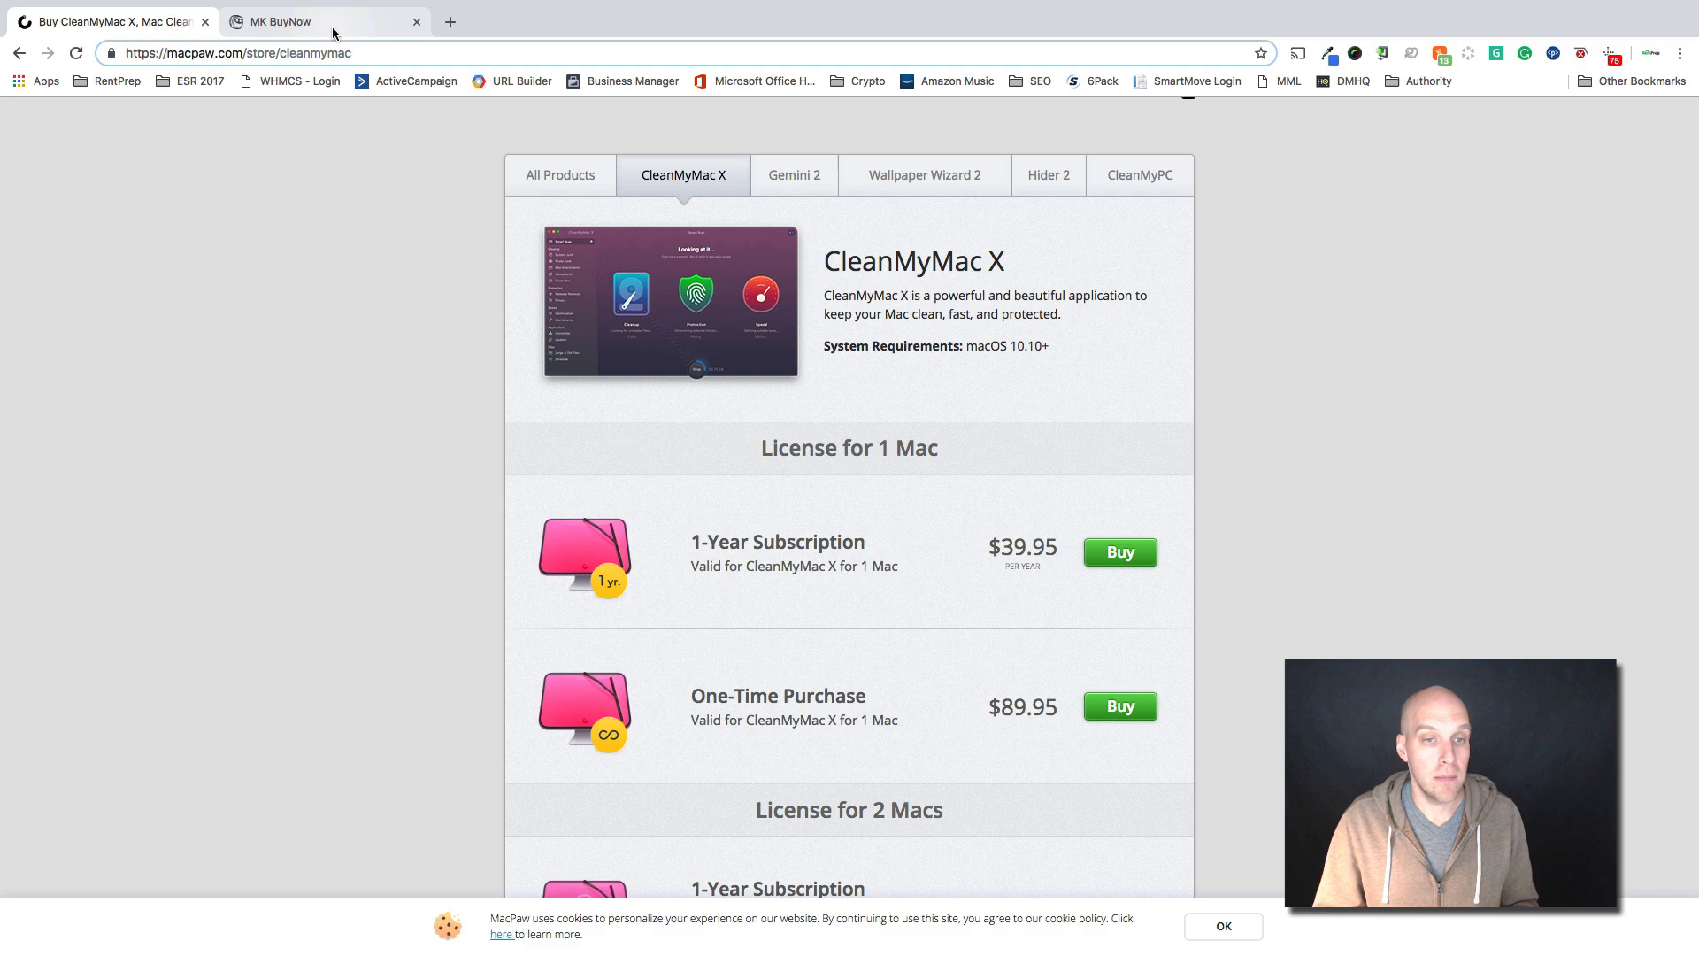
mouse_move(617, 470)
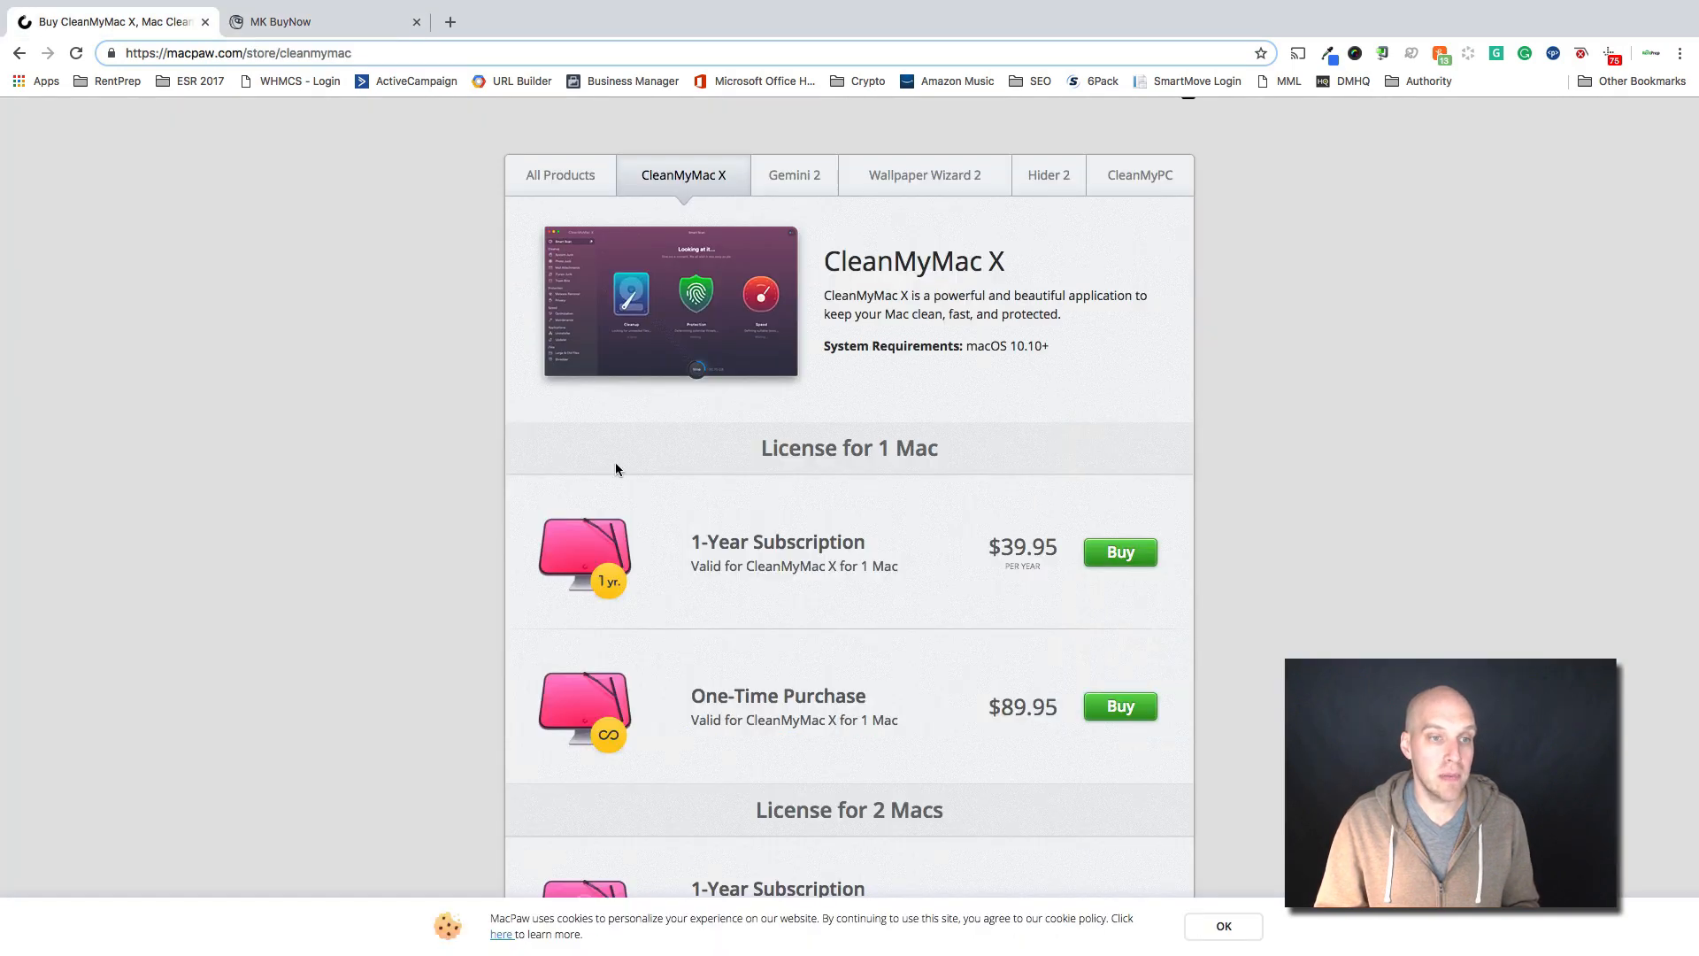
mouse_move(1013, 564)
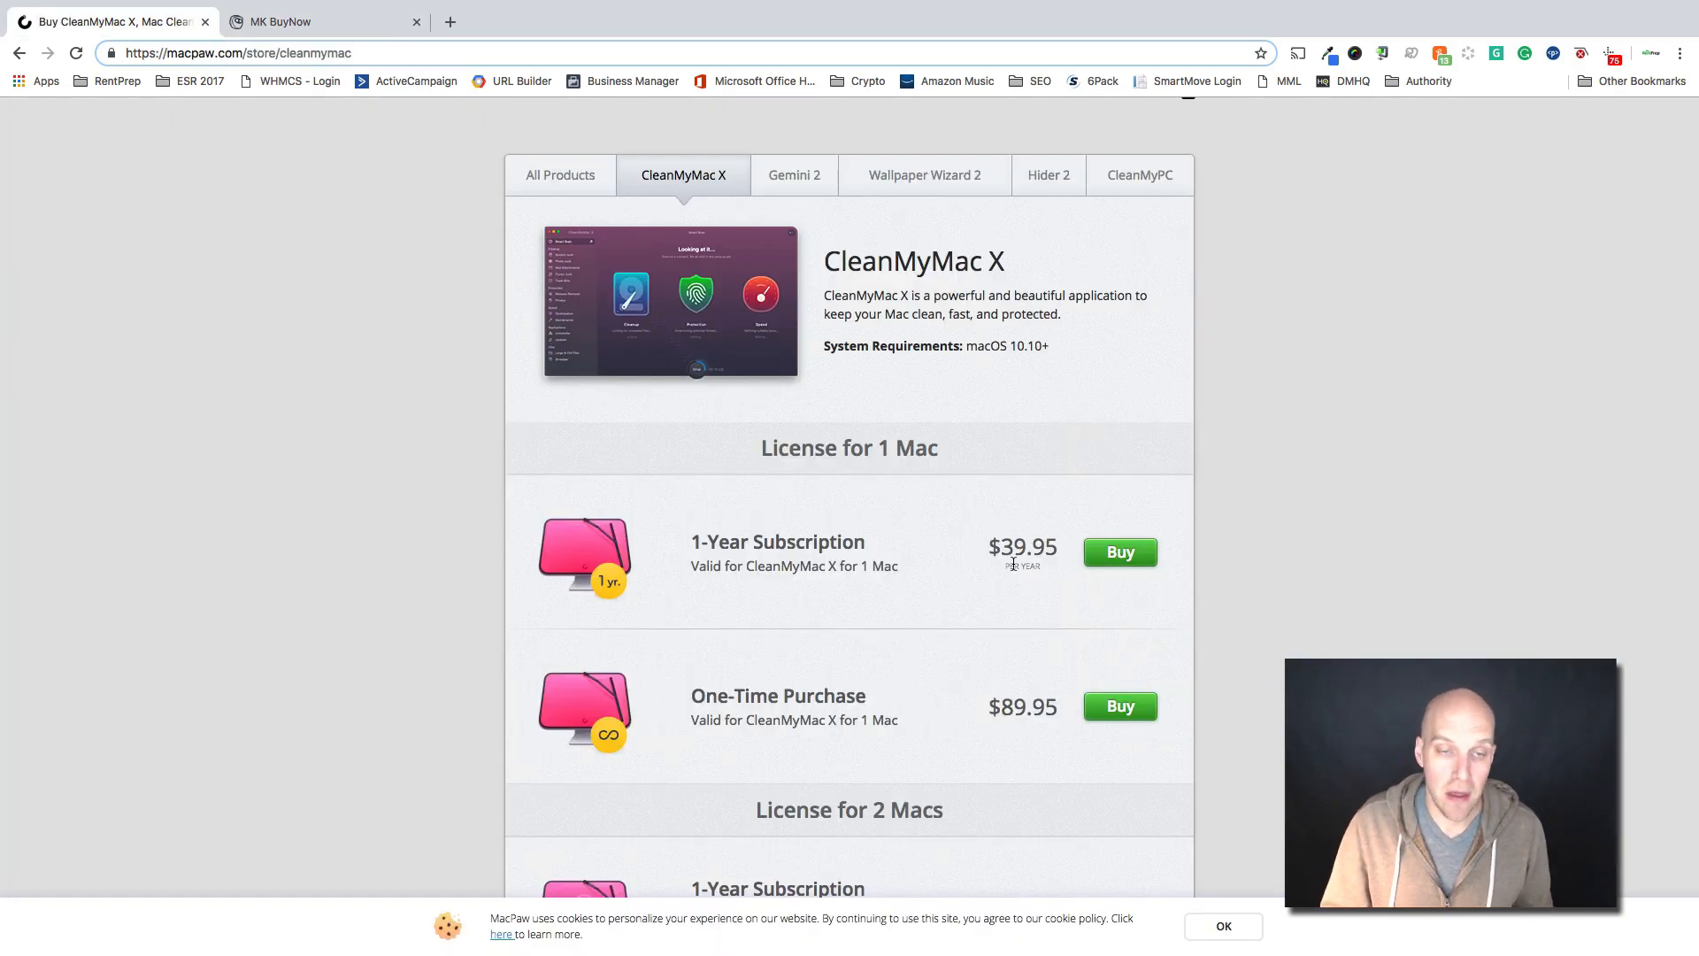
mouse_move(983, 564)
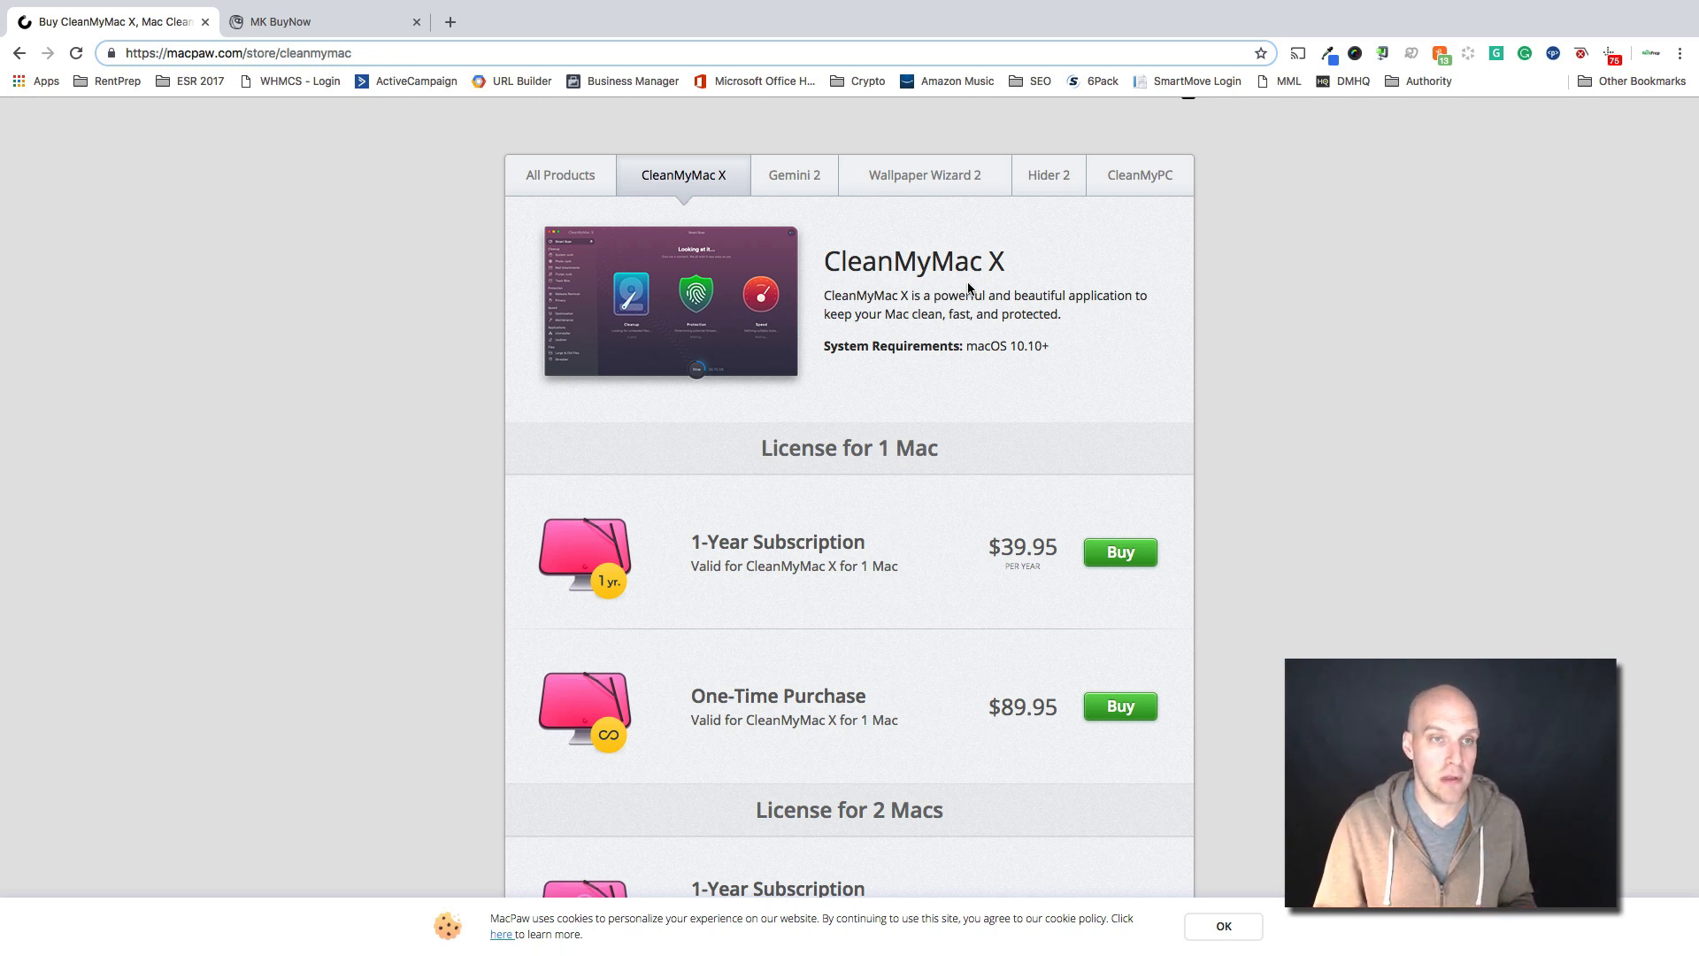
Highlight 'One-Time Purchase' on the store page, then view MacKeeper's $118.80 Premium+ plan
scroll(down, 3)
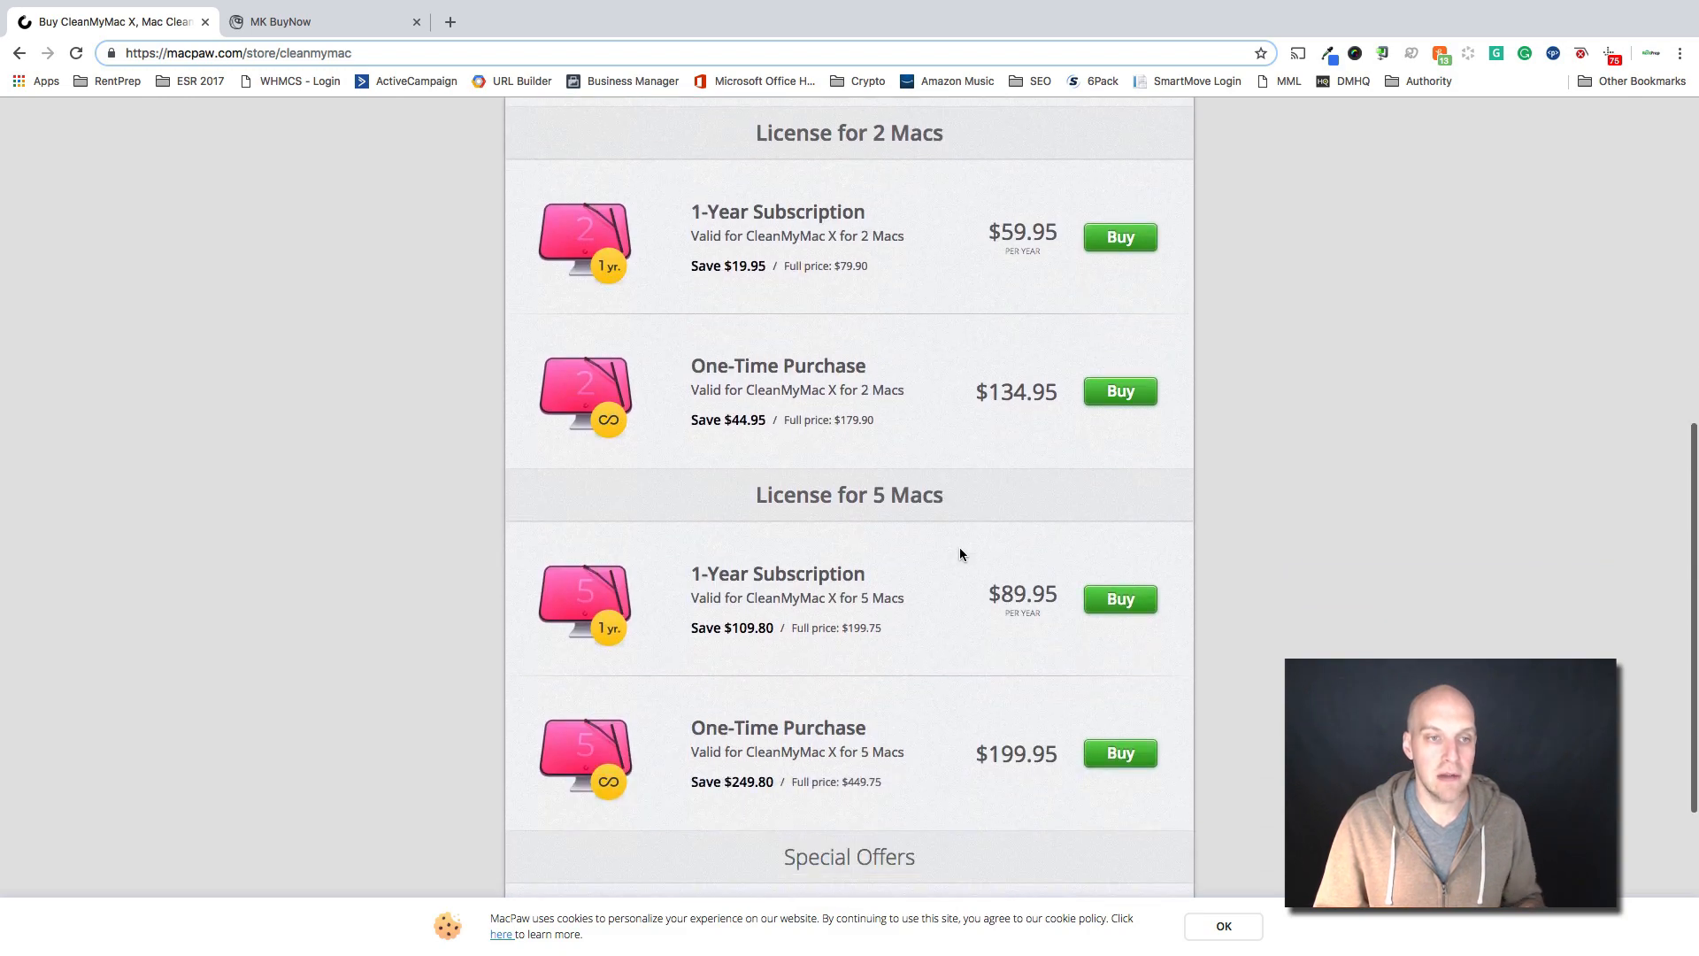
mouse_move(953, 601)
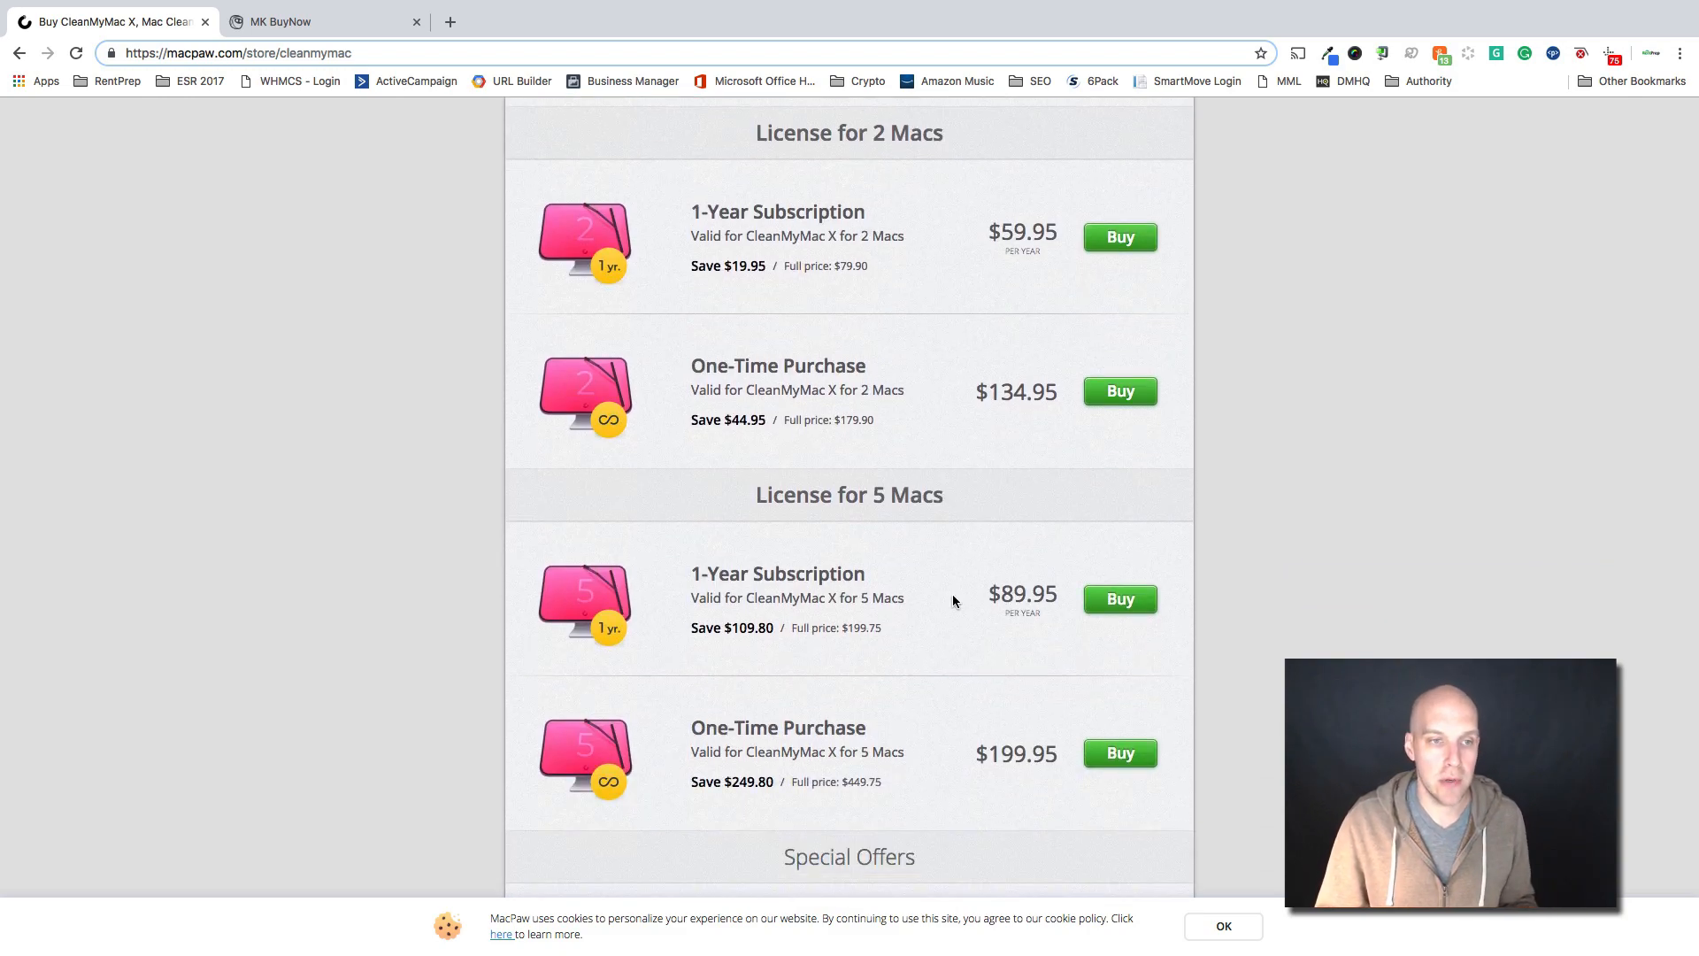
scroll(up, 3)
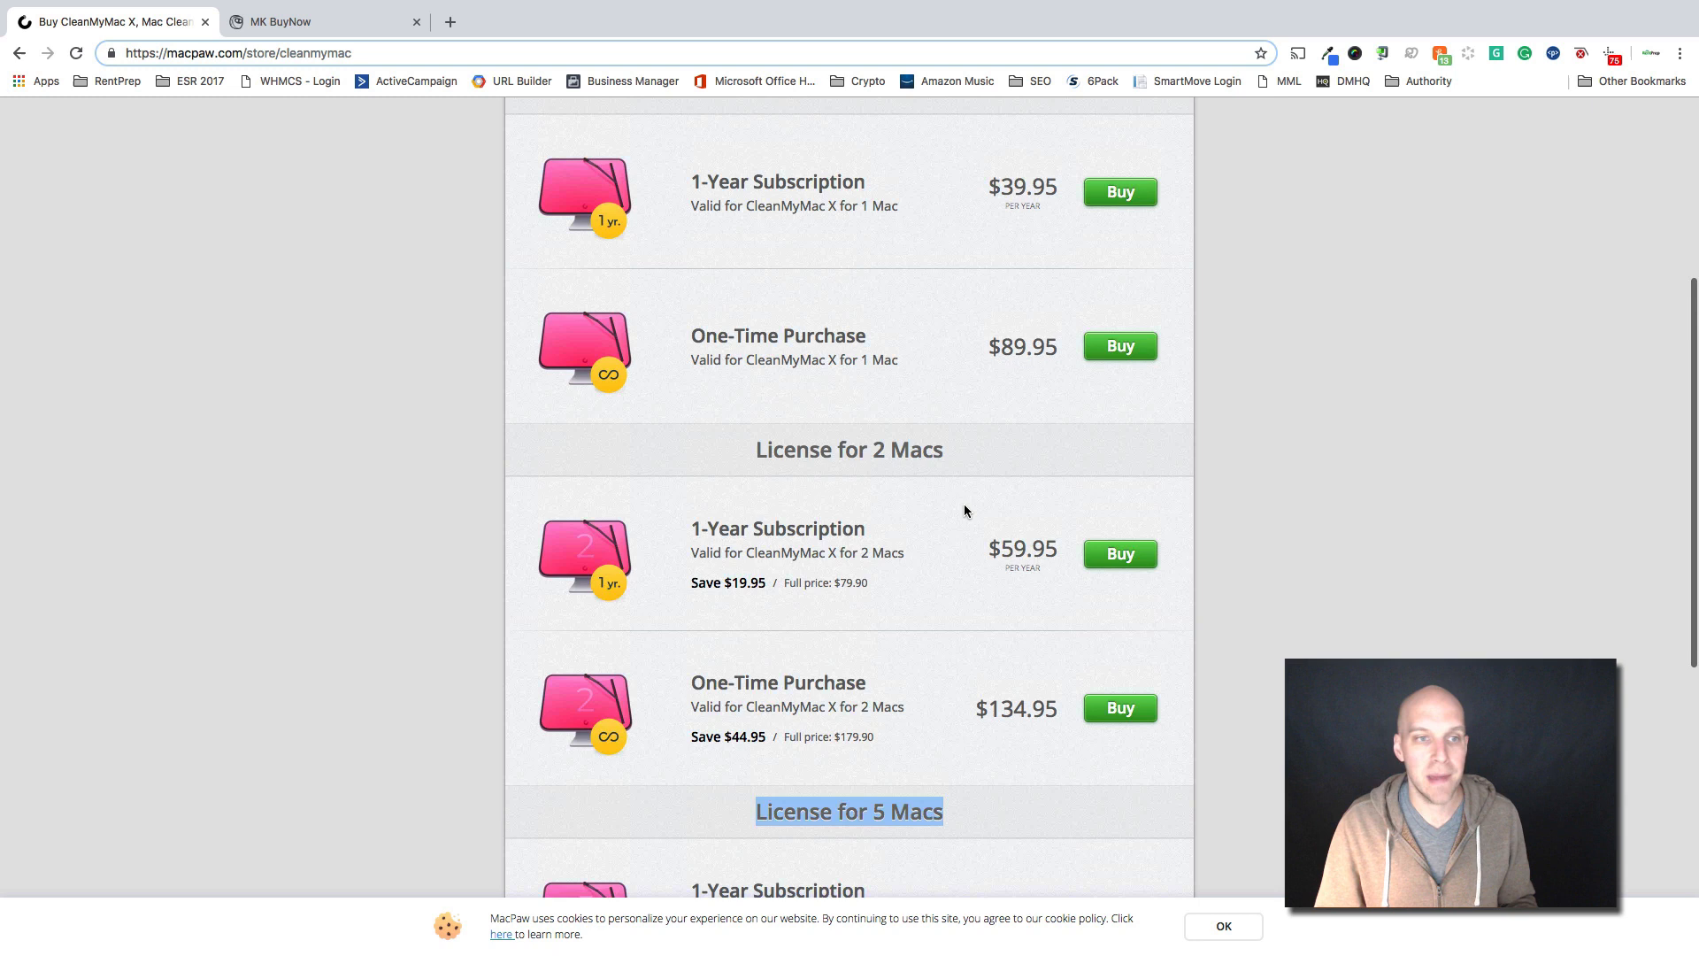
scroll(up, 3)
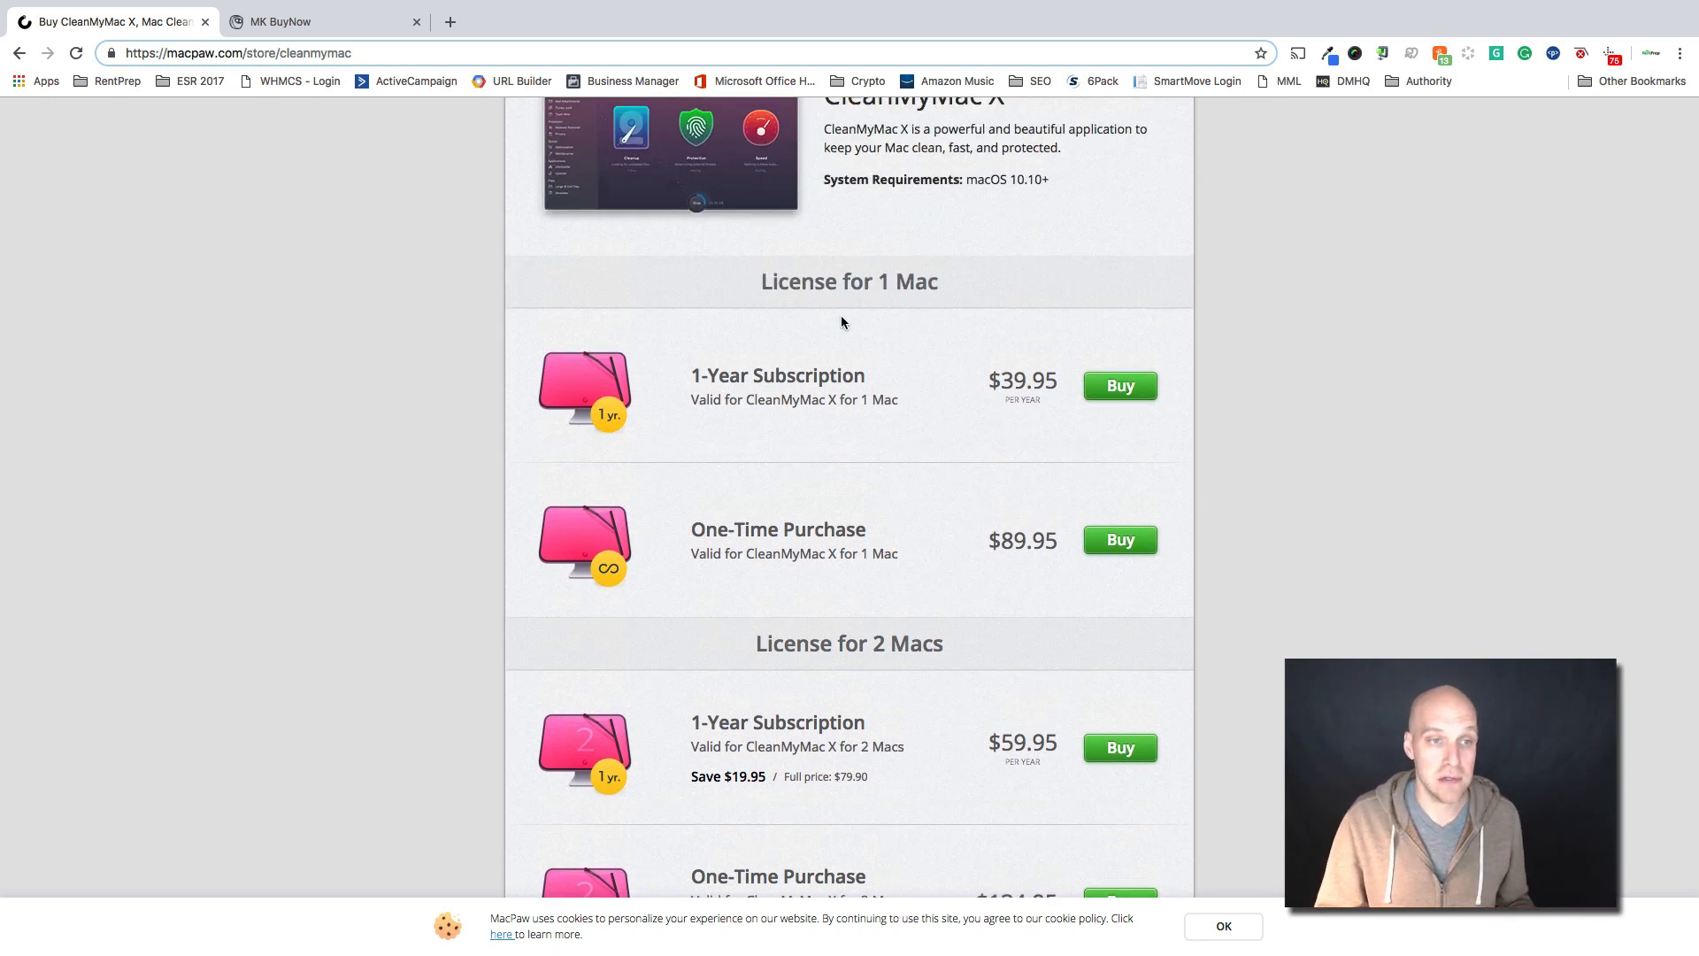
mouse_move(979, 585)
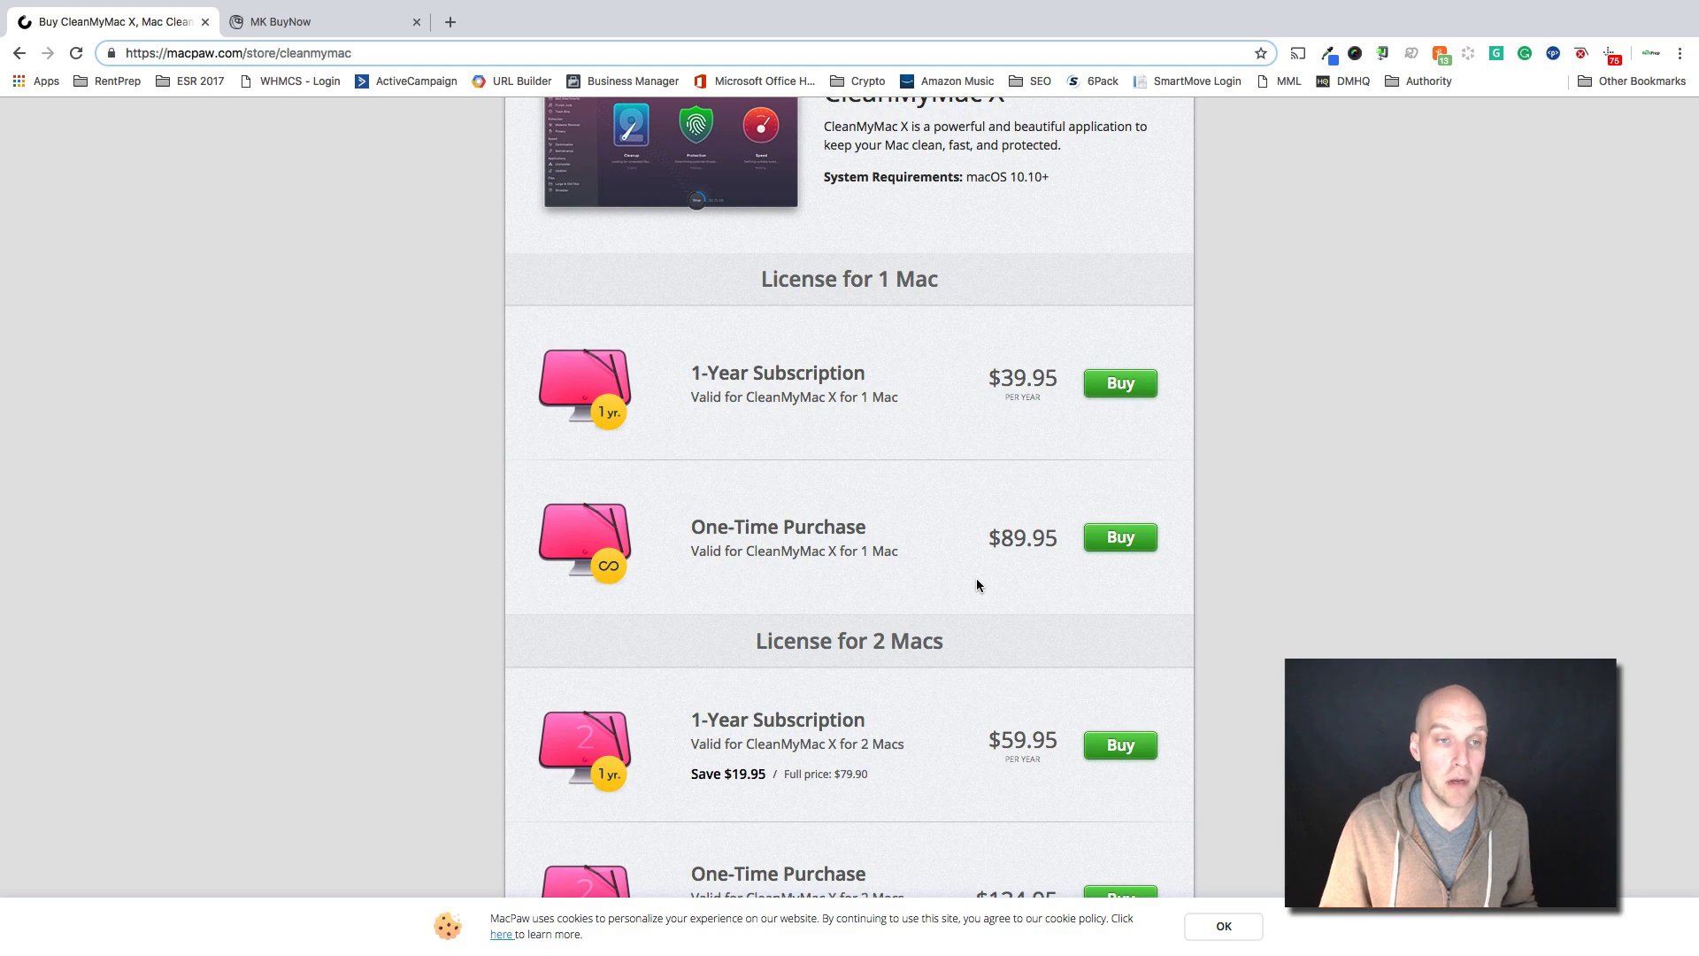
double_click(778, 527)
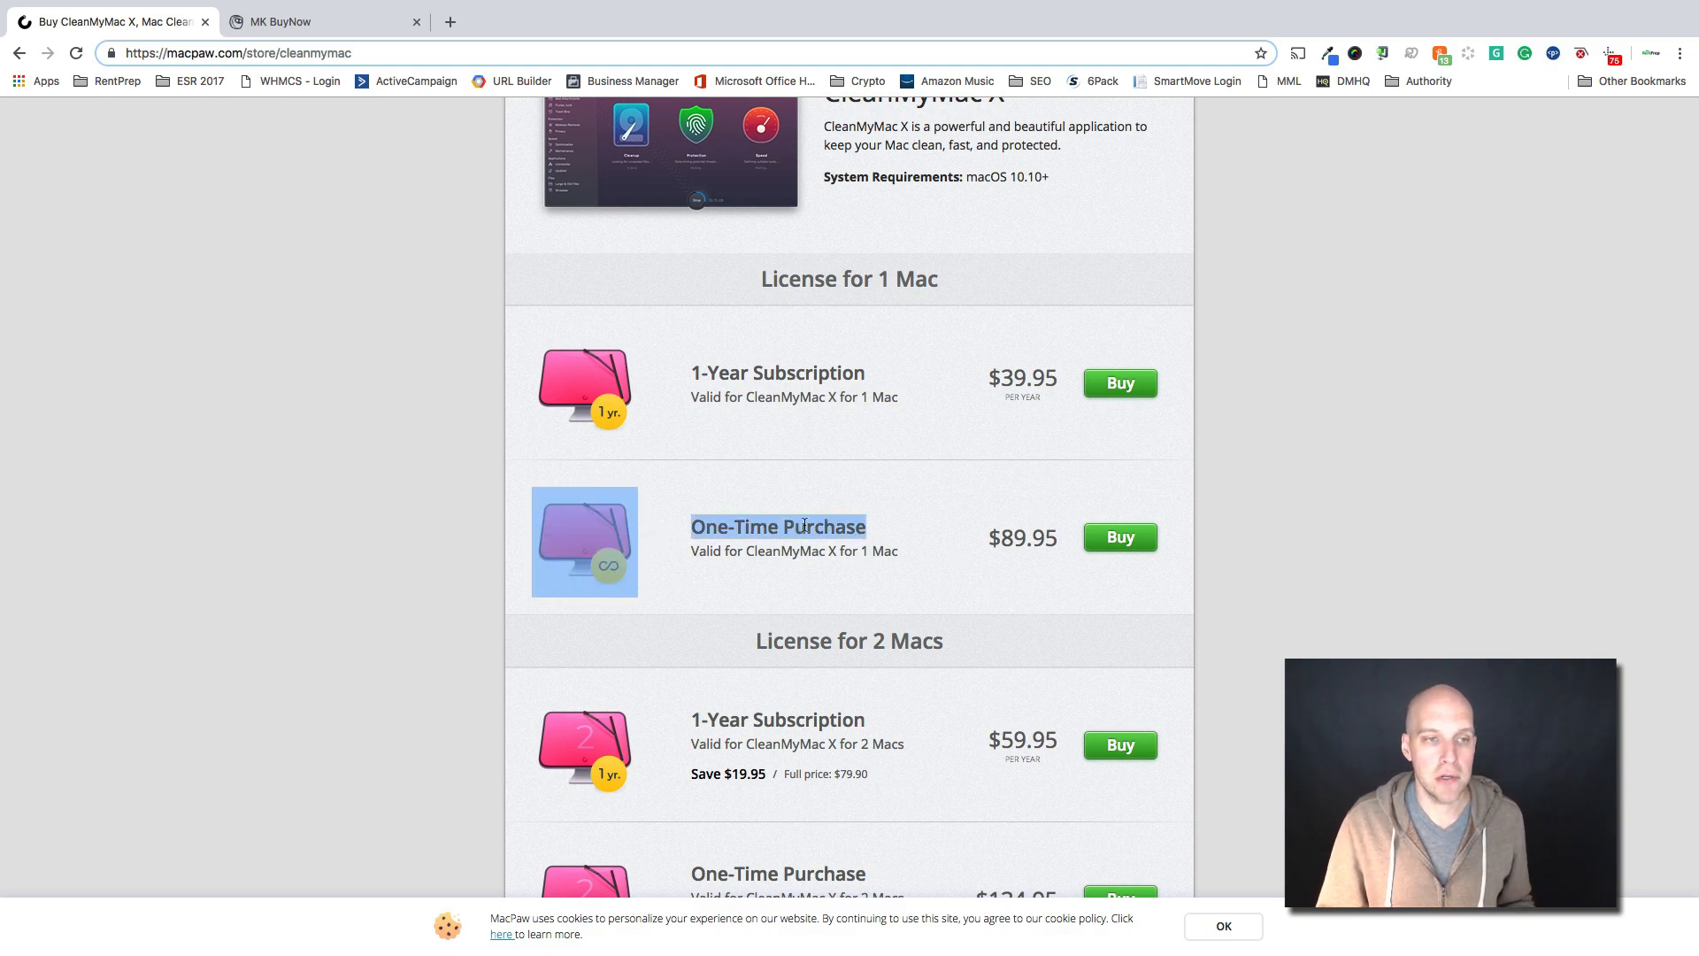
click(292, 22)
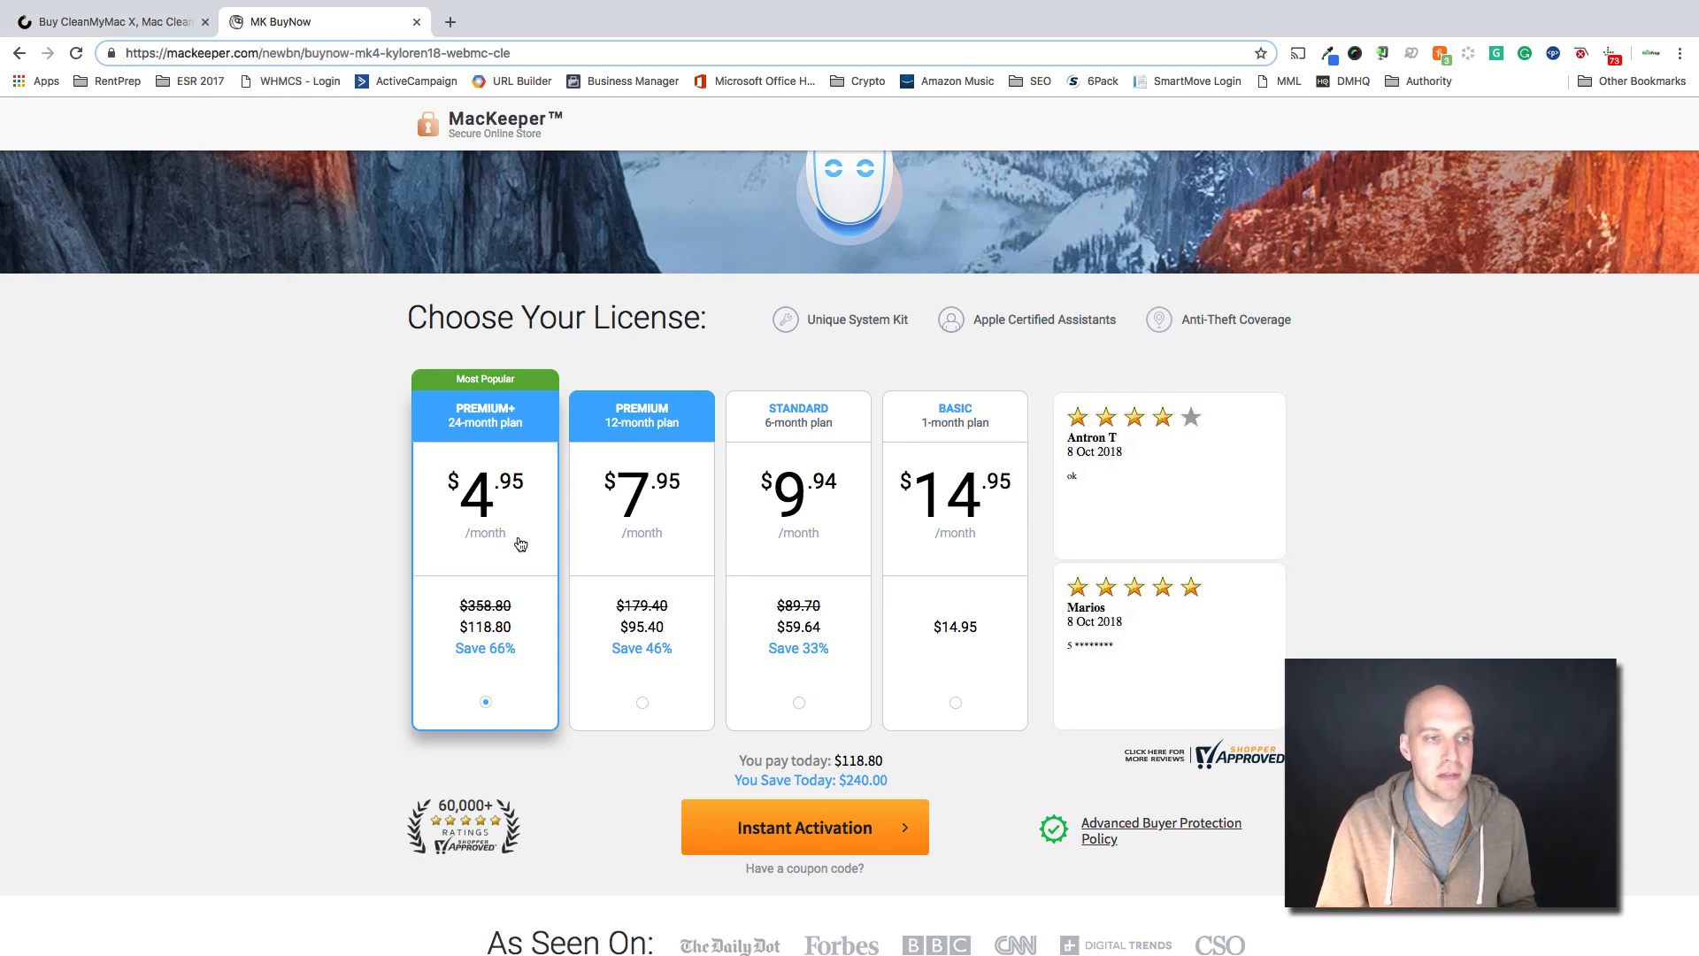
mouse_move(480, 635)
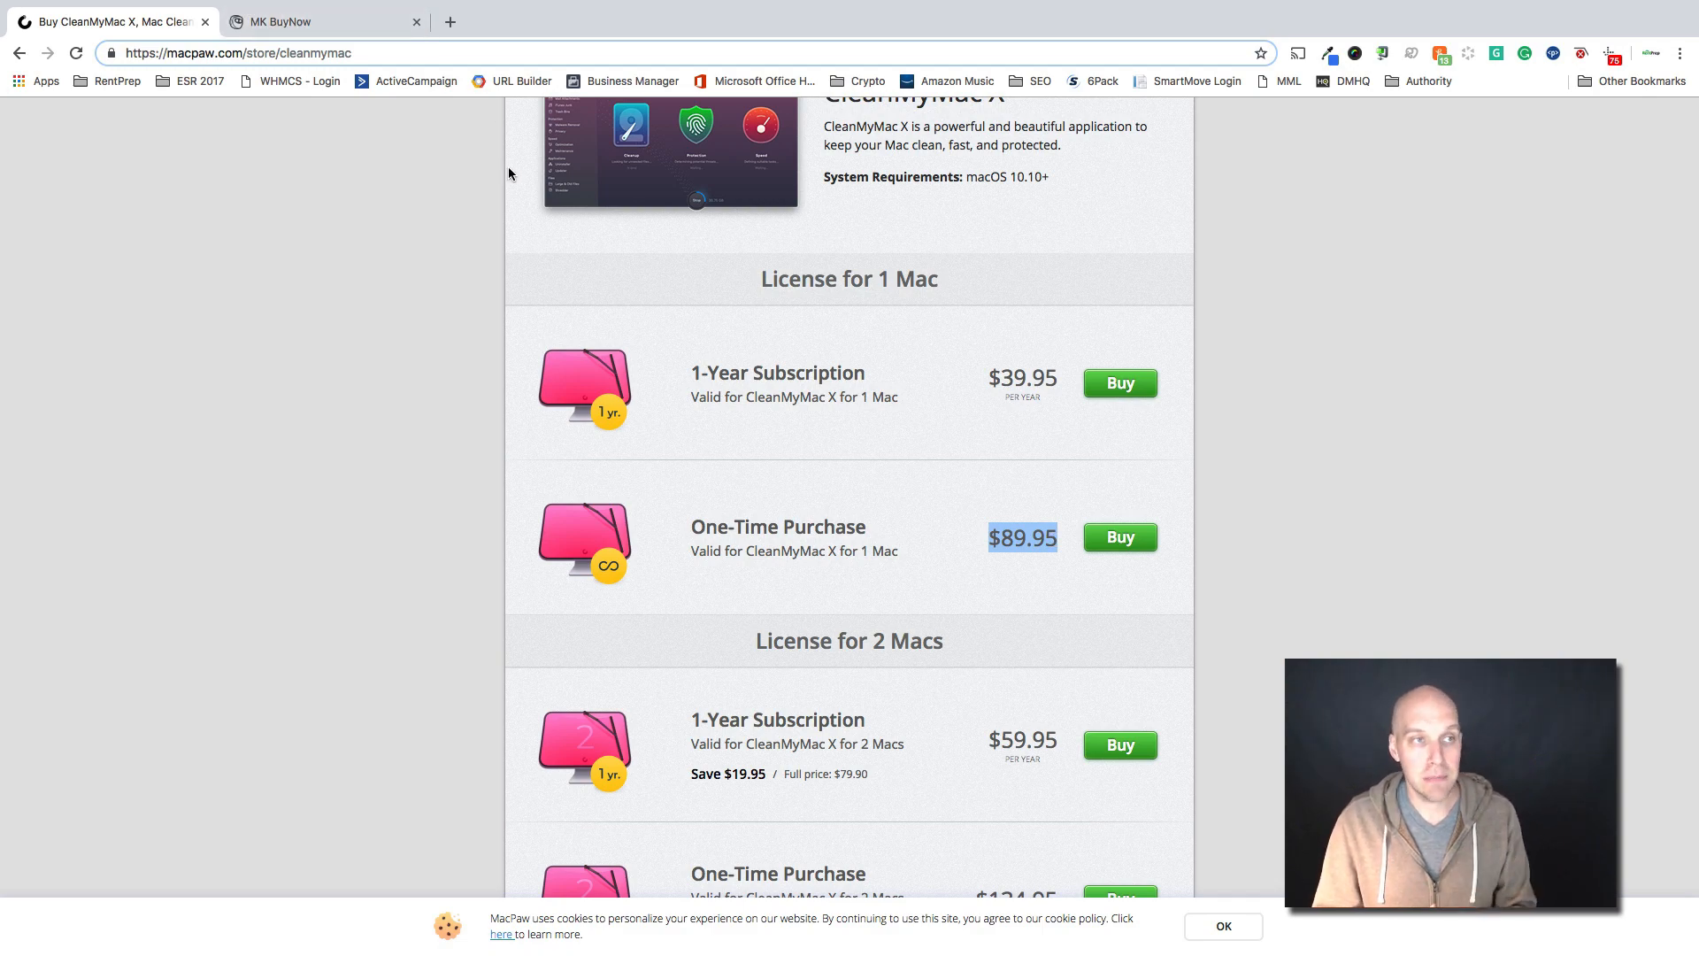
Return to MacKeeper's pricing tab showing the $118.80 Premium+ plan
click(283, 21)
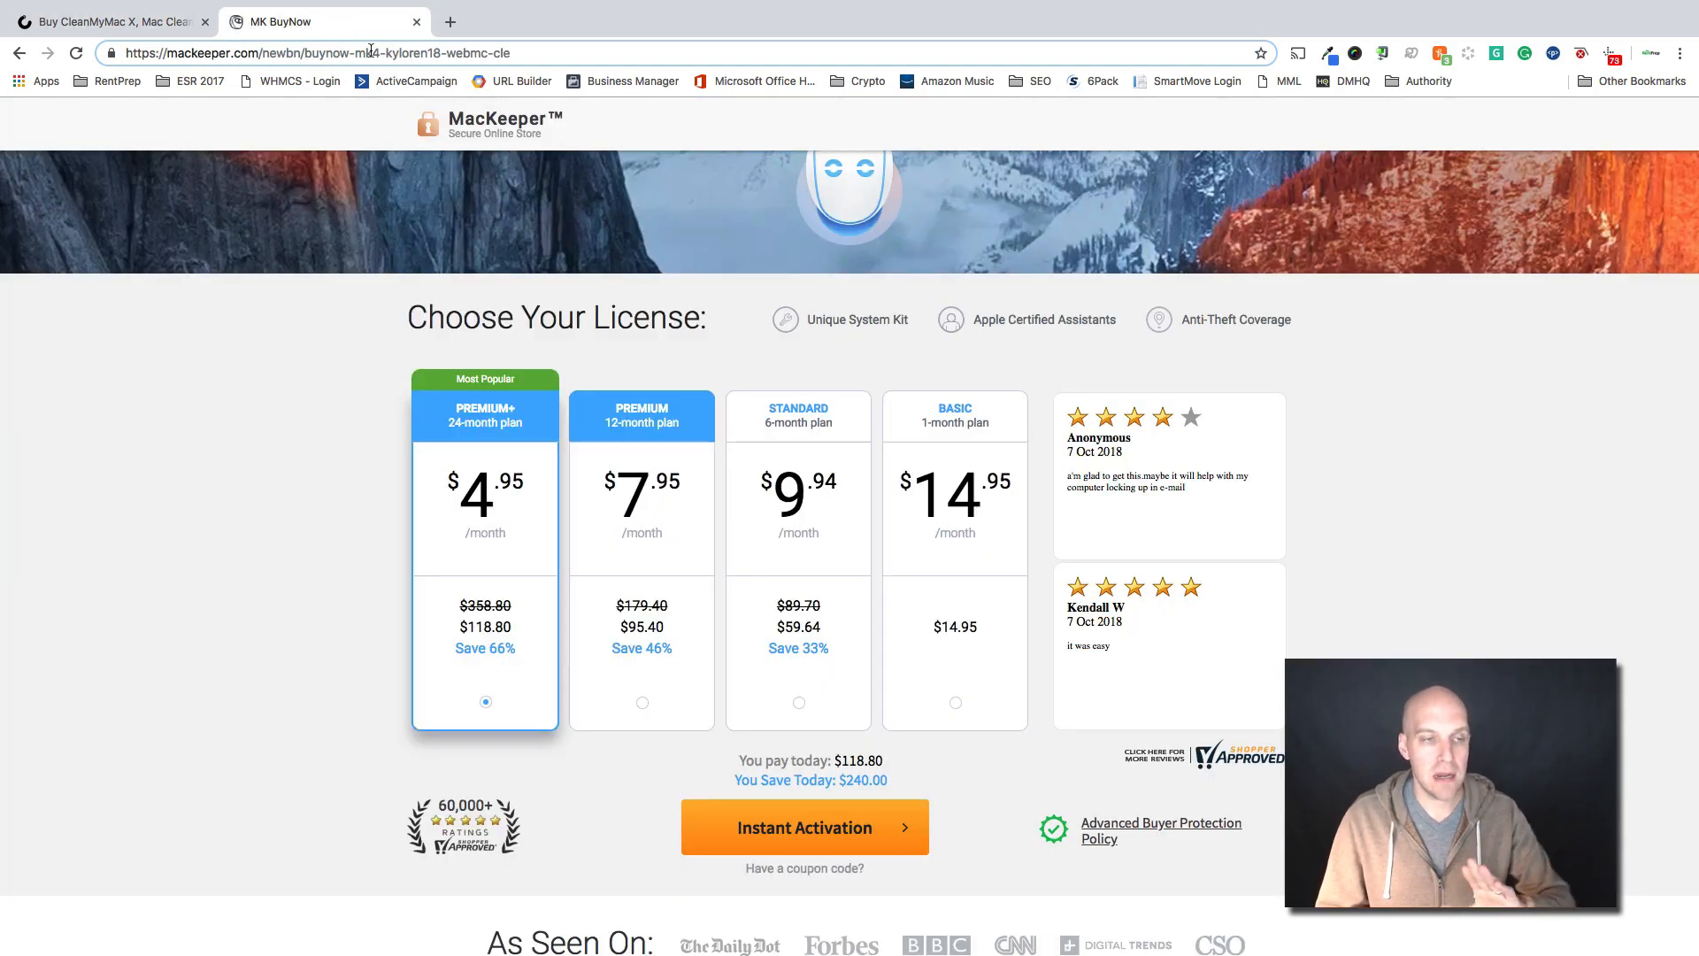
mouse_move(344, 71)
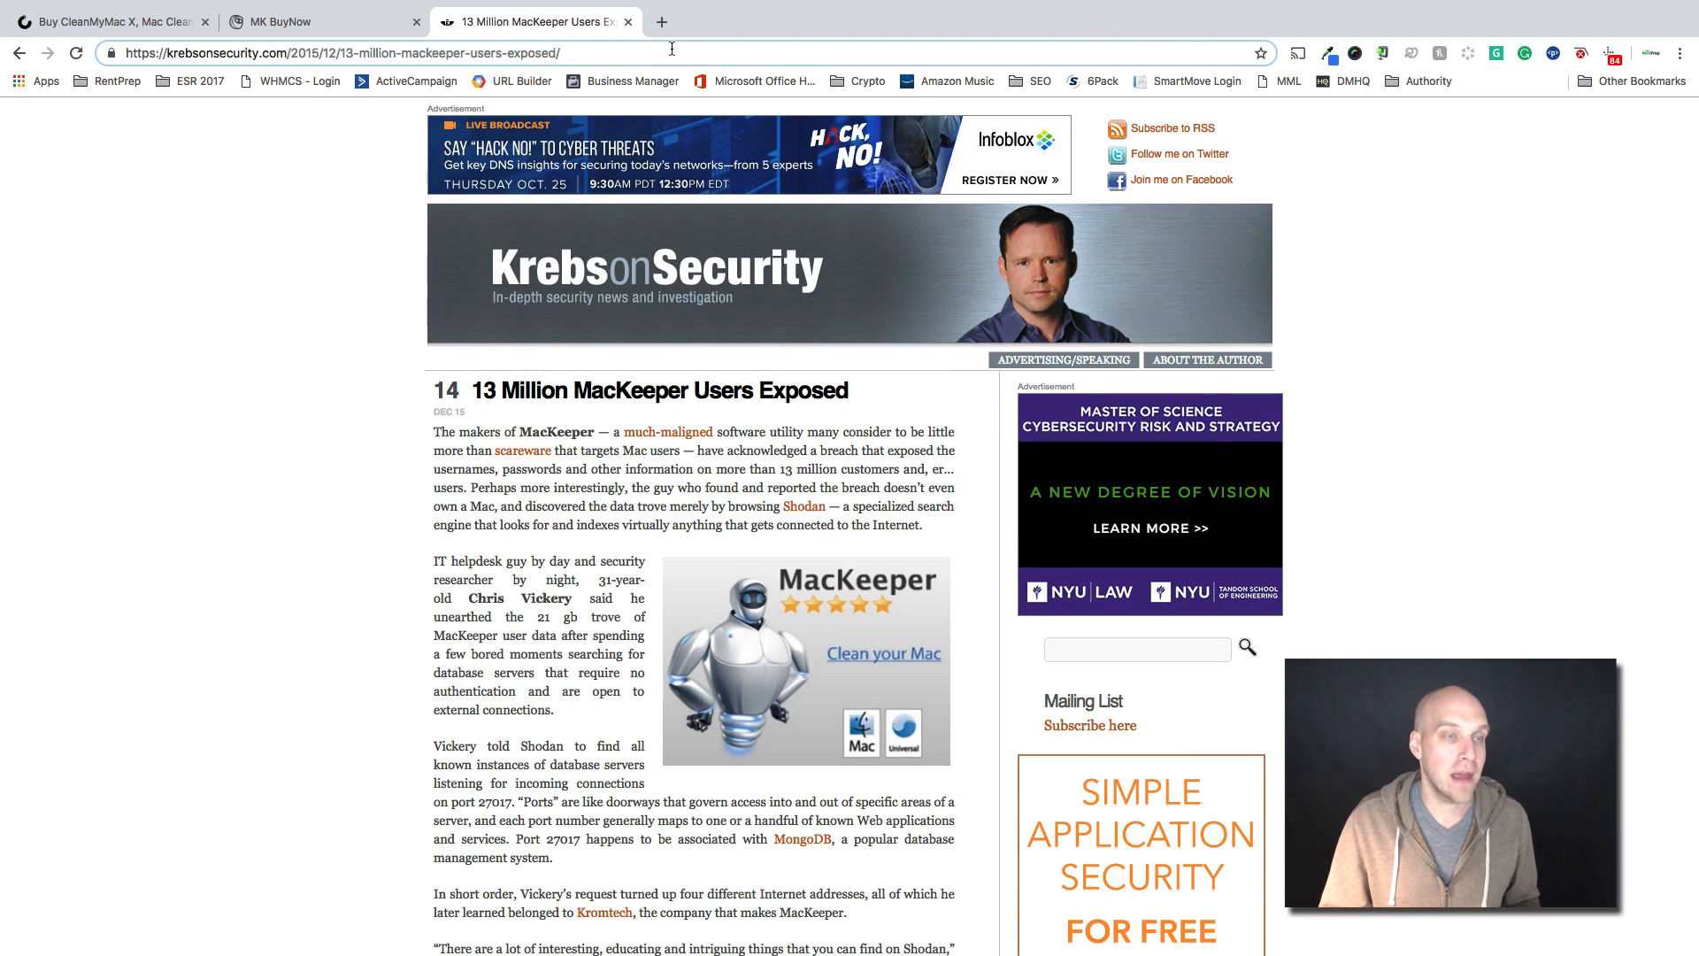
Highlight the '13 Million MacKeeper Users Exposed' headline, then return to the CleanMyMac X store page
click(275, 21)
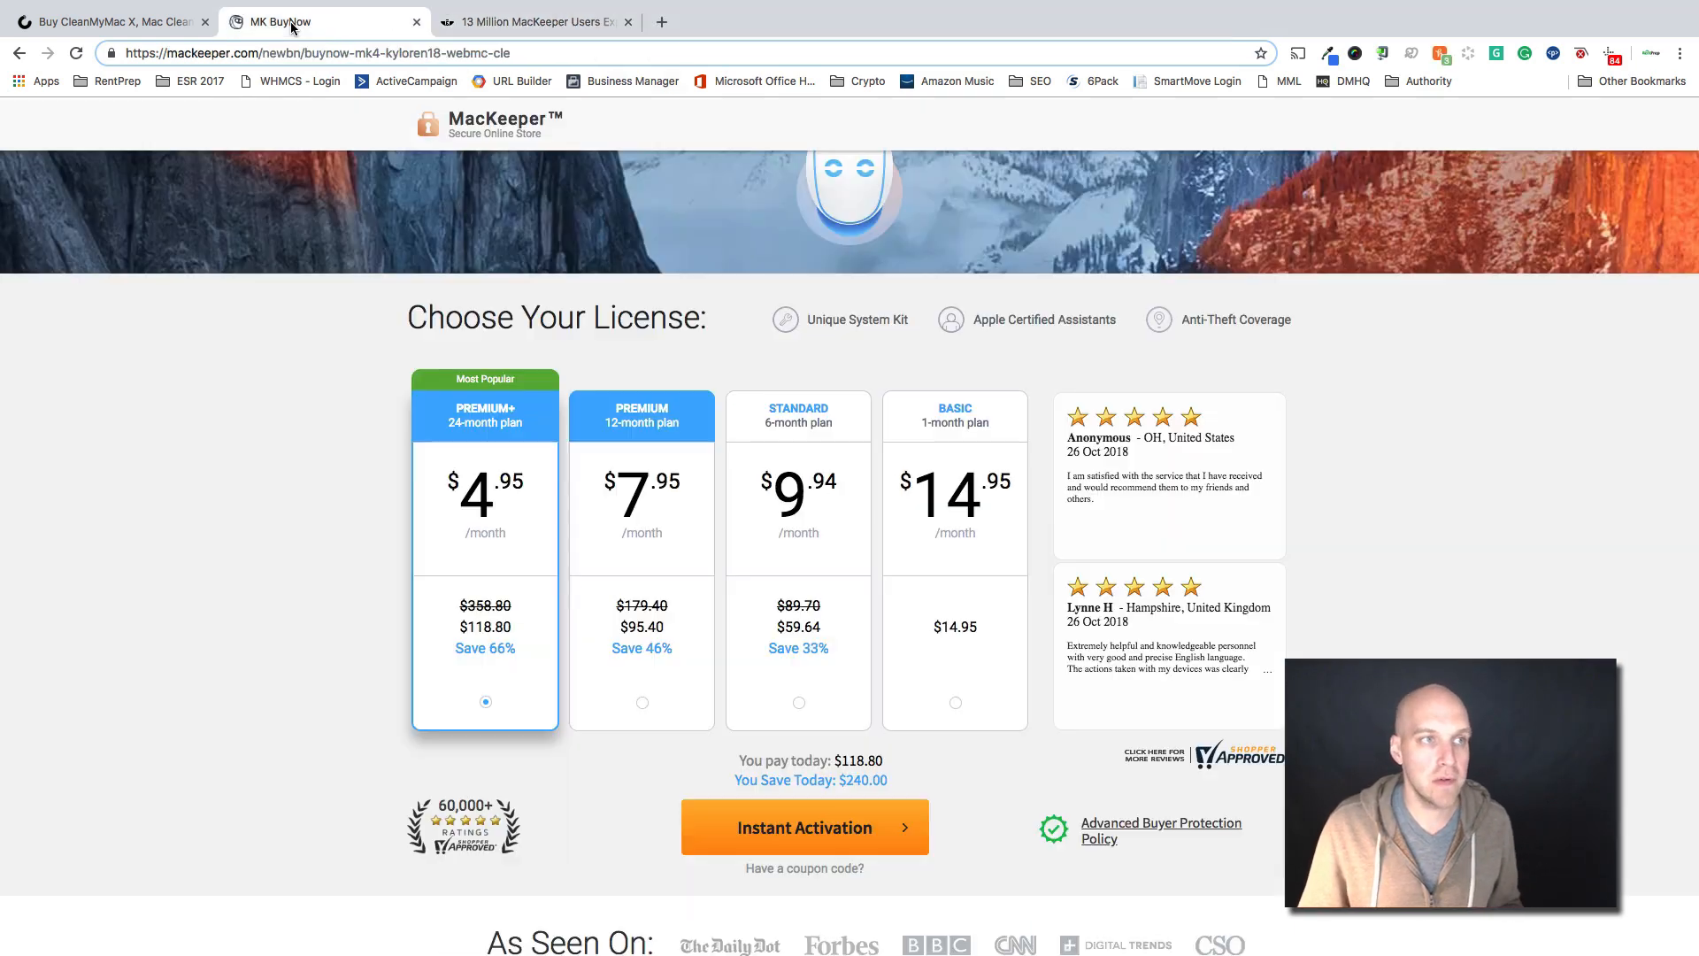
click(538, 22)
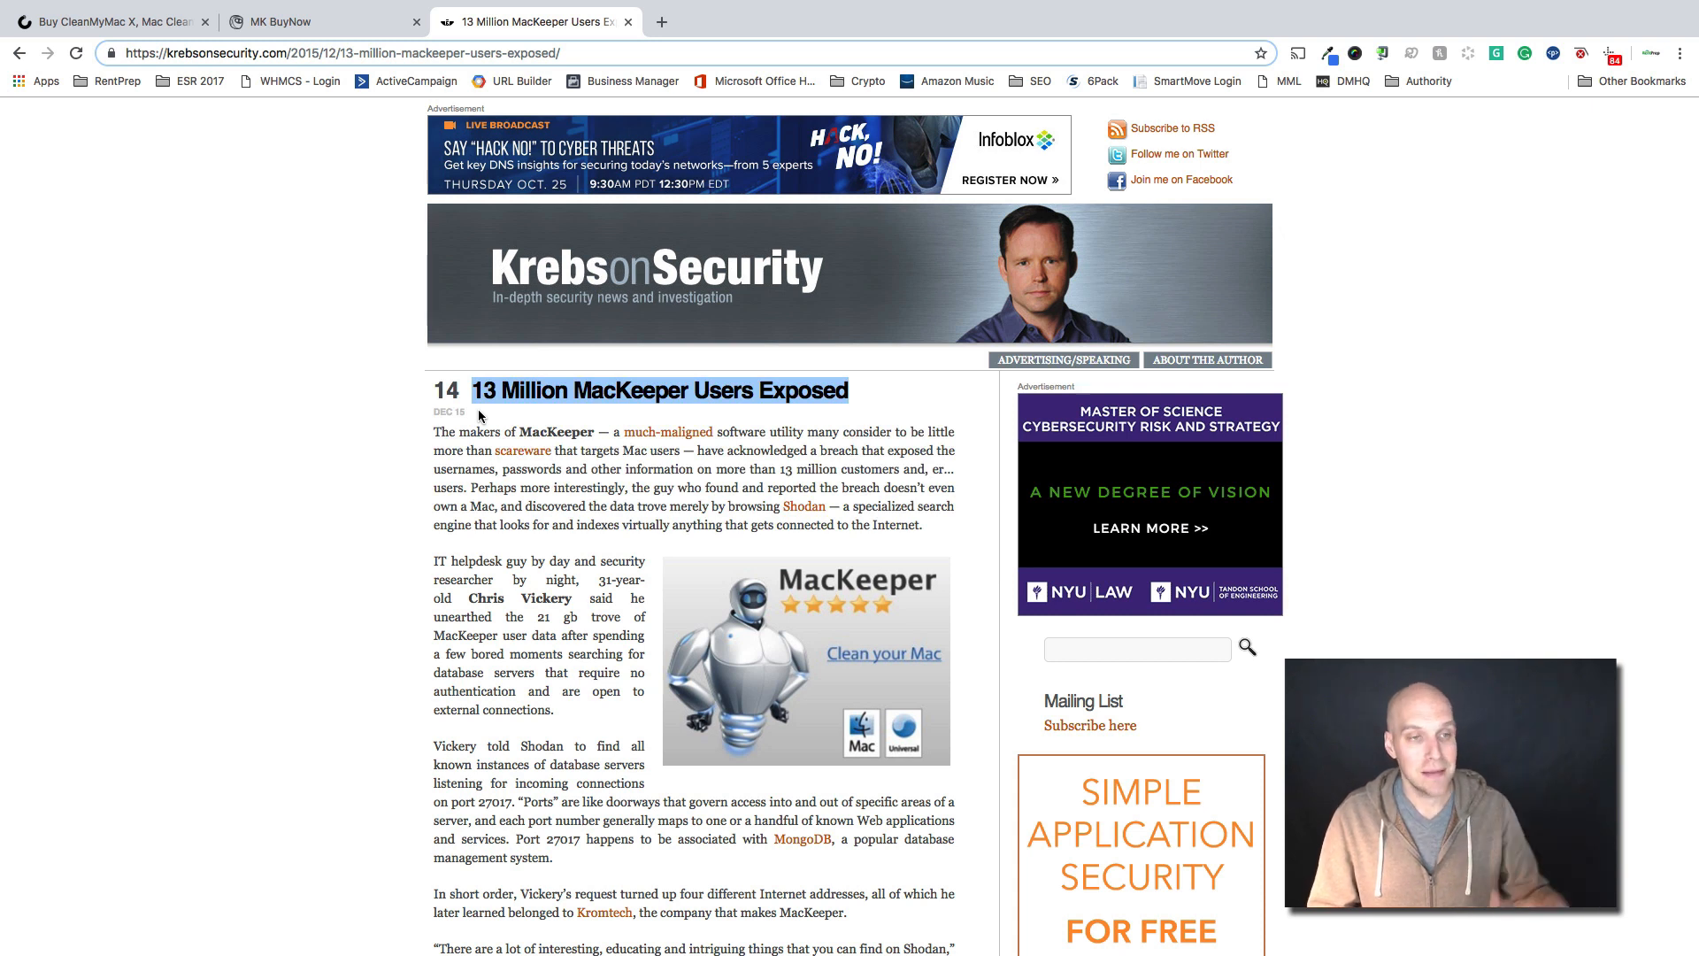
mouse_move(497, 412)
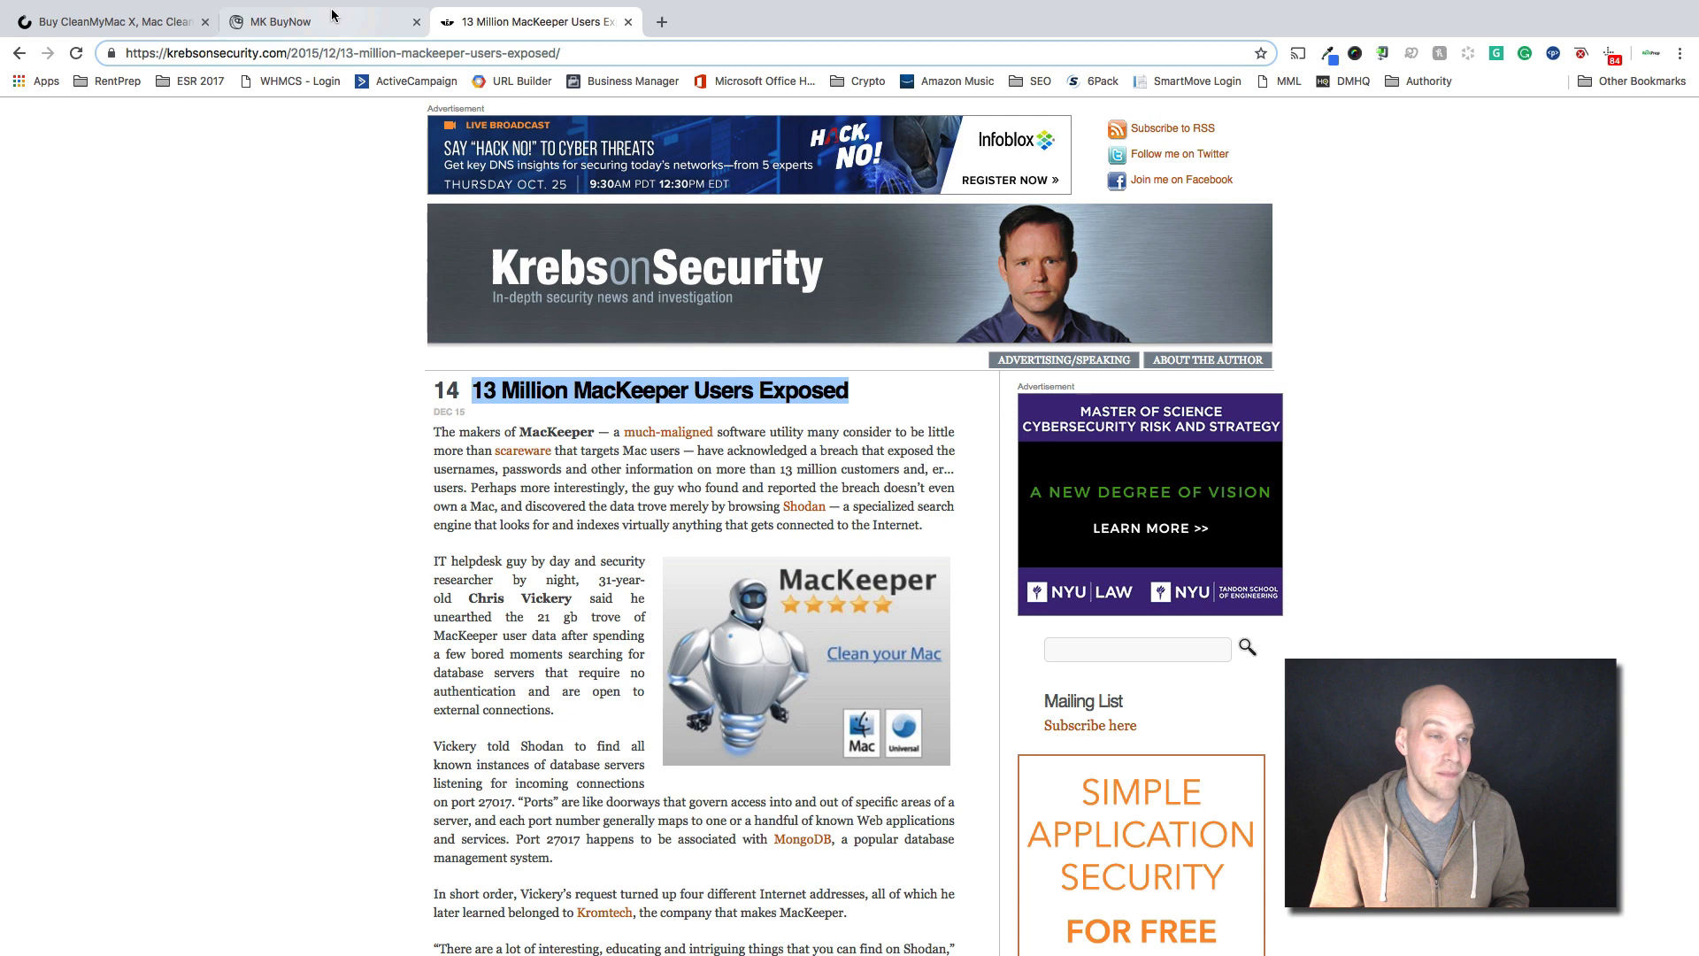
click(288, 20)
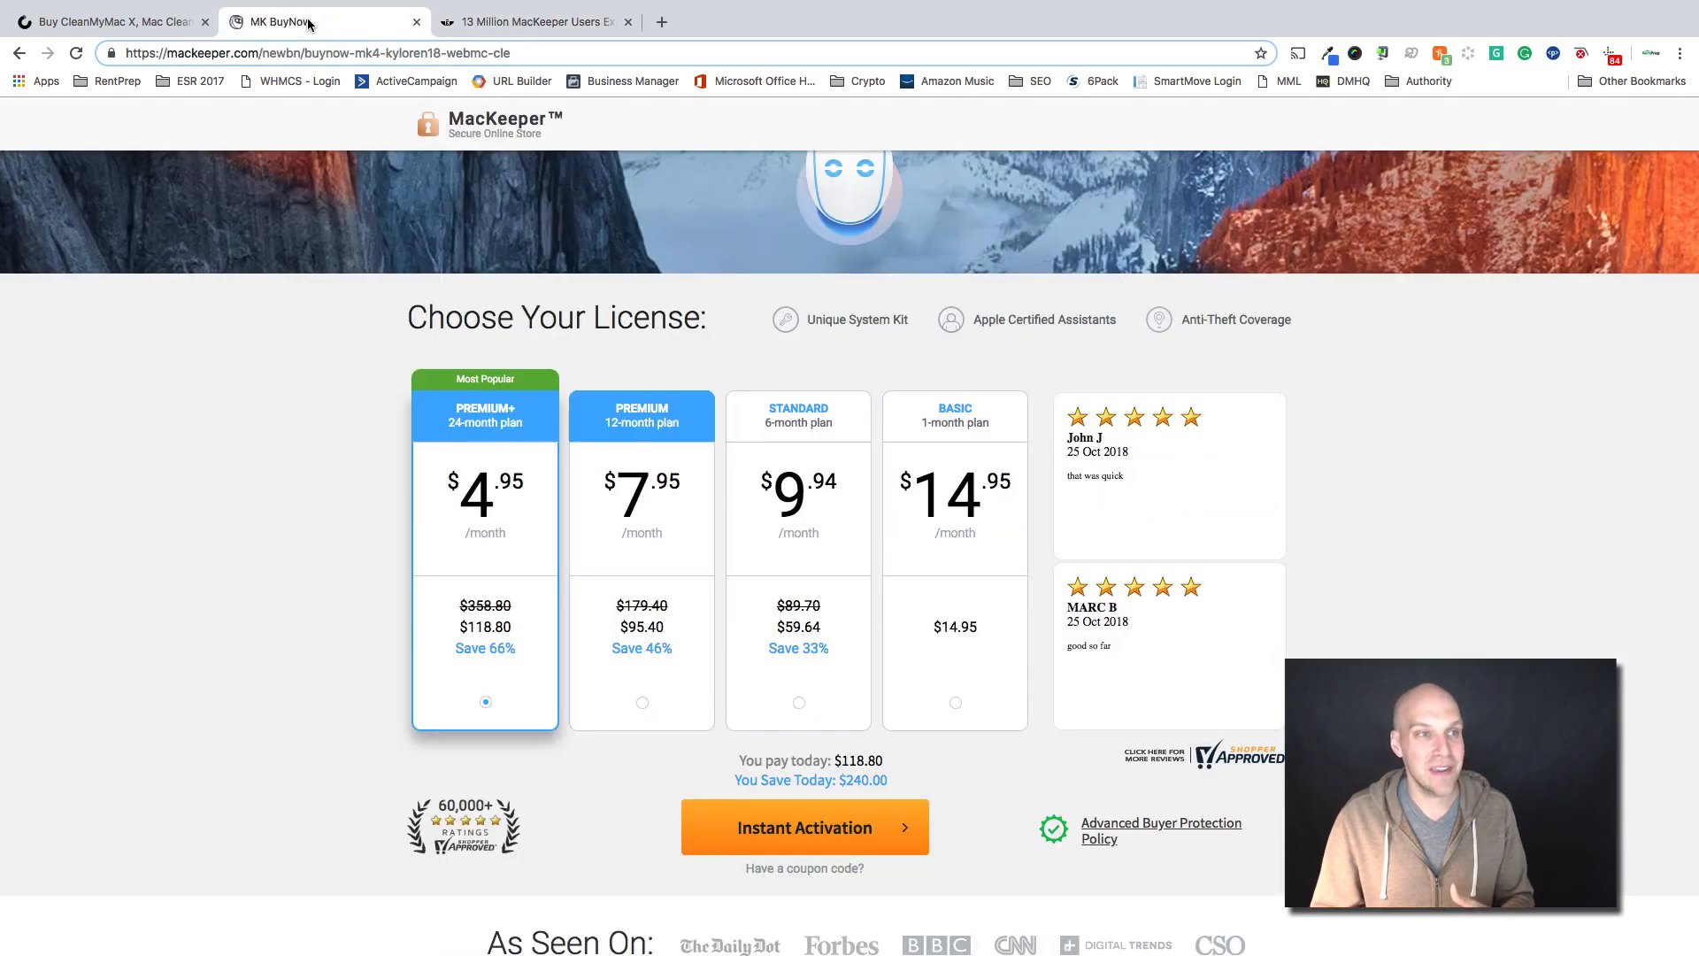
click(106, 18)
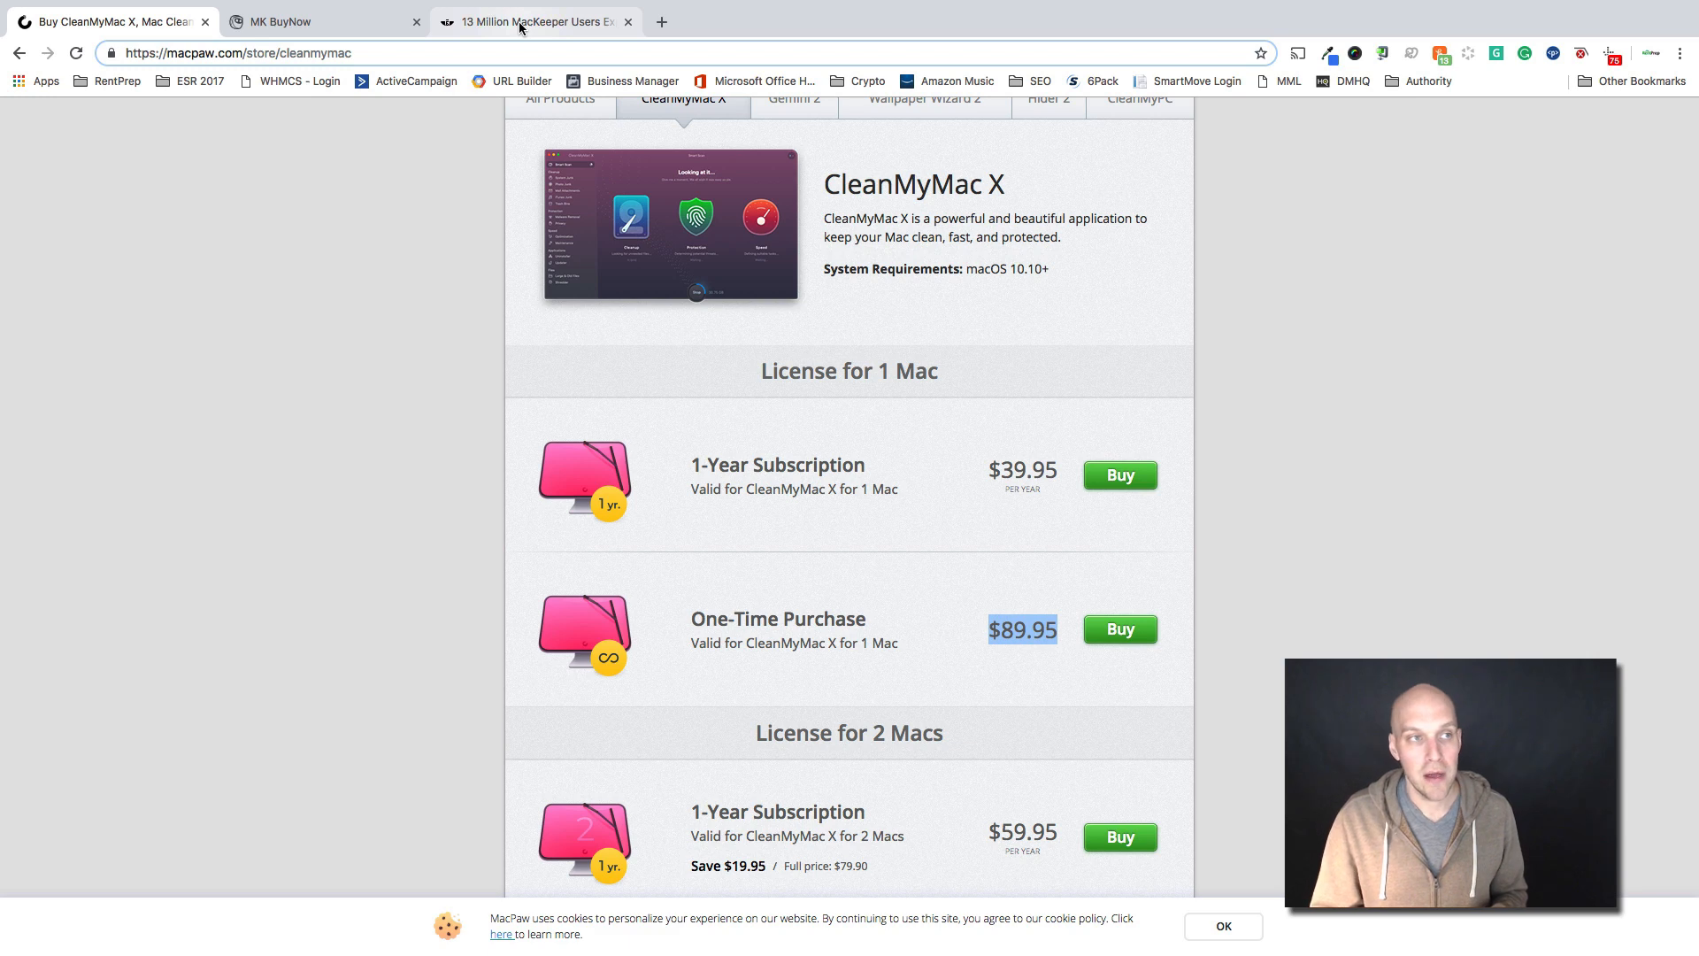
mouse_move(522, 27)
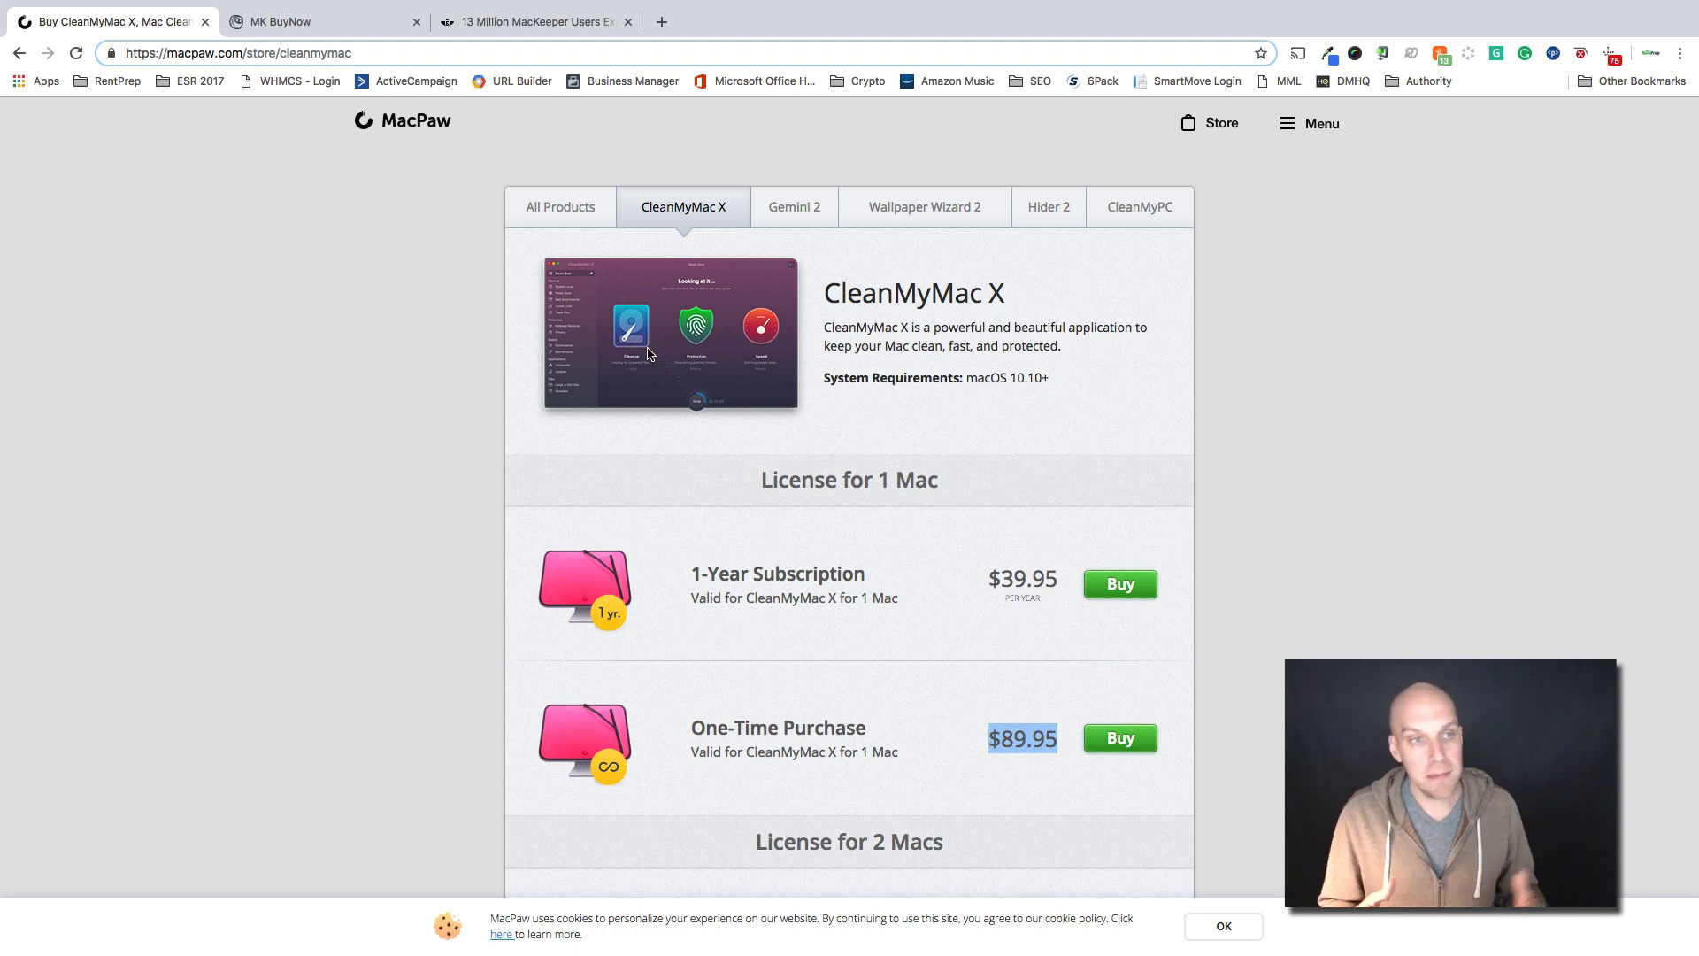
Scroll the MacPaw store page and bring CleanMyMac X's Welcome screen to the front
scroll(down, 3)
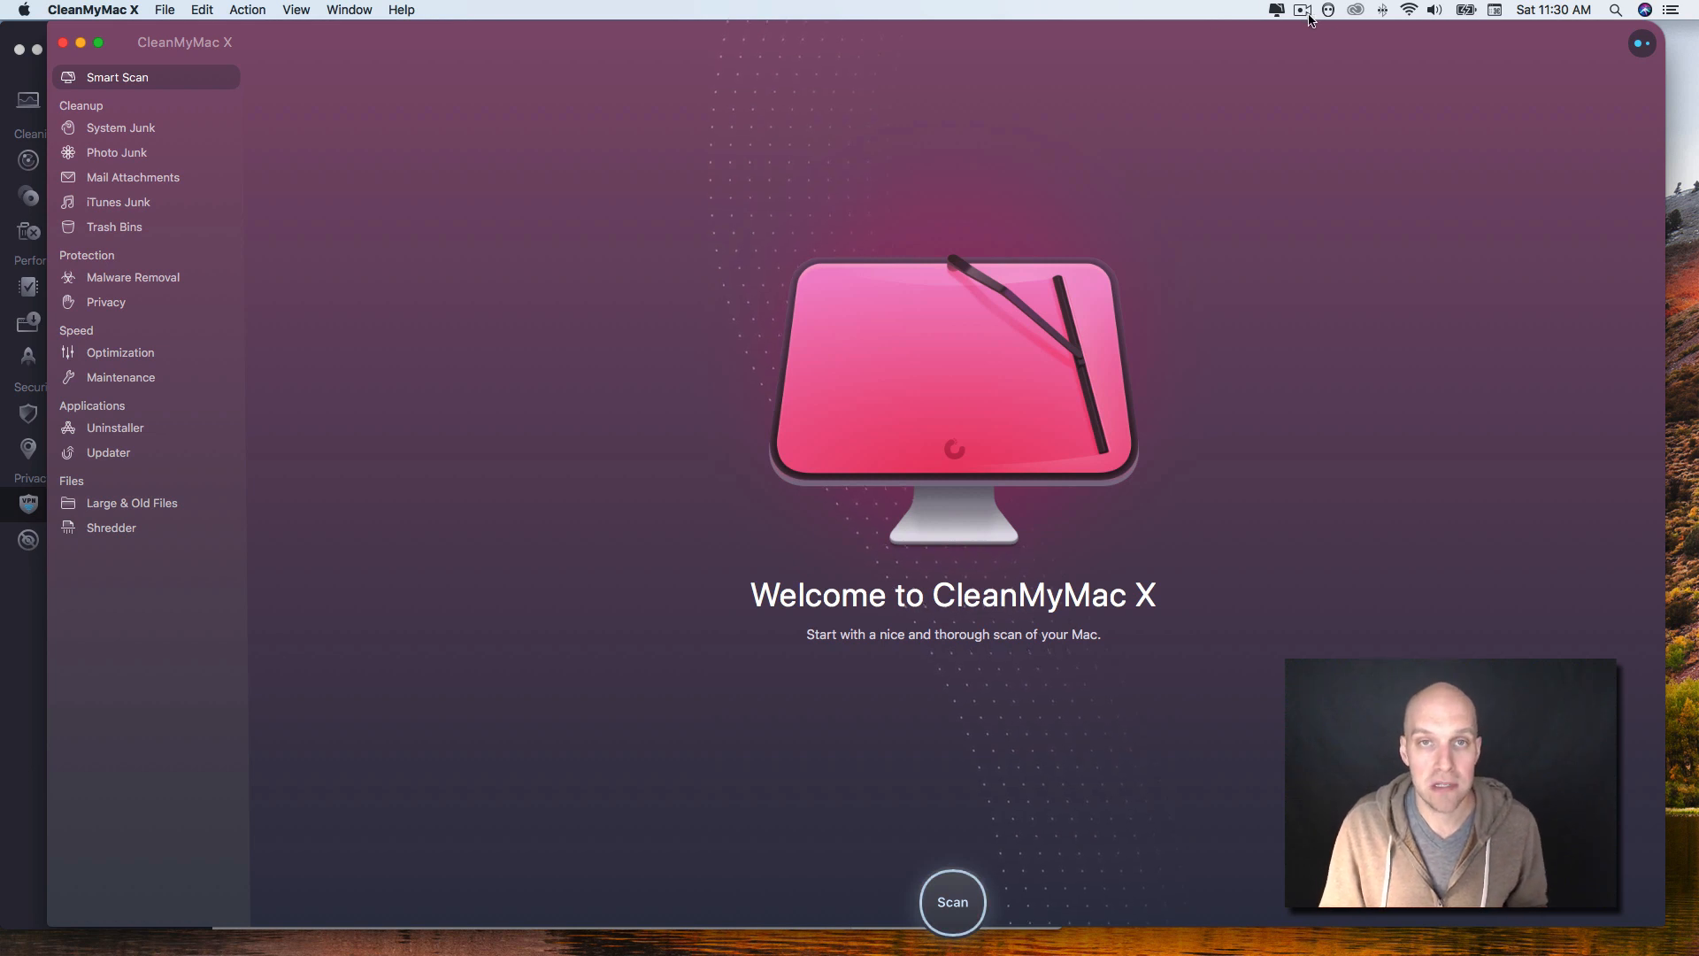
Show CleanMyMac X's disk and memory dropdown, then MacKeeper's status panel with VPN off
click(1273, 9)
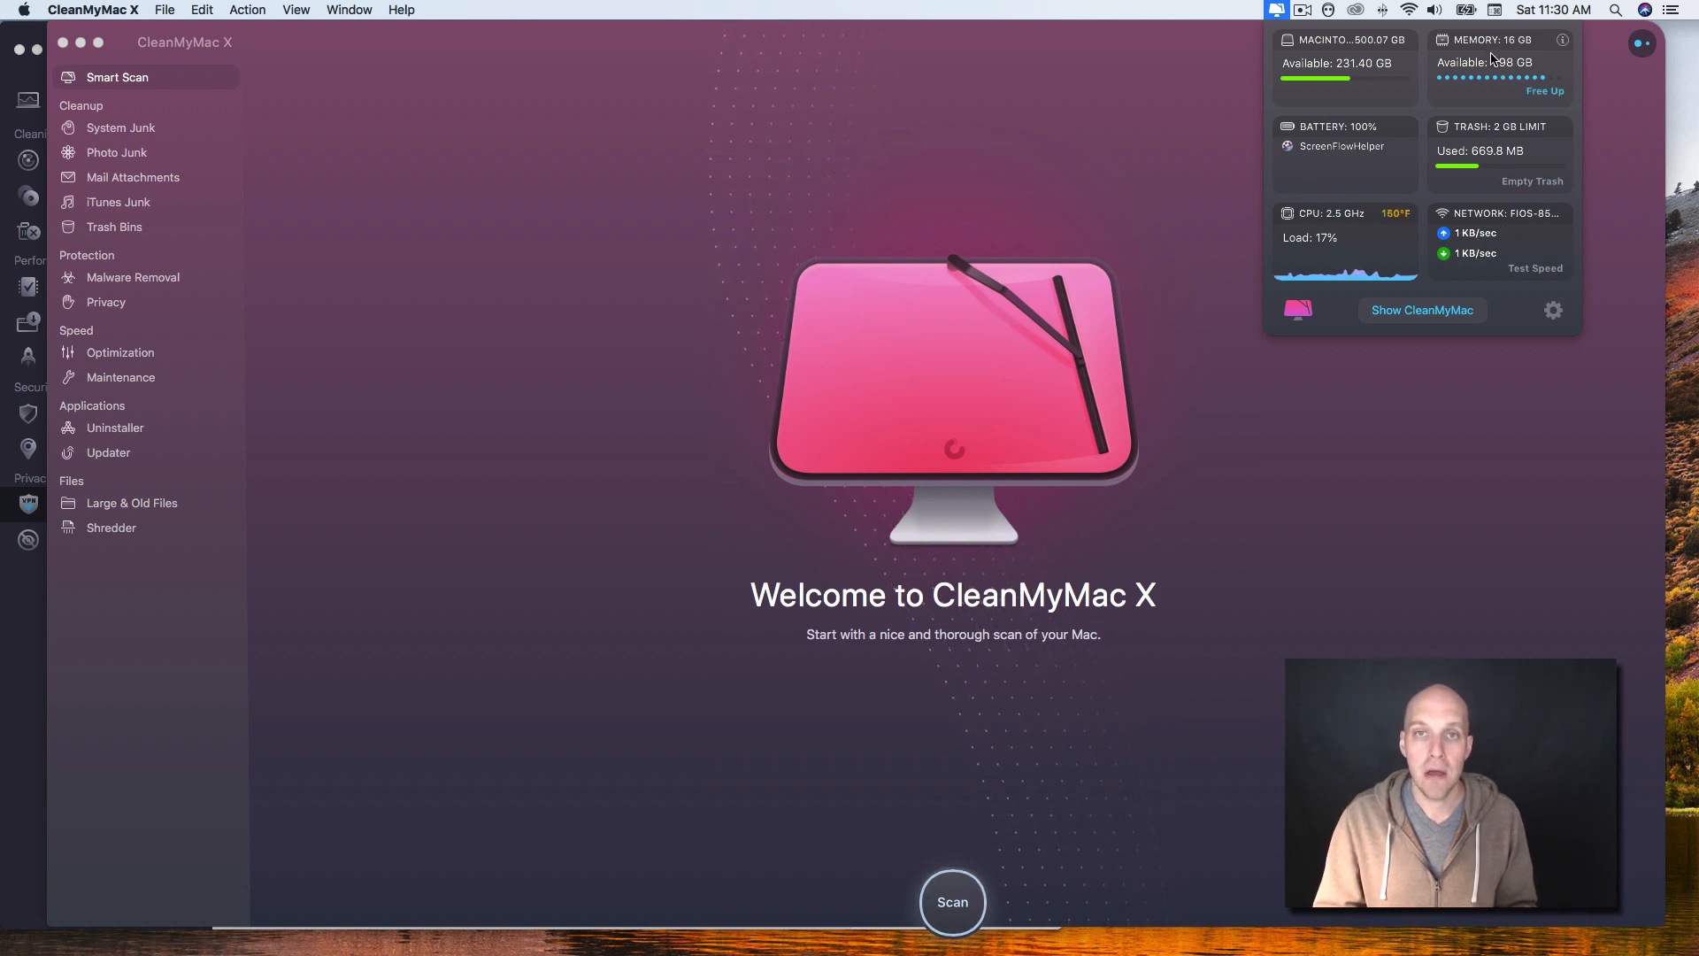
mouse_move(1494, 83)
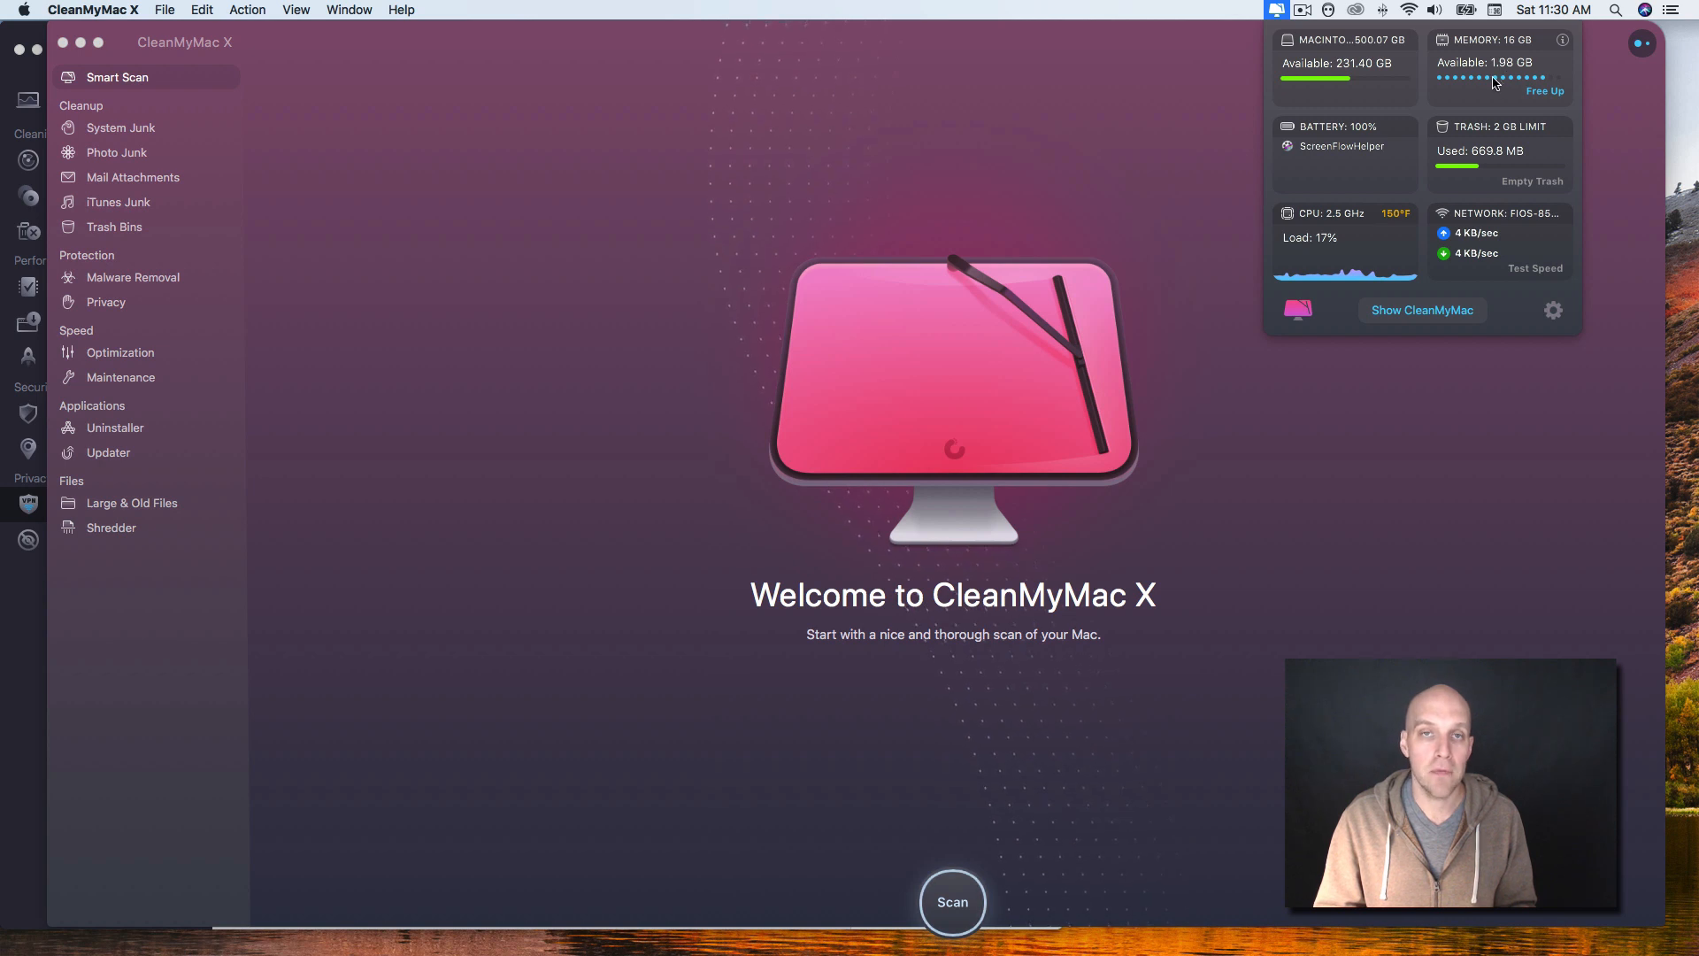
click(1325, 9)
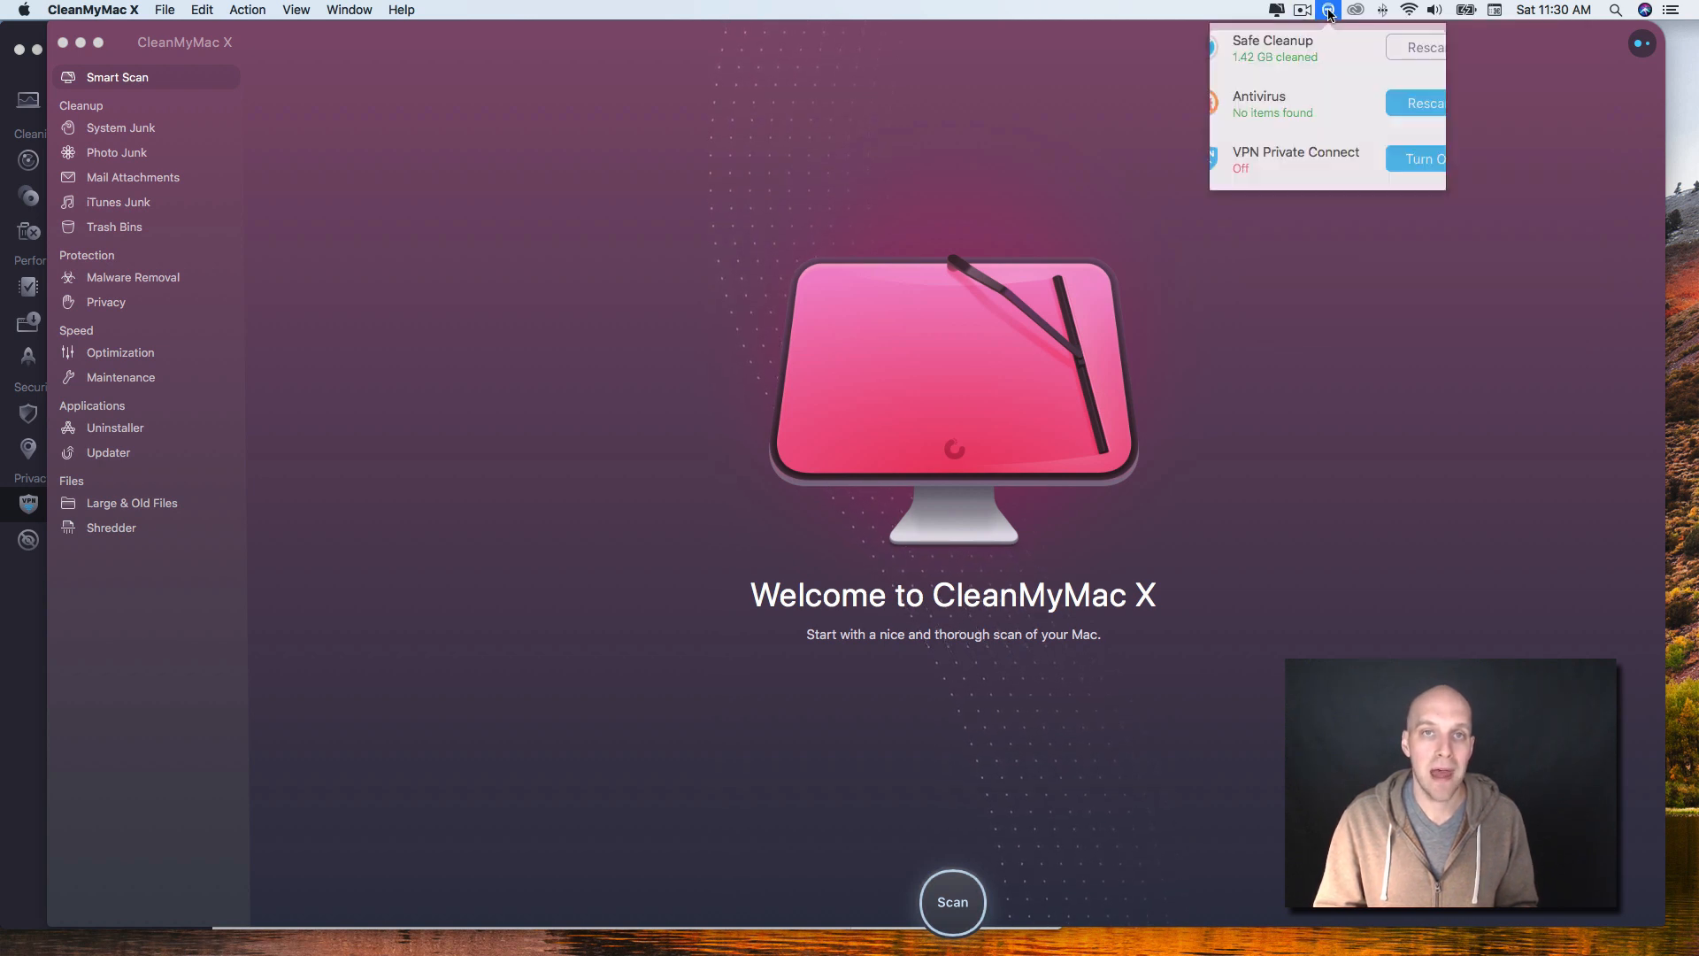